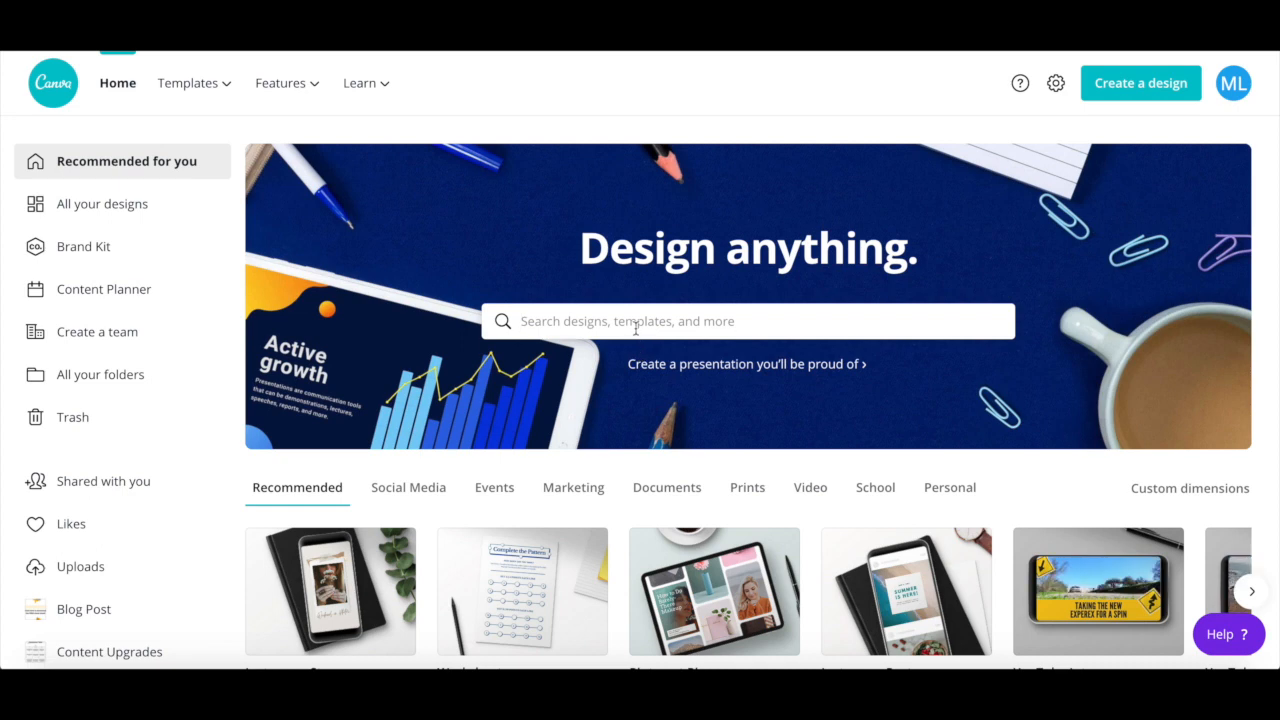
# Search Canva for 'instagram post' and choose the Instagram Post suggestion
pyautogui.write('instagram post')
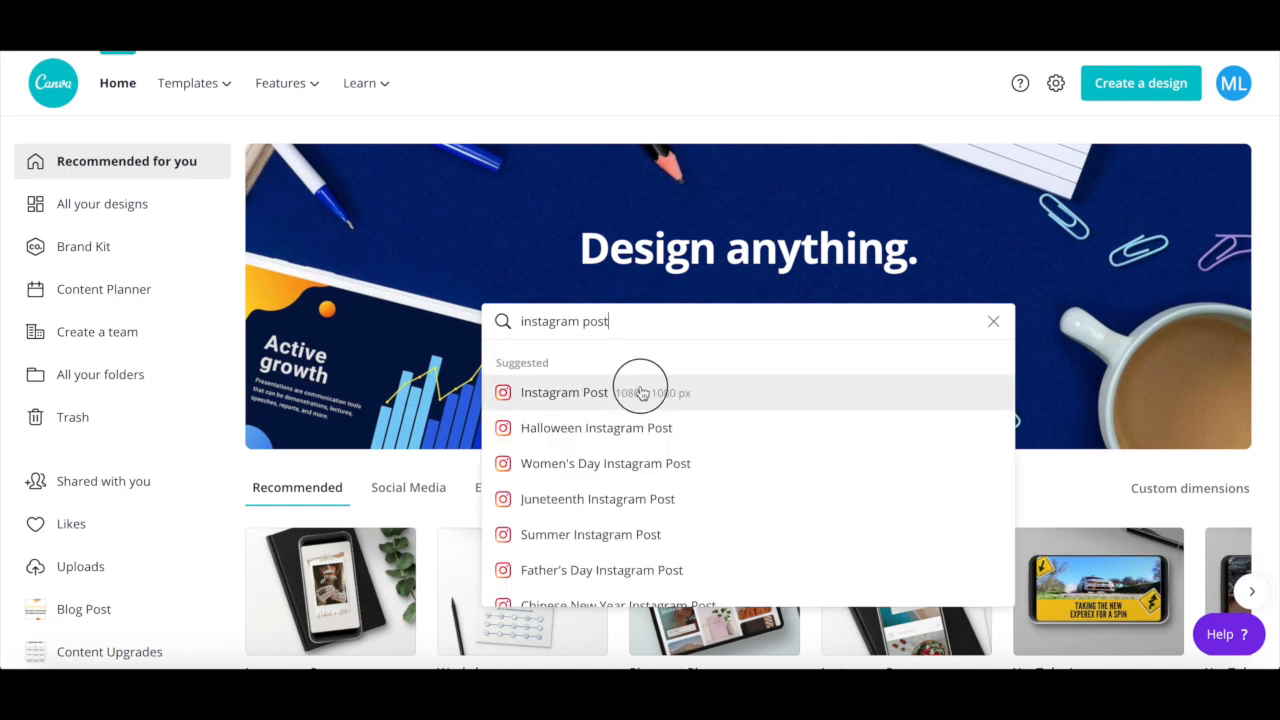
pyautogui.click(562, 392)
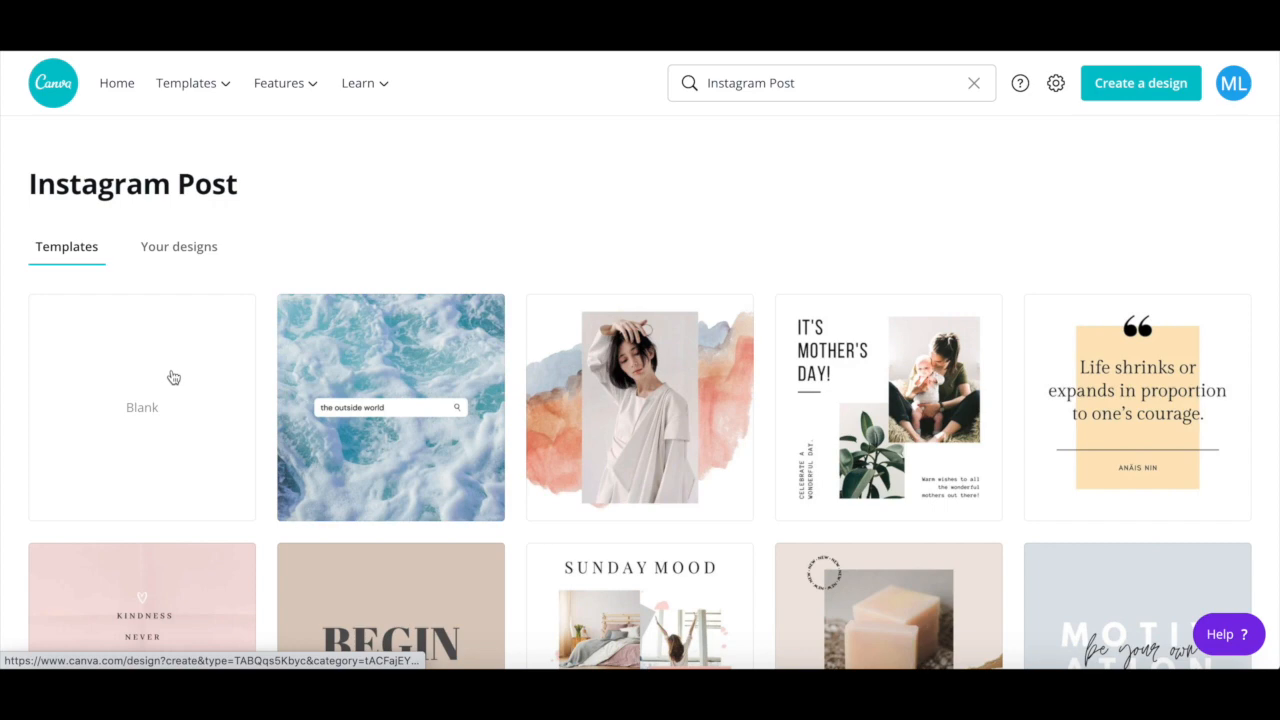
# Start a blank Instagram Post and browse the post templates such as Food and Sale
pyautogui.click(141, 407)
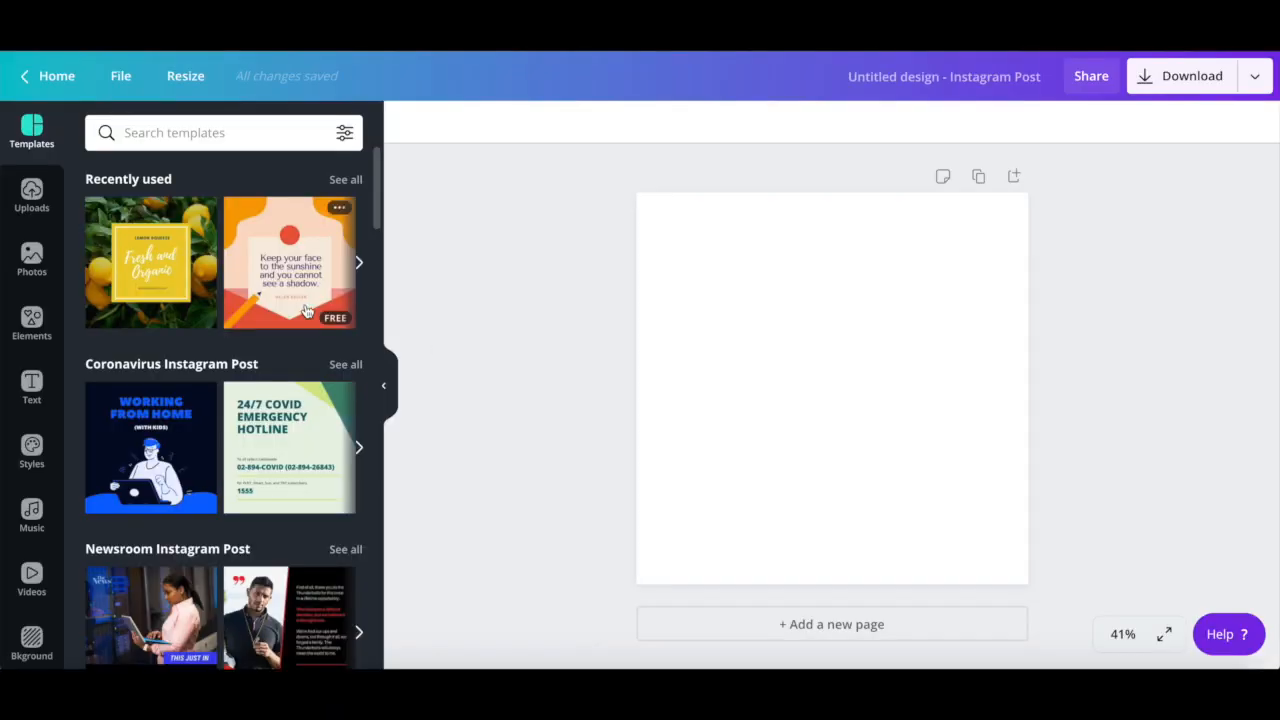
pyautogui.scroll(-3)
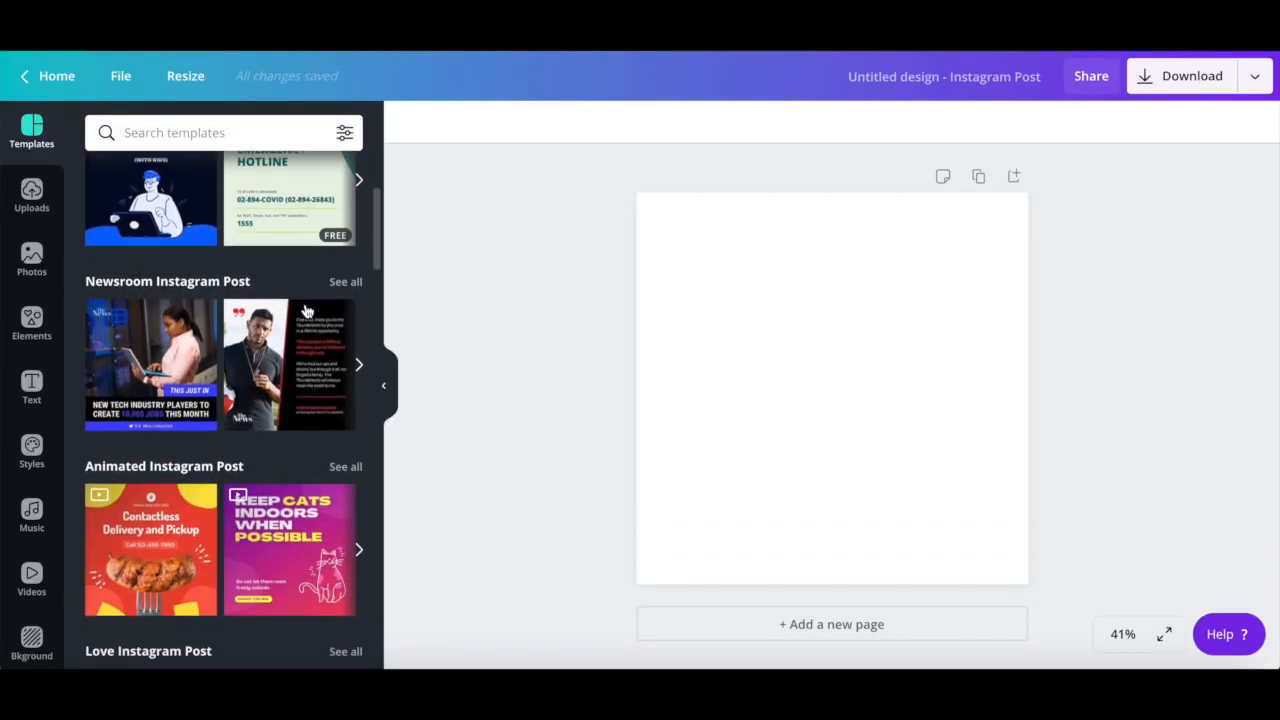
pyautogui.scroll(-3)
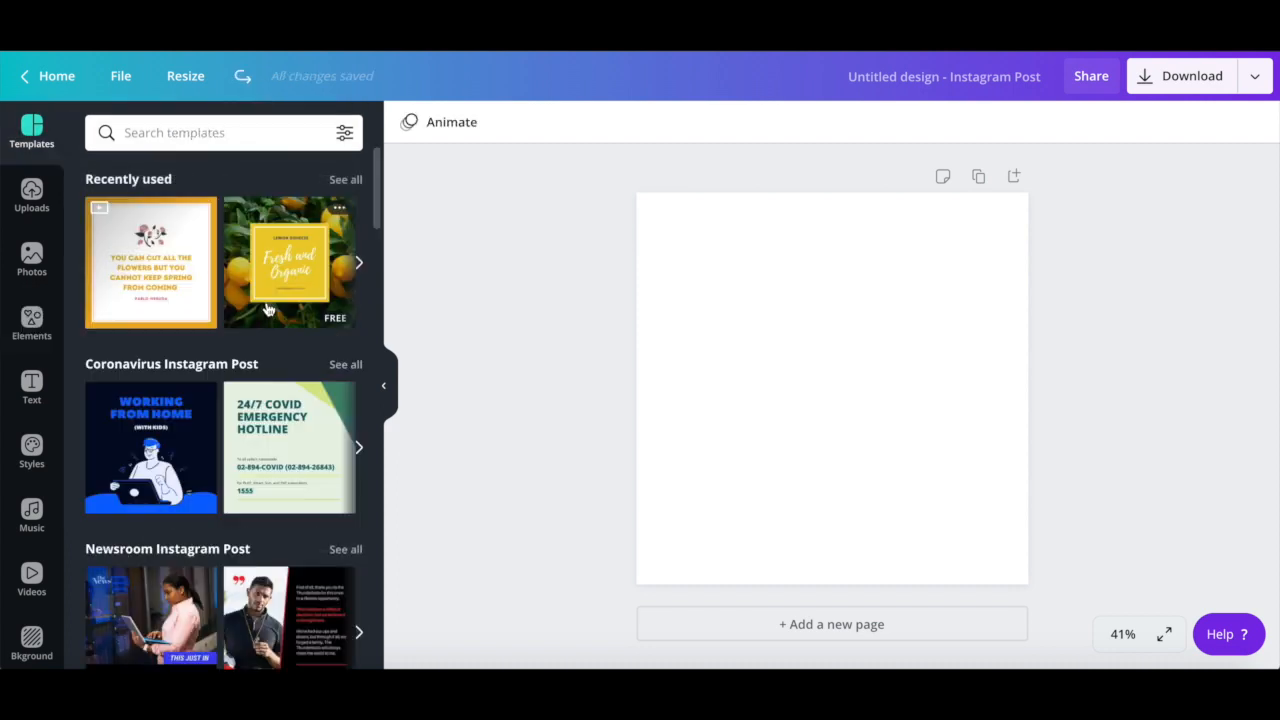
pyautogui.scroll(-3)
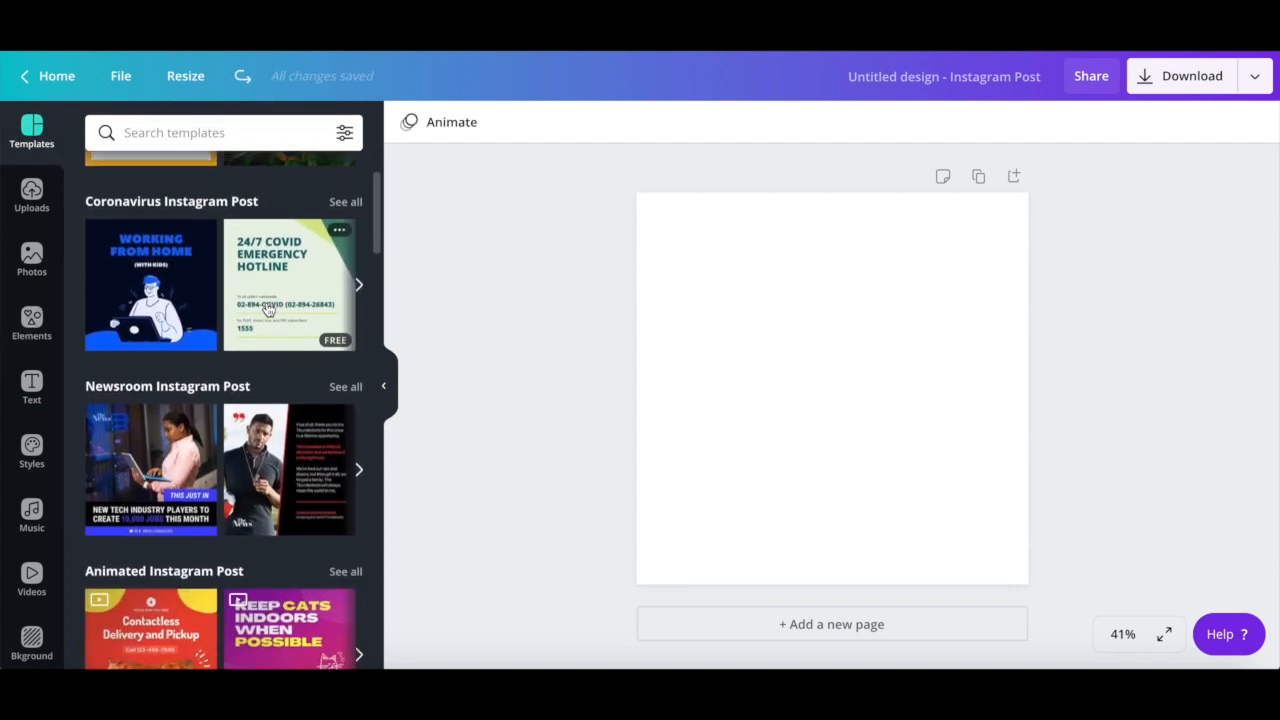
pyautogui.scroll(-3)
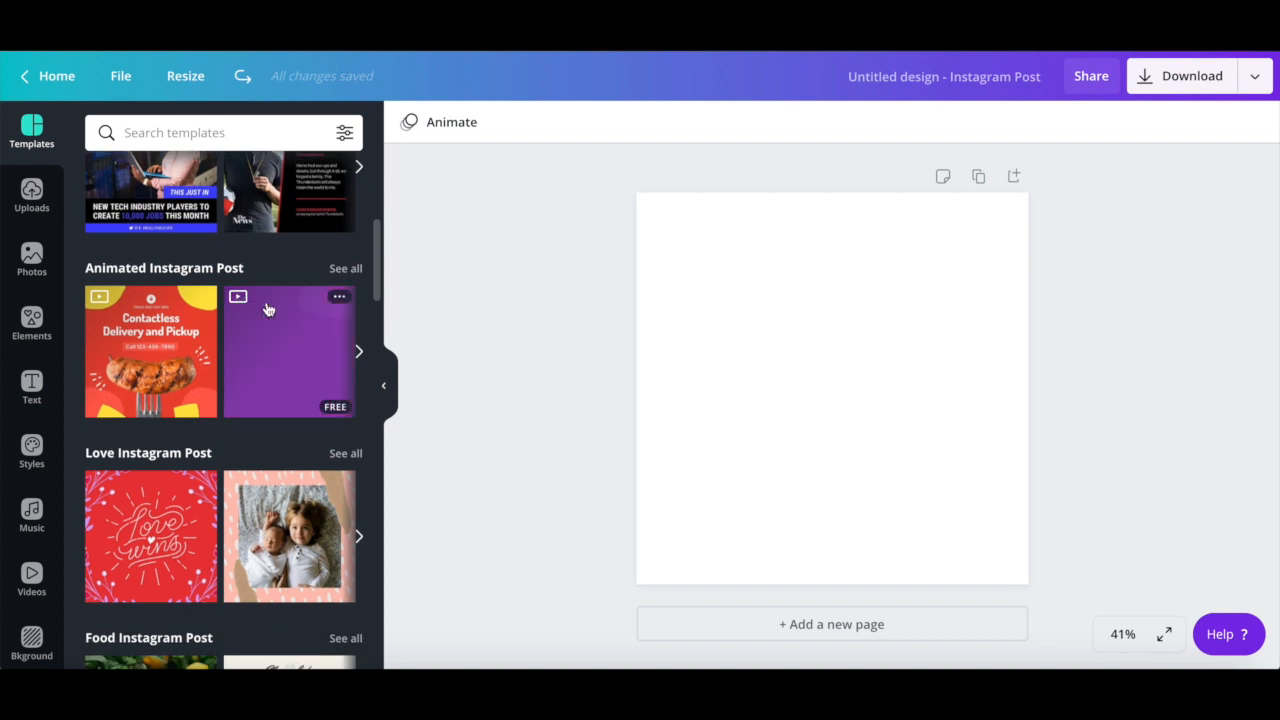
pyautogui.scroll(-3)
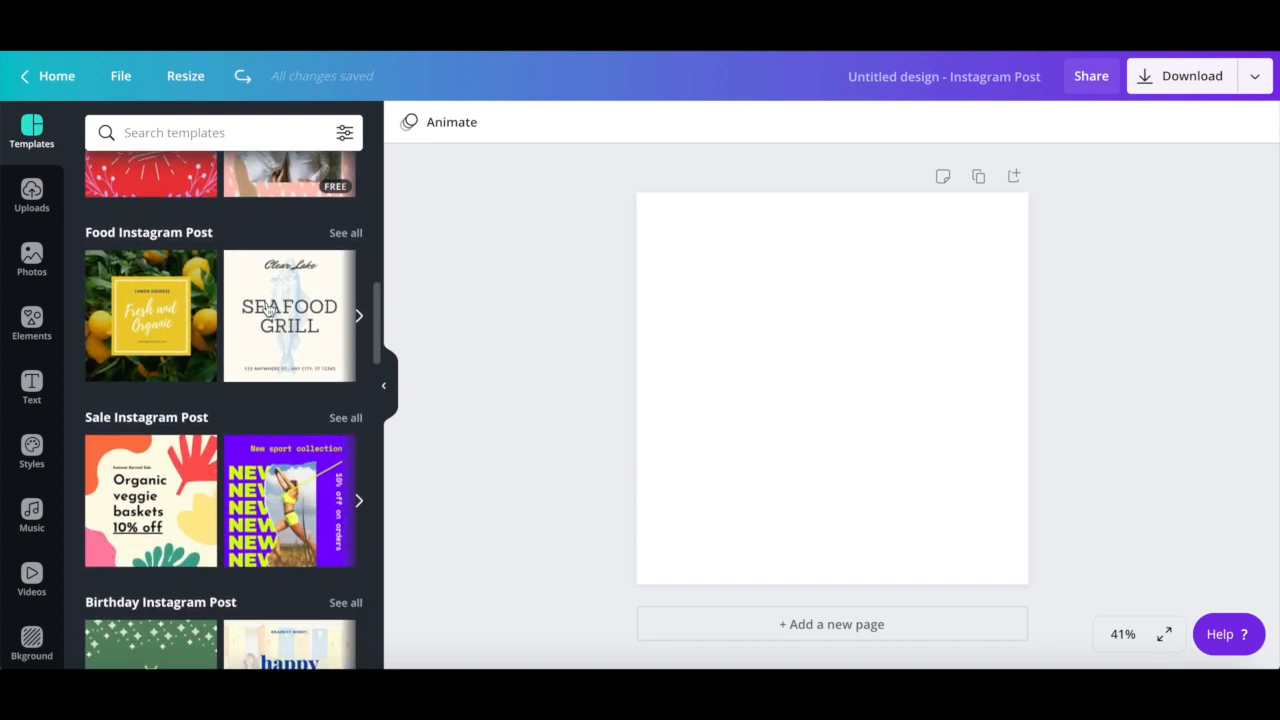
# Apply the 'Organic veggie baskets' Summer Harvest Sale template and select its red leaf
pyautogui.click(151, 500)
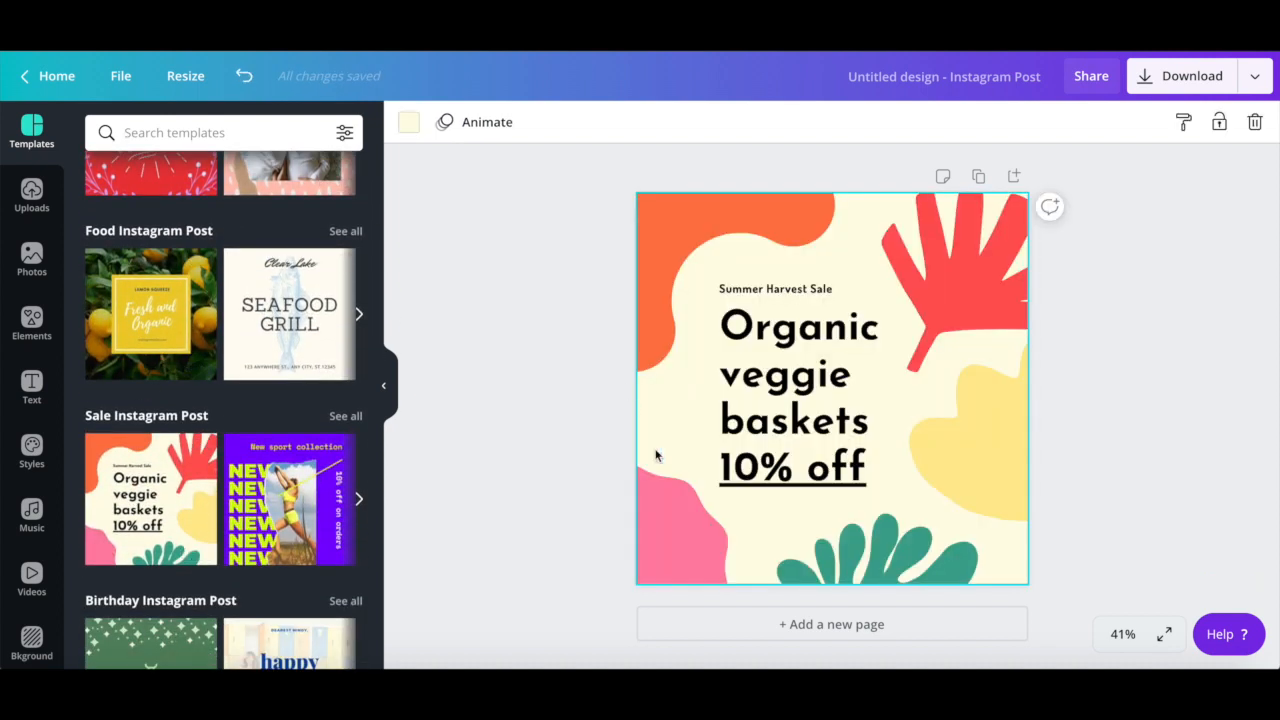
pyautogui.click(945, 270)
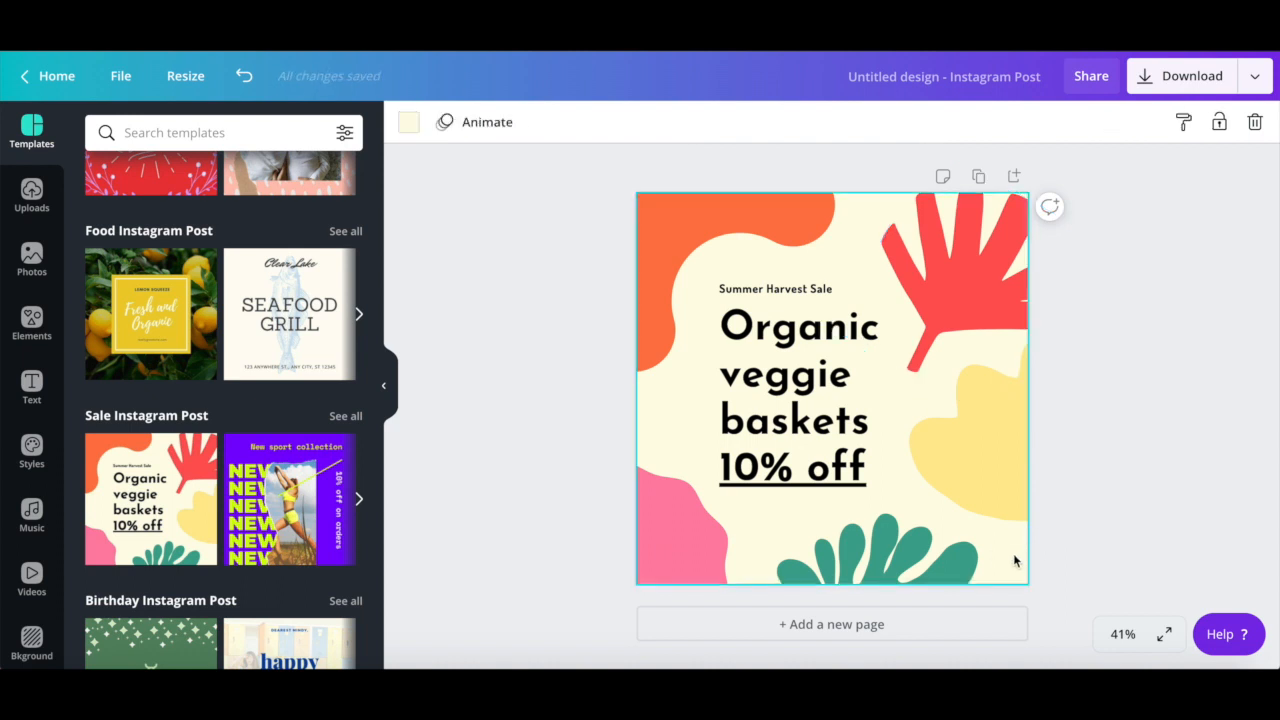
pyautogui.click(790, 395)
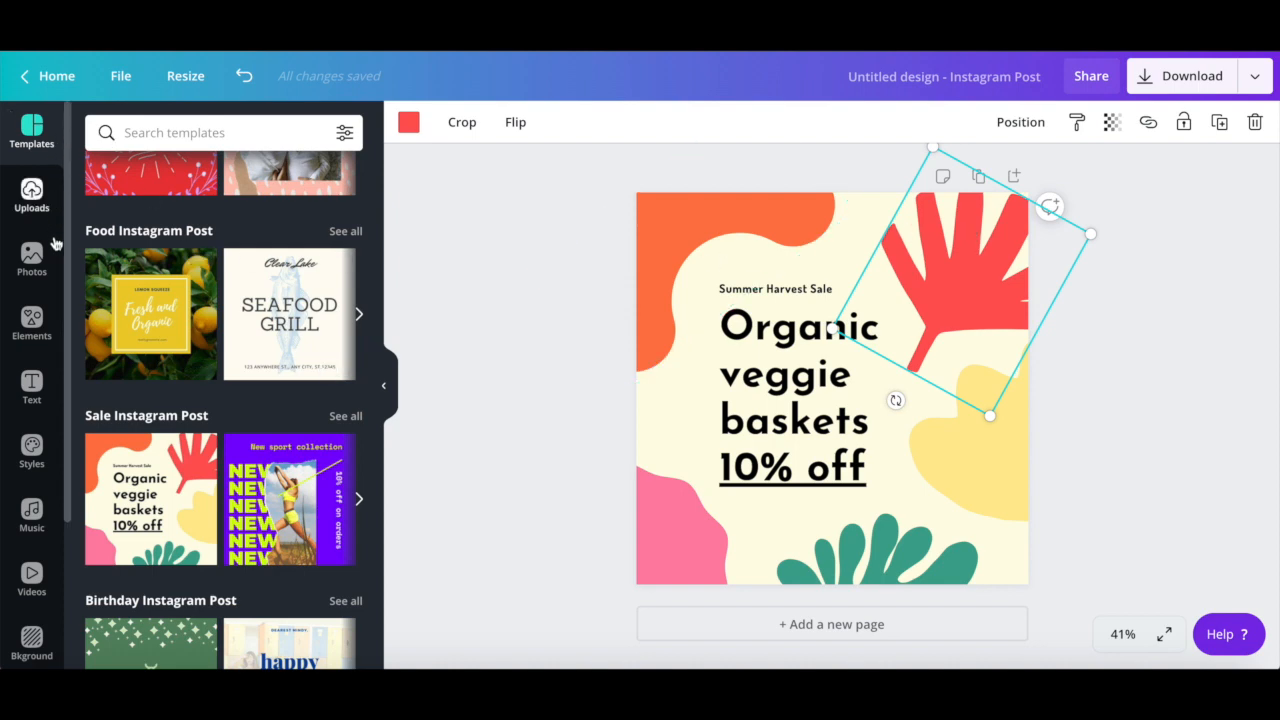
pyautogui.moveTo(31, 258)
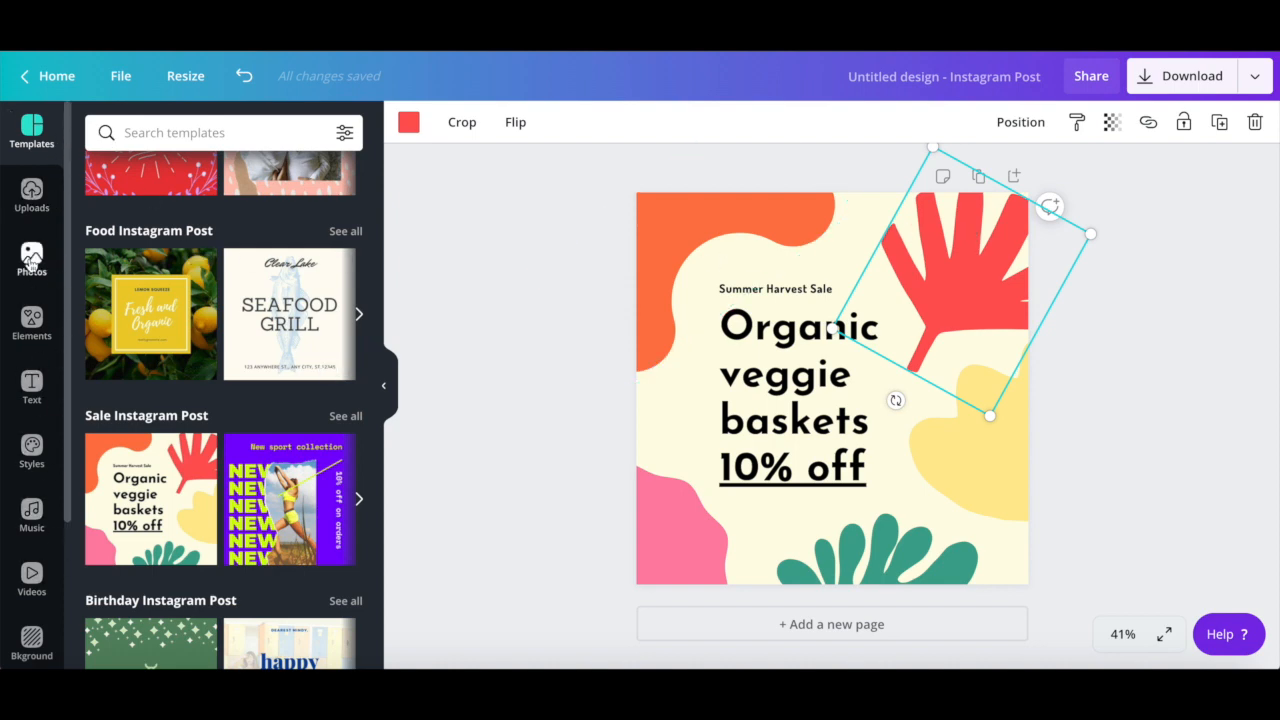
pyautogui.click(31, 320)
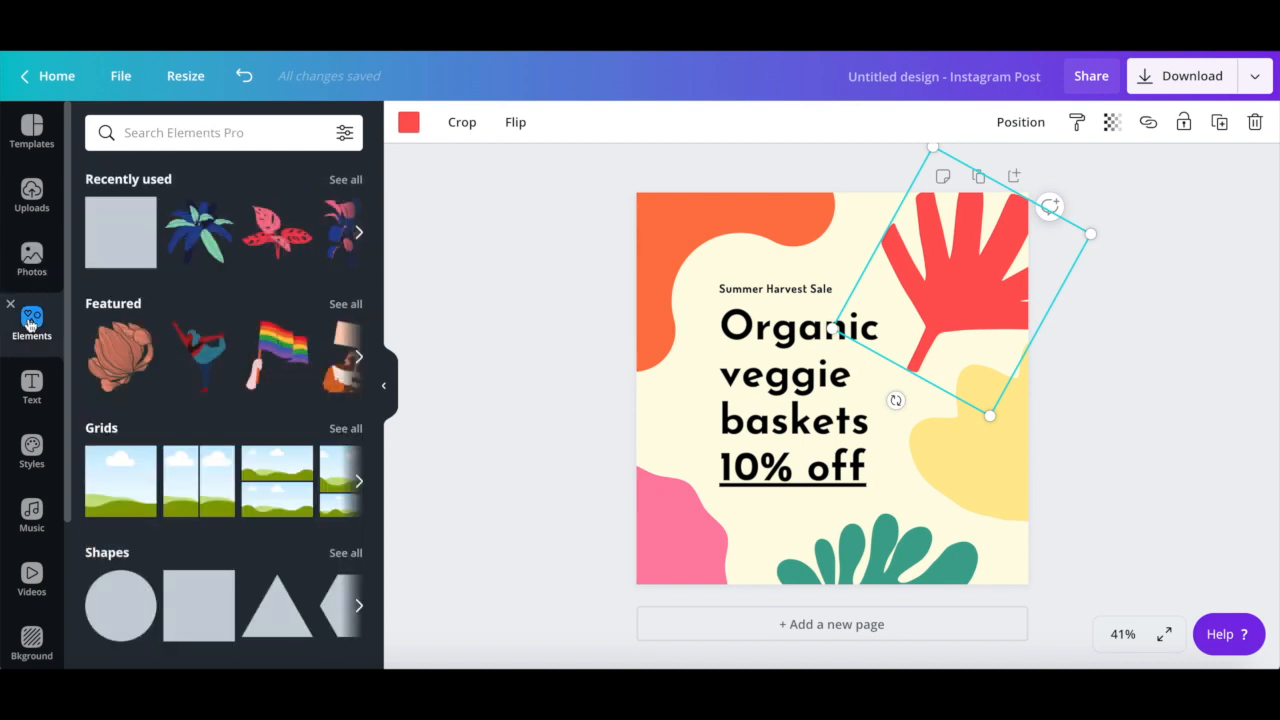
pyautogui.click(31, 385)
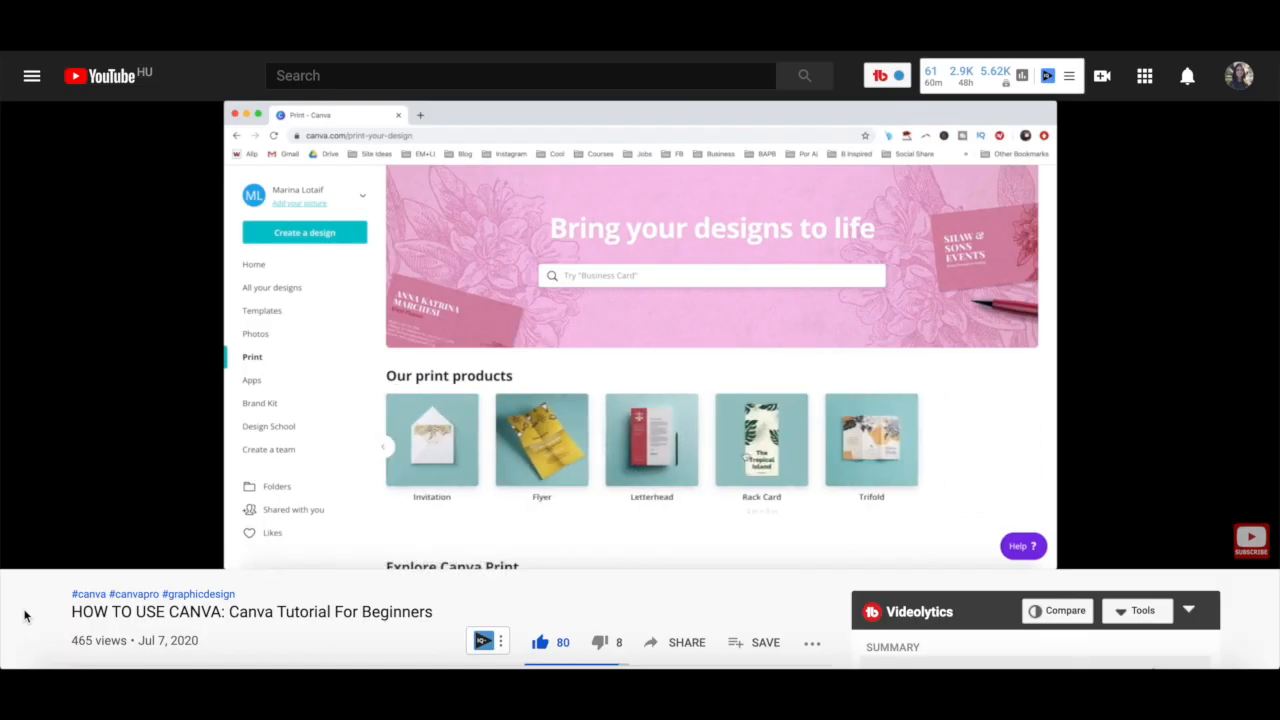
pyautogui.scroll(-3)
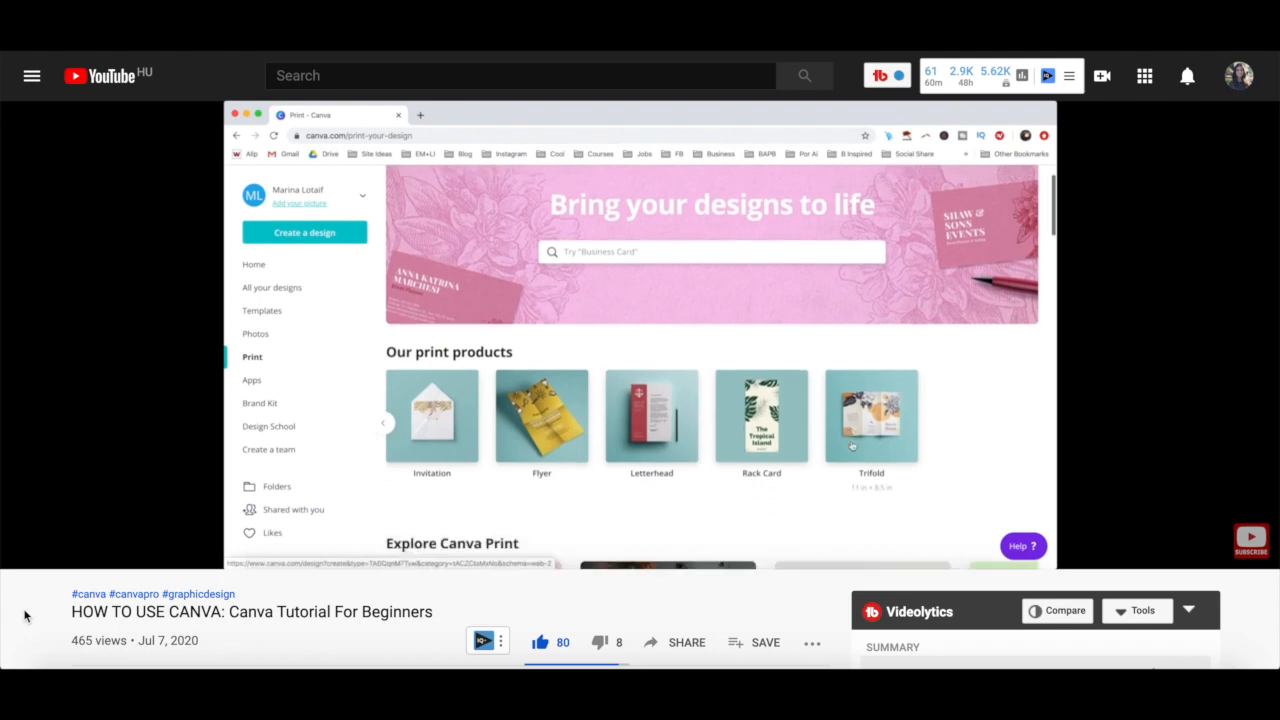
pyautogui.scroll(-3)
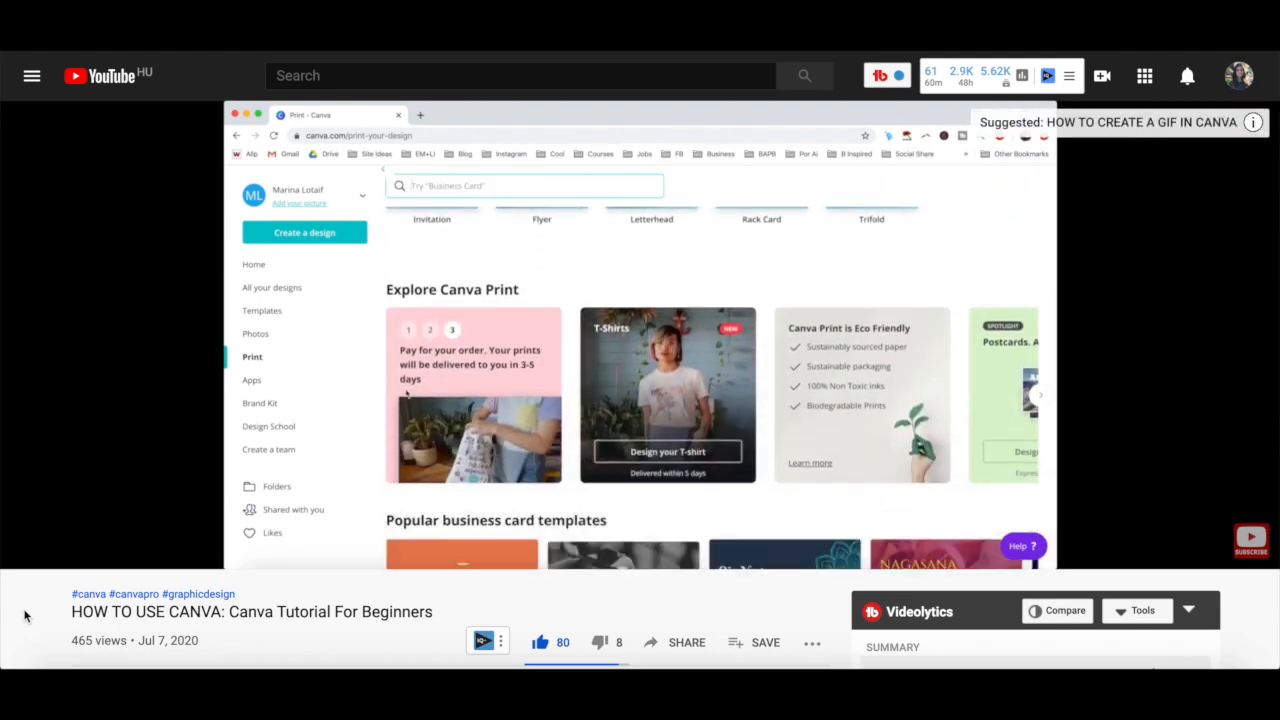
pyautogui.click(251, 380)
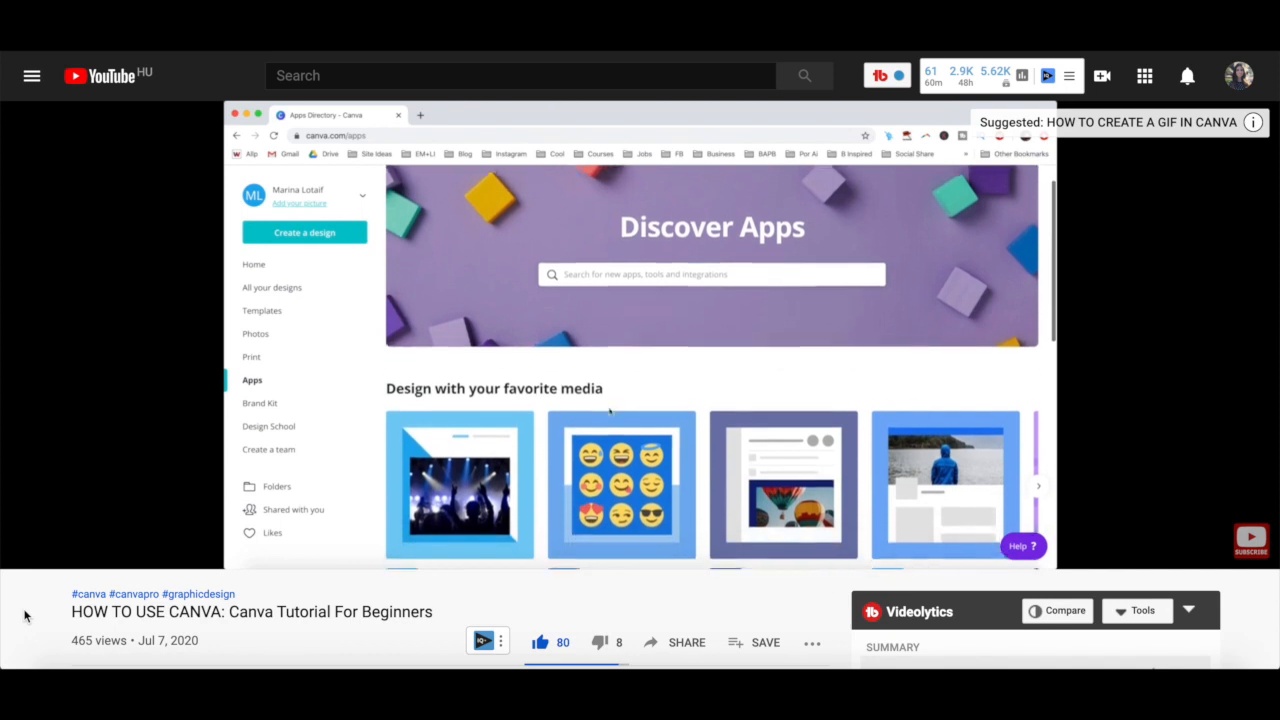
pyautogui.scroll(-3)
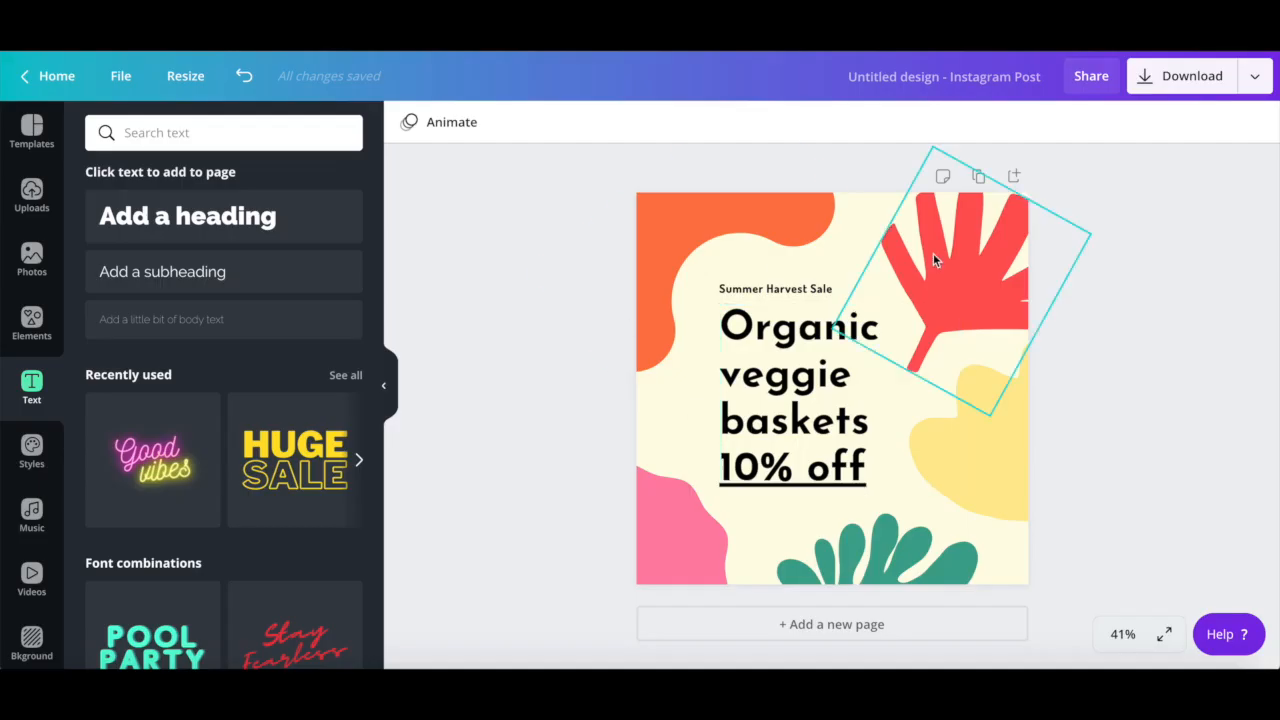
# Duplicate the sale post page and shuffle the copy's colours
pyautogui.click(790, 222)
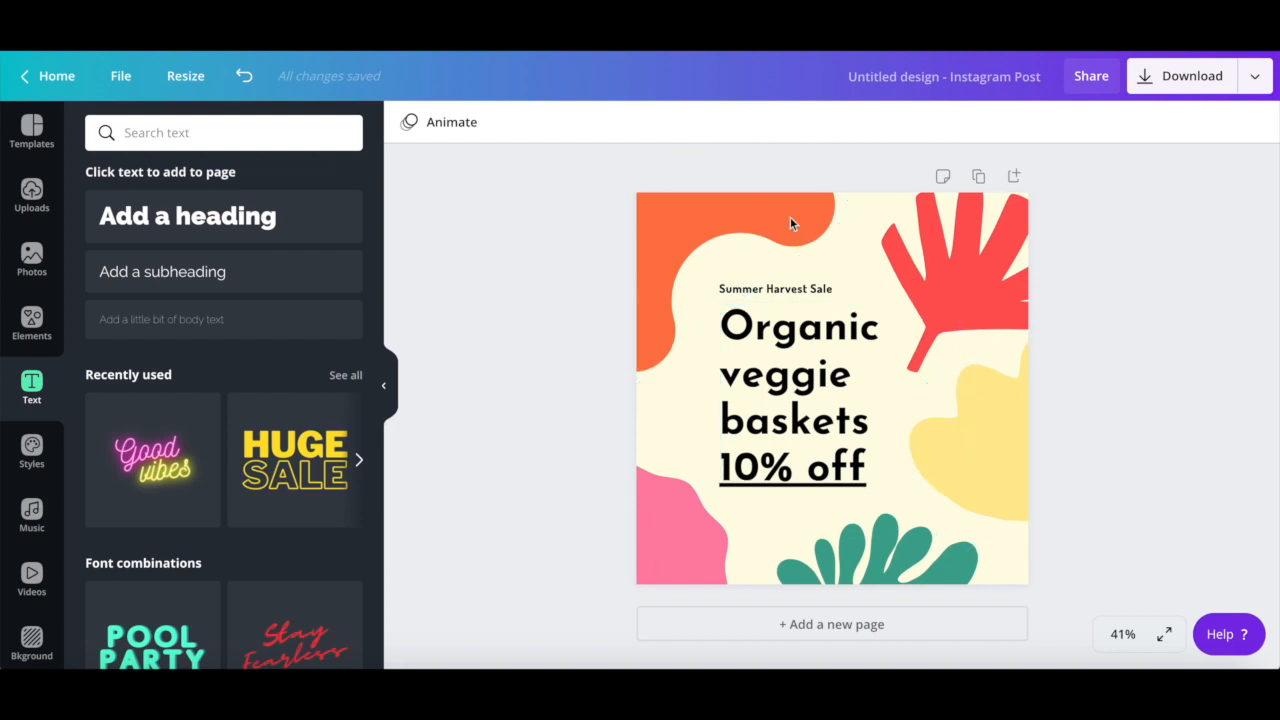
pyautogui.moveTo(978, 176)
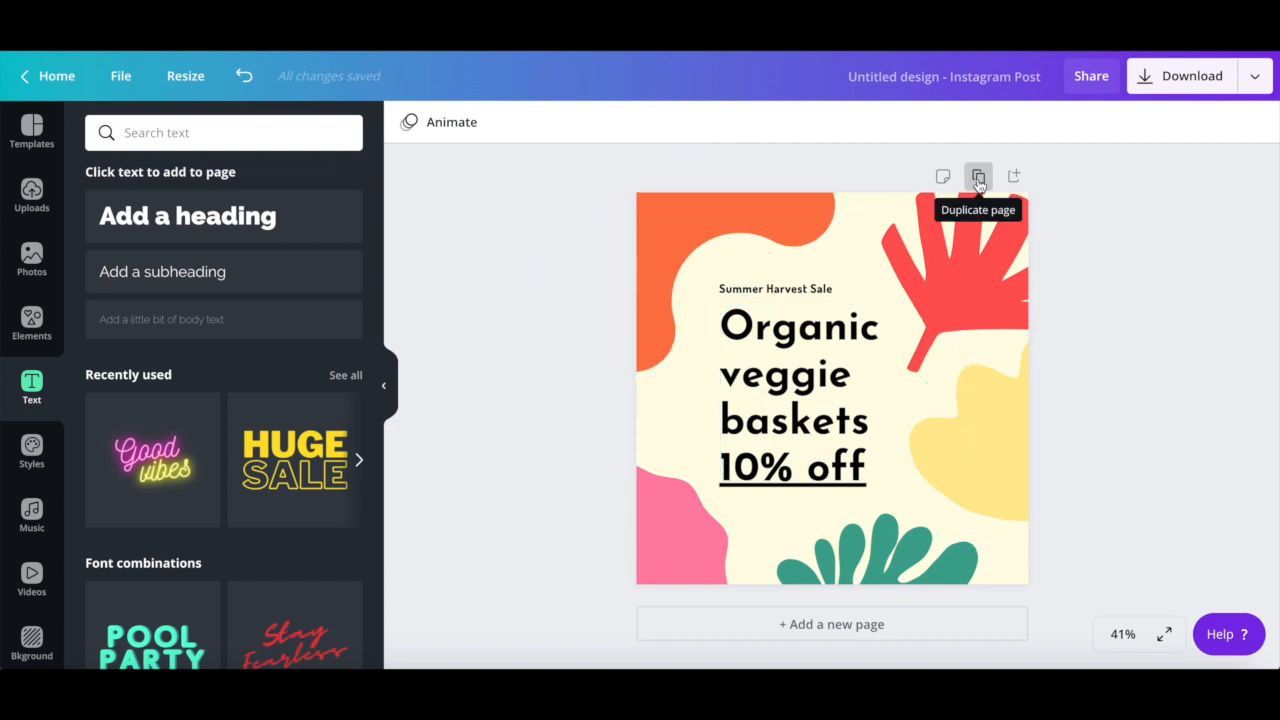
pyautogui.click(977, 176)
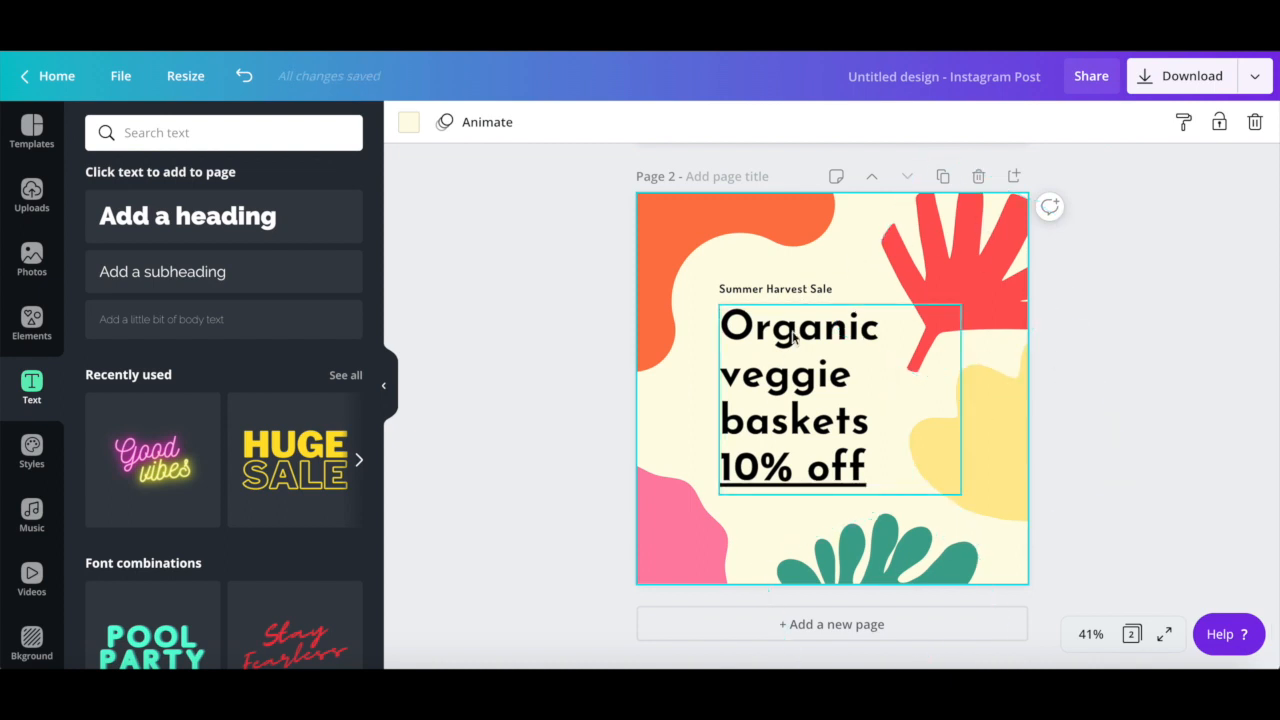
pyautogui.moveTo(745, 393)
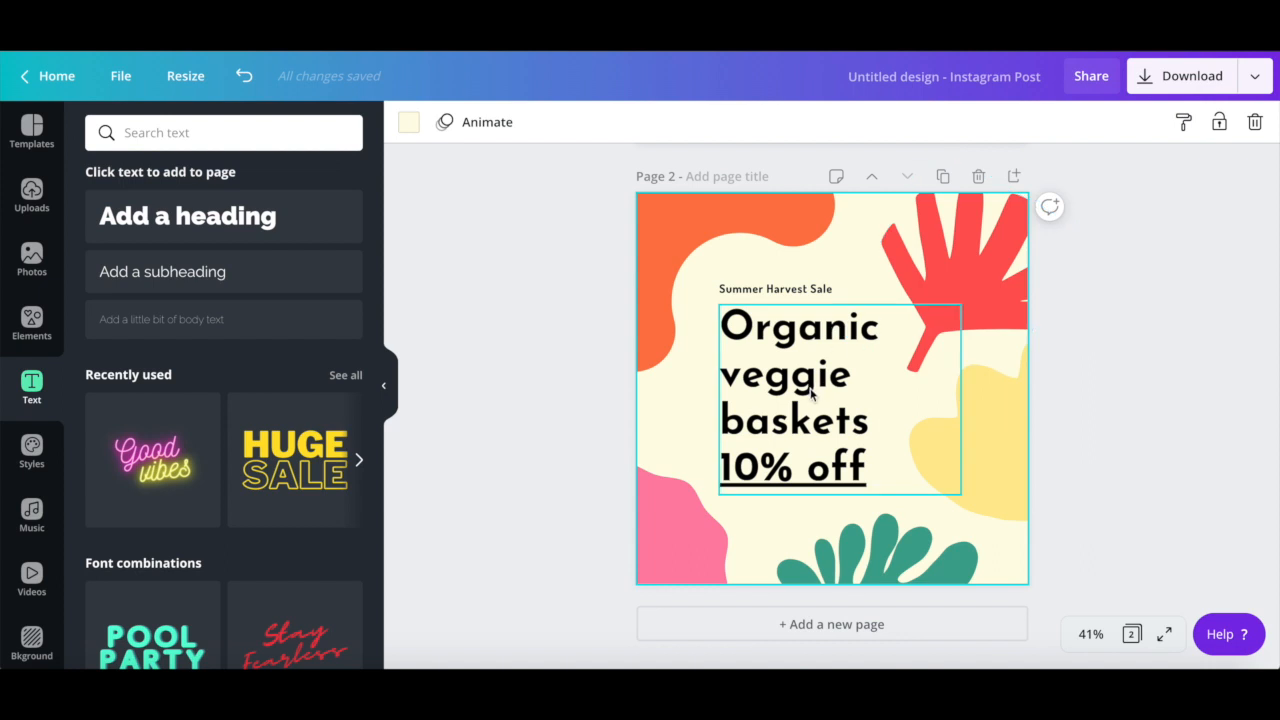
pyautogui.moveTo(857, 393)
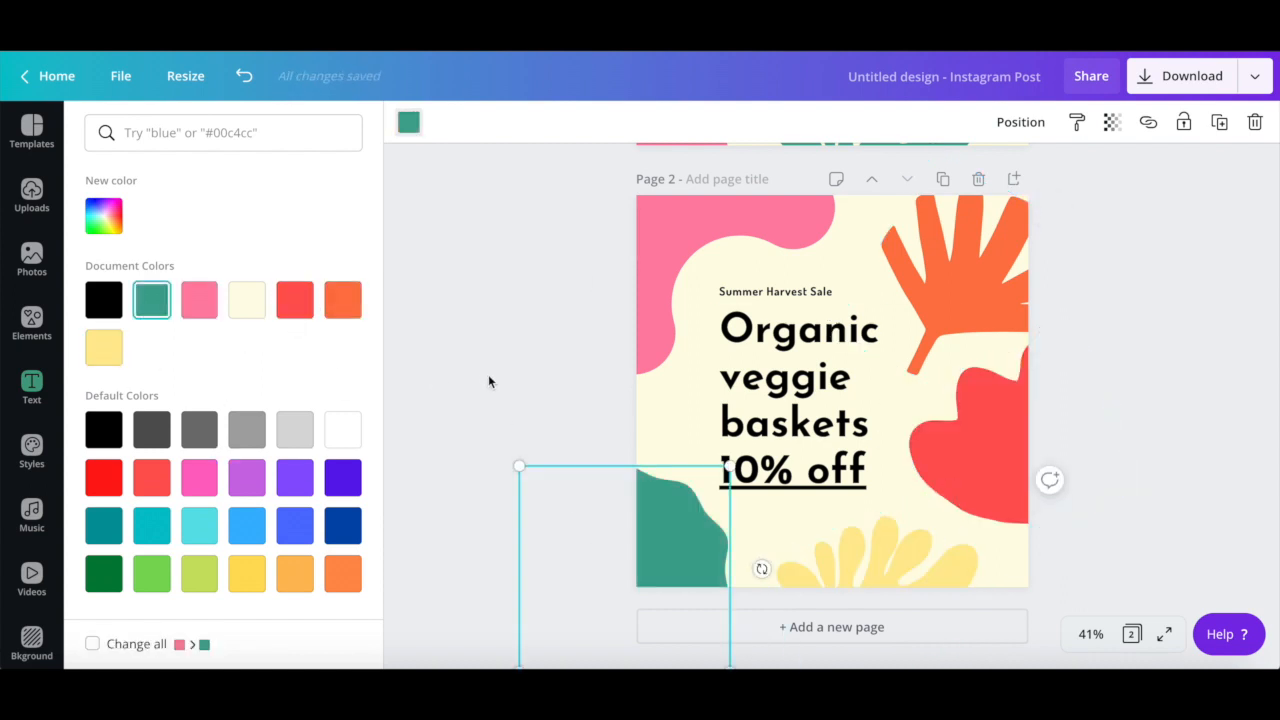
pyautogui.click(31, 388)
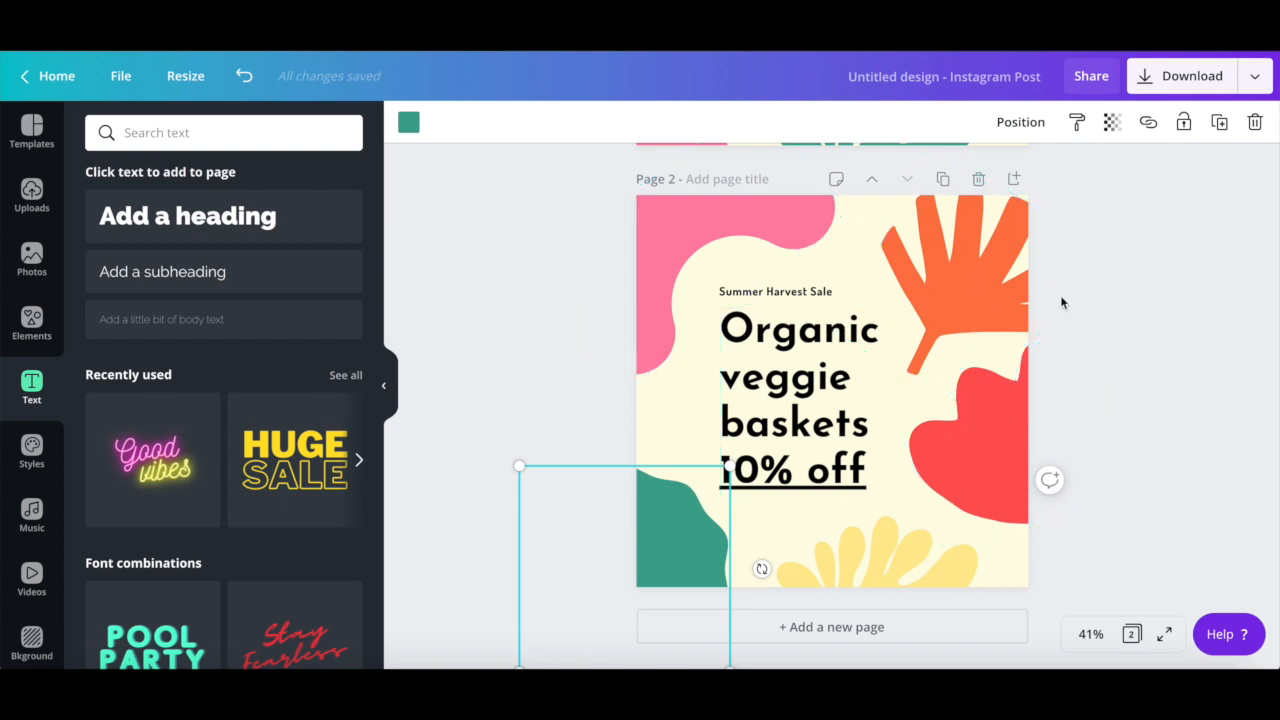
pyautogui.moveTo(899, 63)
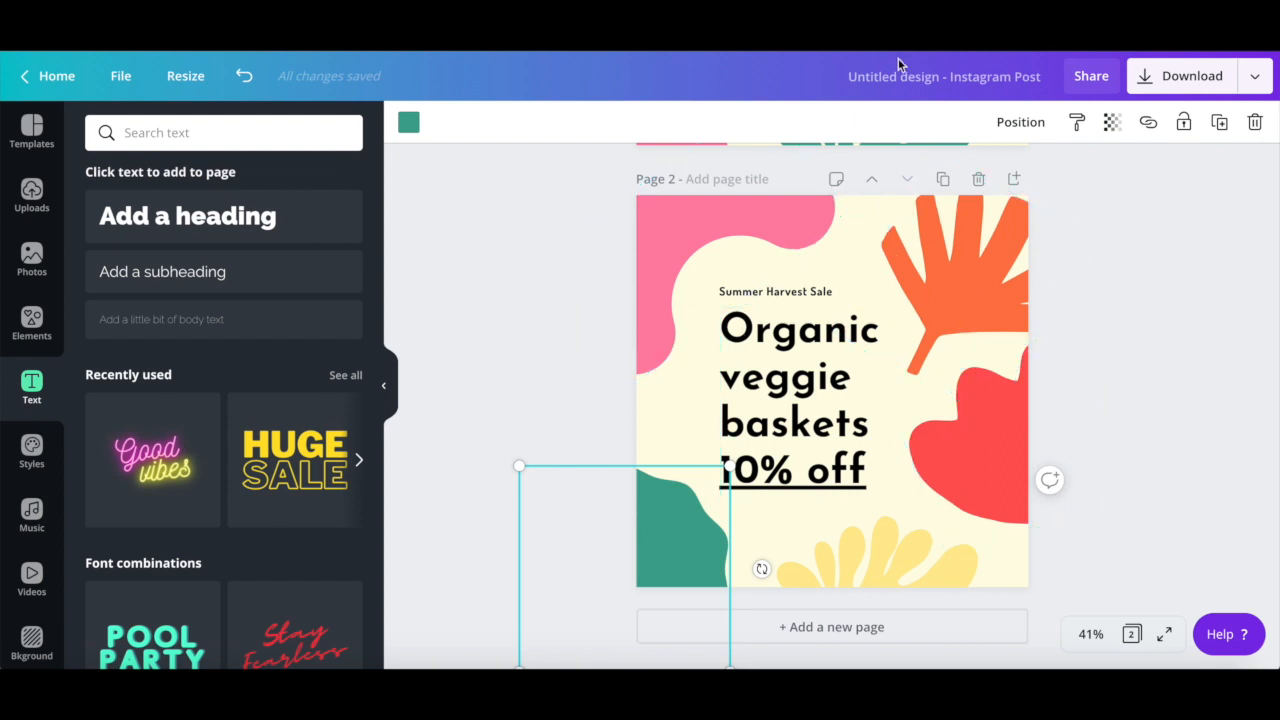
# Rename the design 'GIF From Canva's Pre Designed Templates' and download all pages as PNG
pyautogui.click(943, 76)
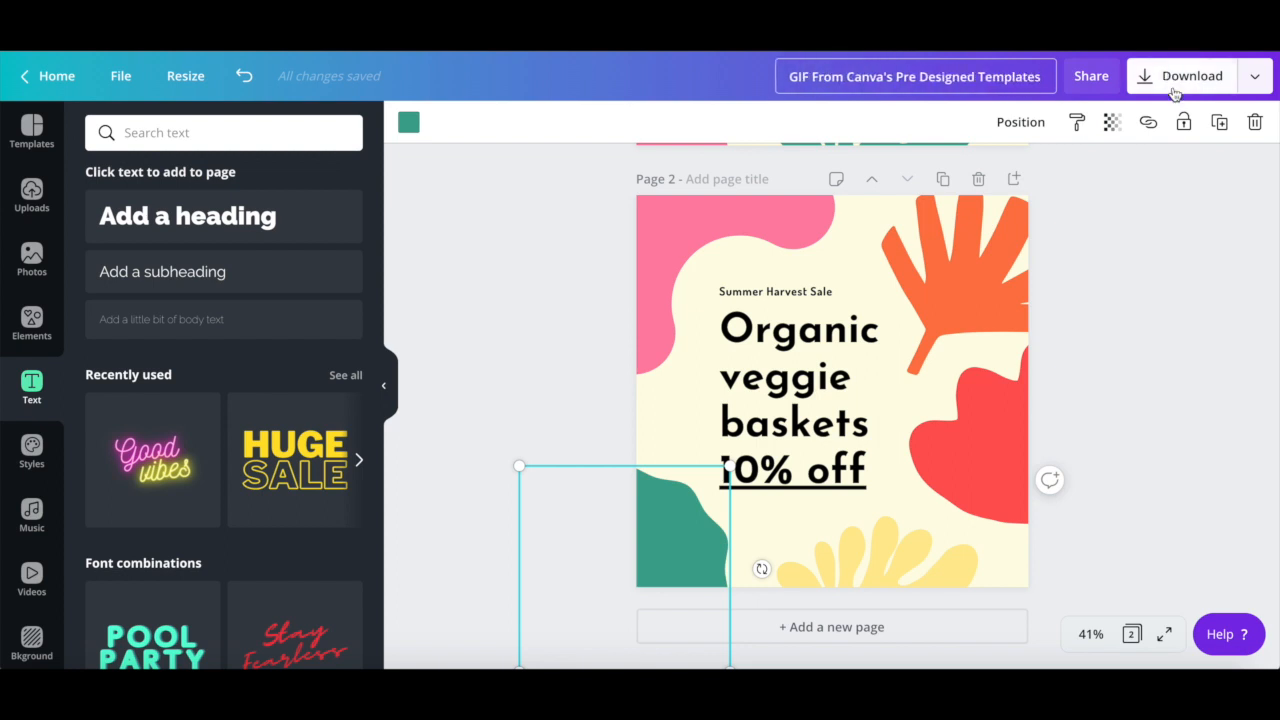
pyautogui.click(1191, 75)
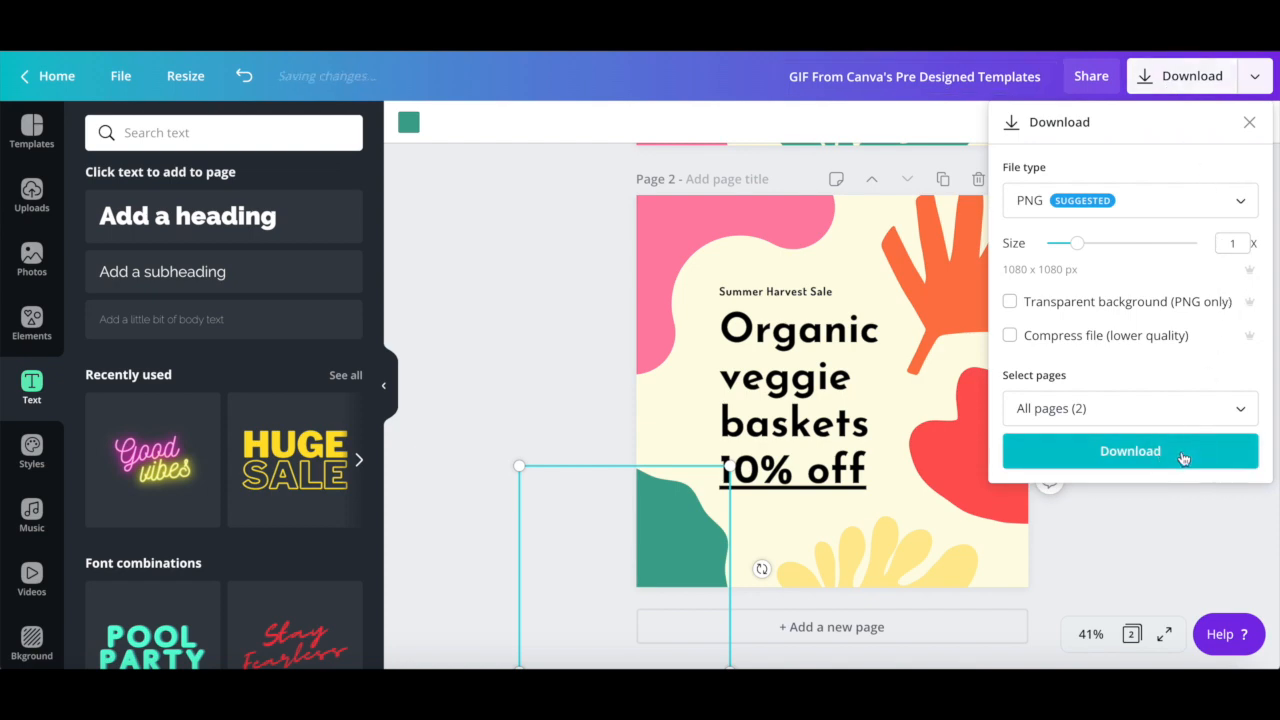
pyautogui.click(1130, 450)
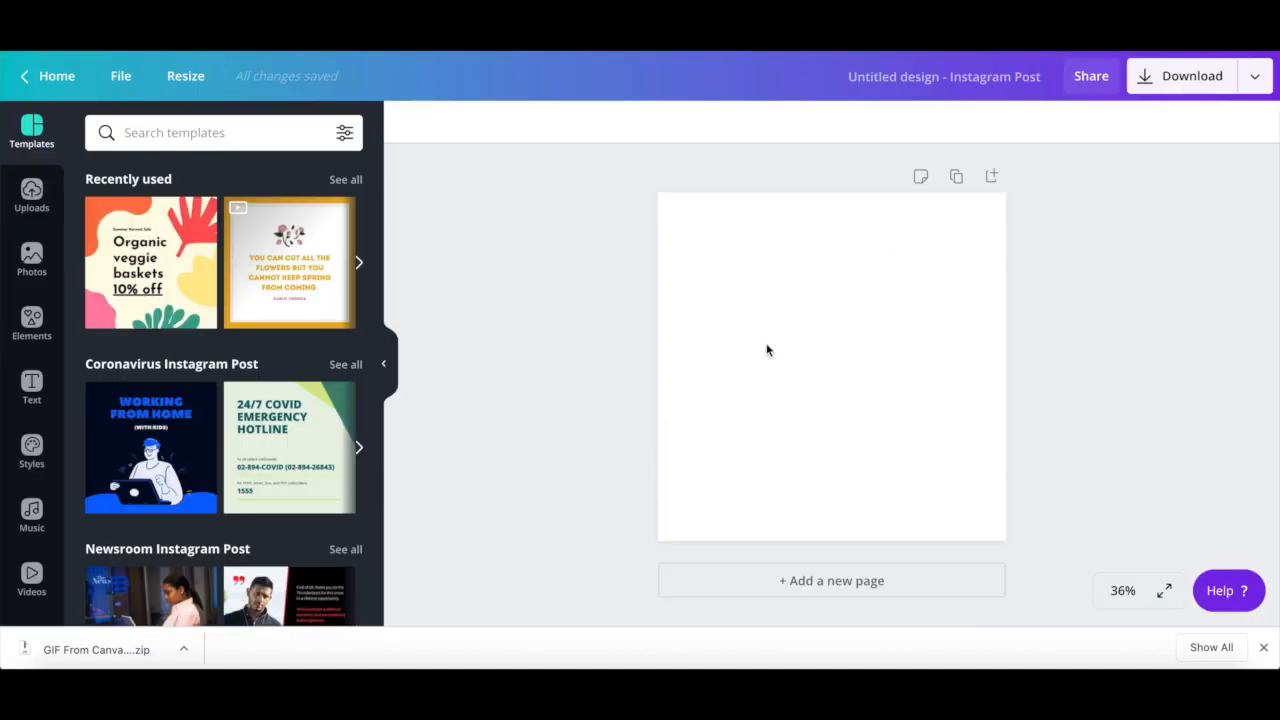
pyautogui.moveTo(995, 428)
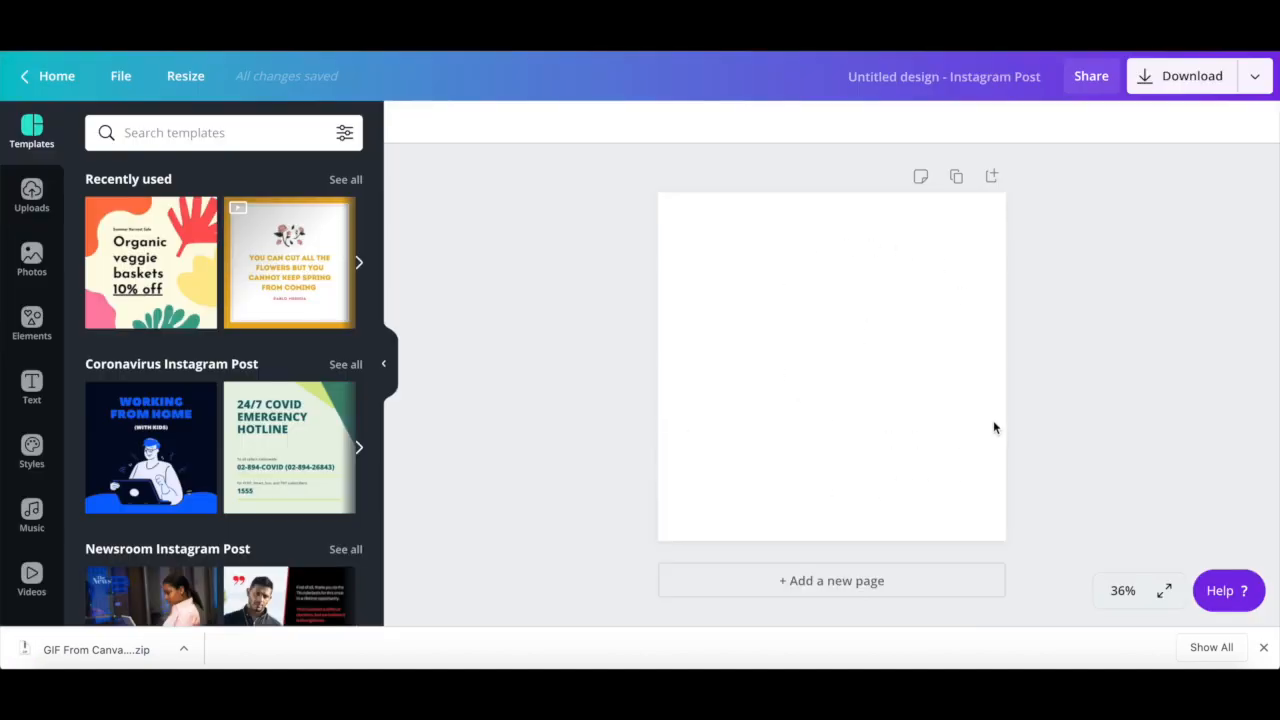
pyautogui.moveTo(843, 314)
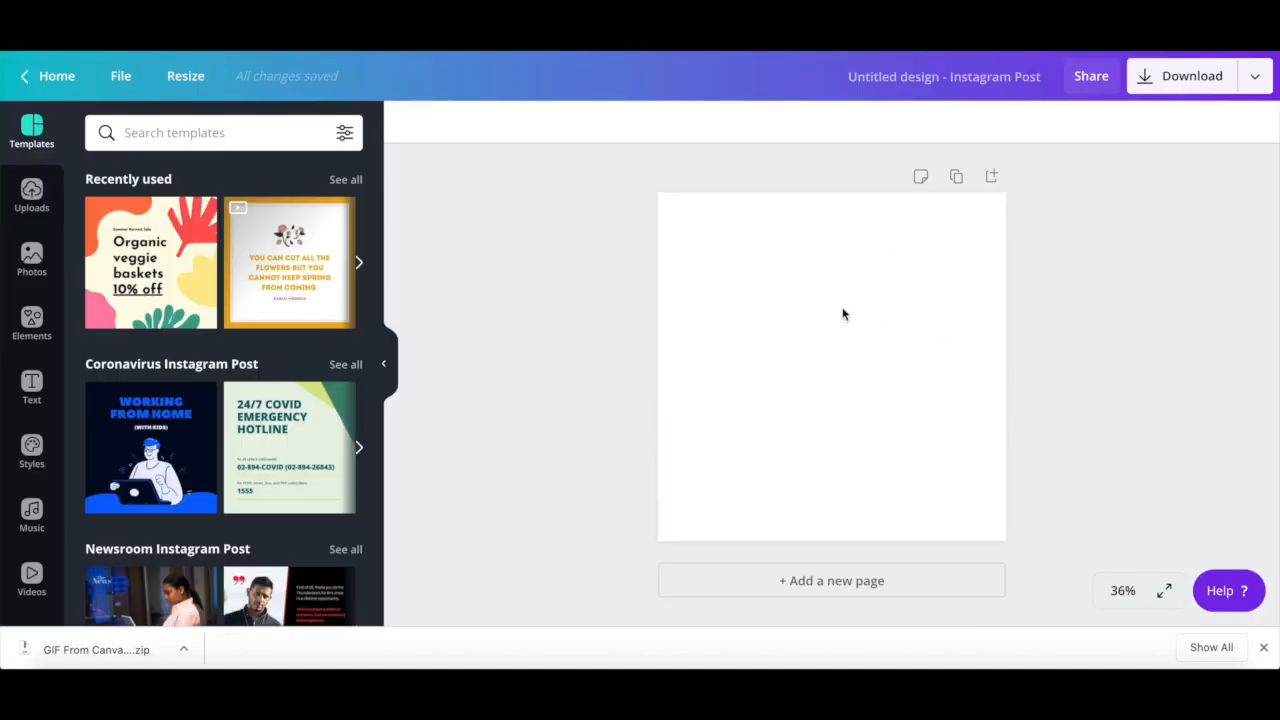
pyautogui.moveTo(944, 421)
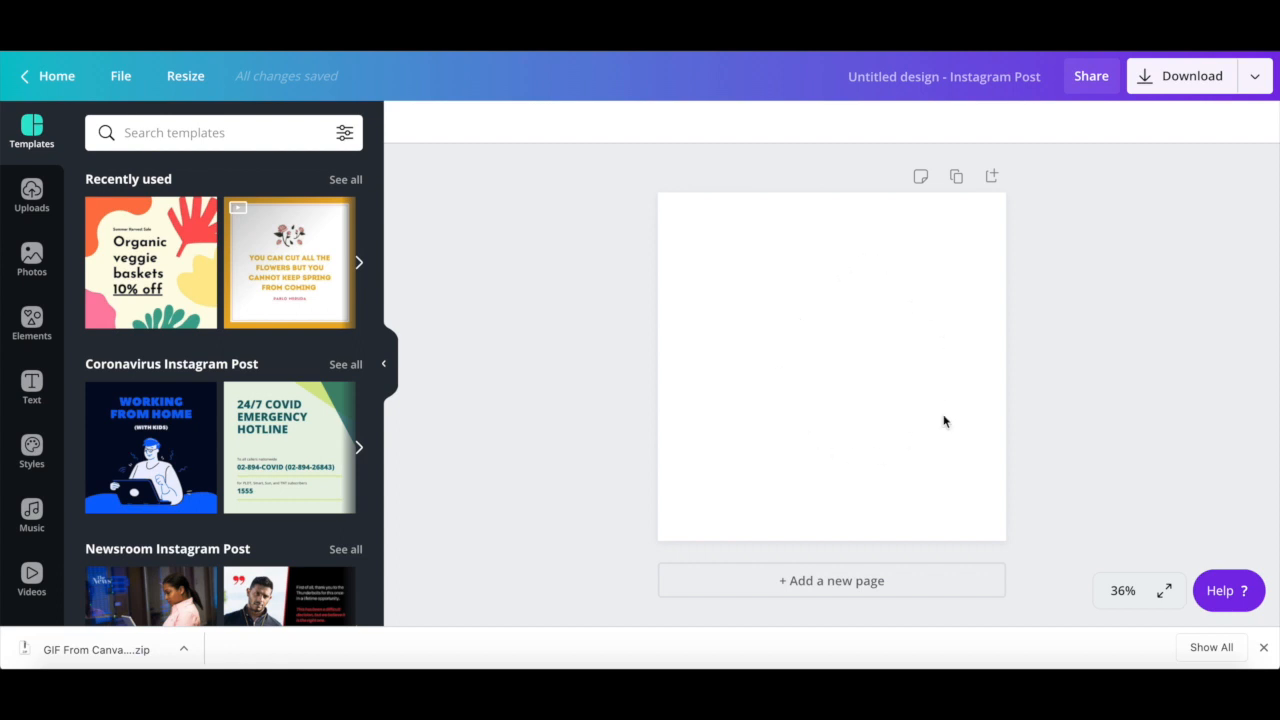
pyautogui.moveTo(933, 302)
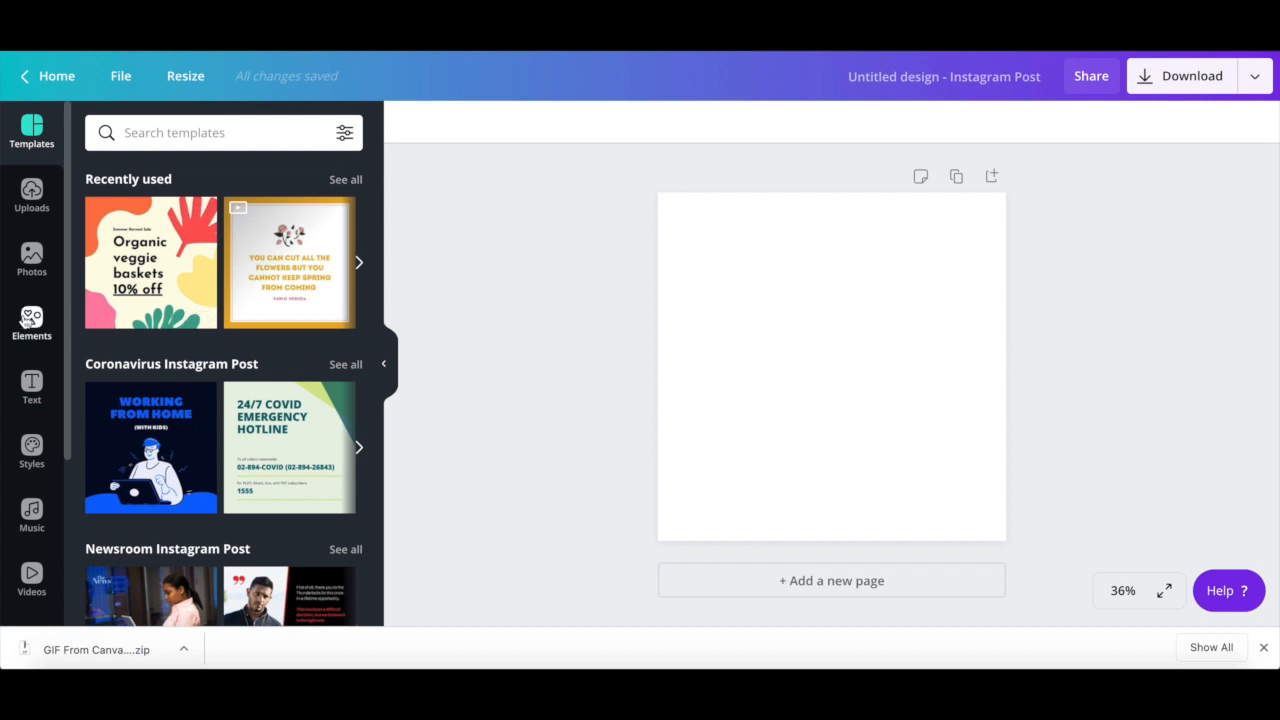
# Add the blue-and-green leafy plant graphic from Recently used elements to the page
pyautogui.click(31, 320)
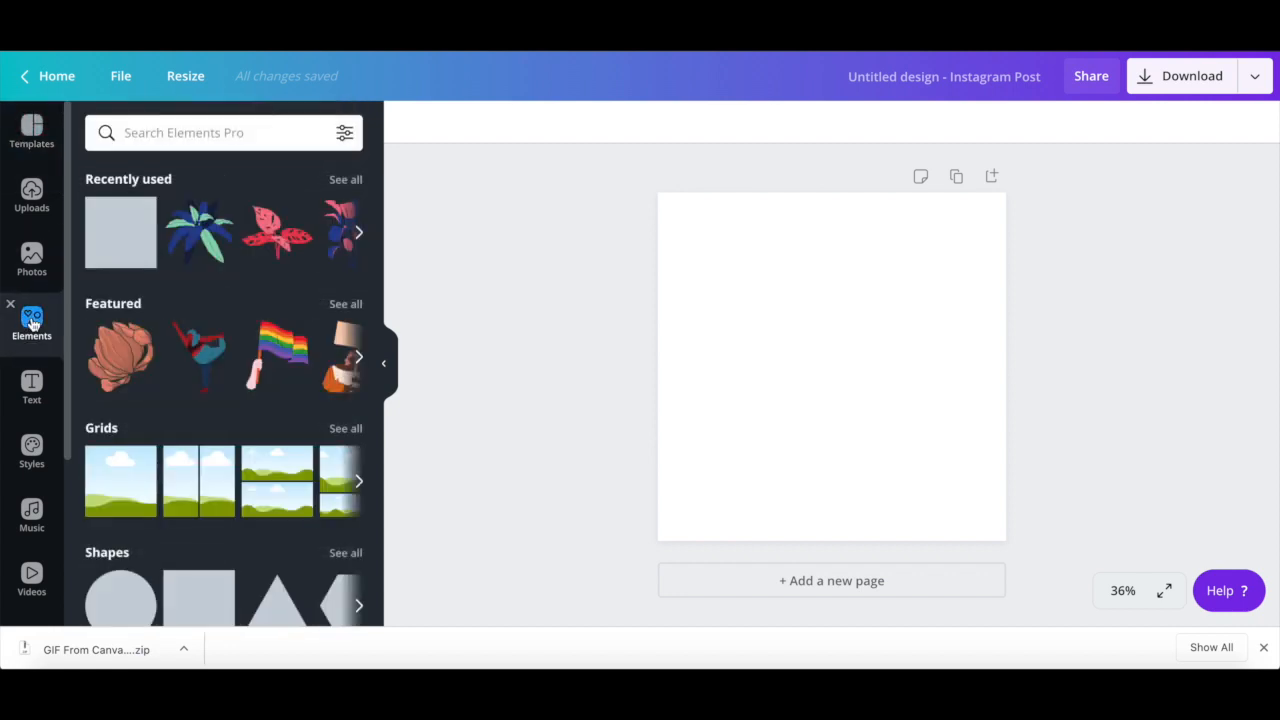
pyautogui.moveTo(198, 232)
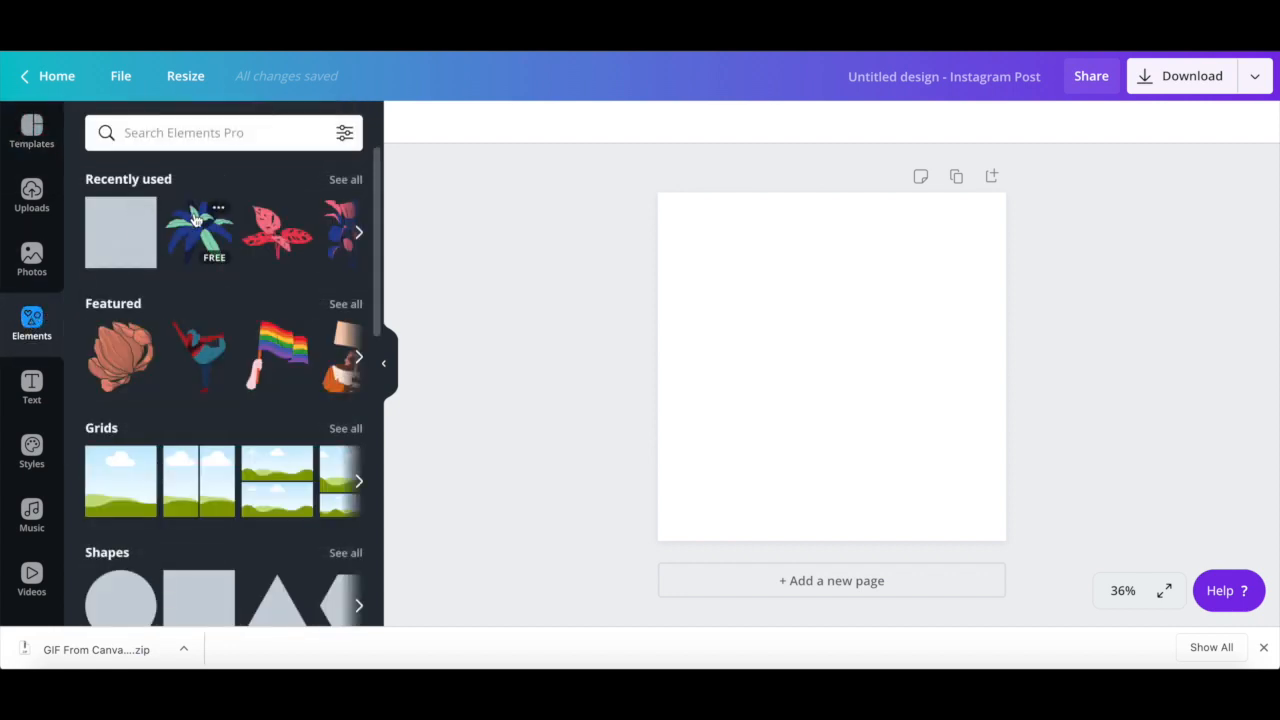
pyautogui.click(198, 232)
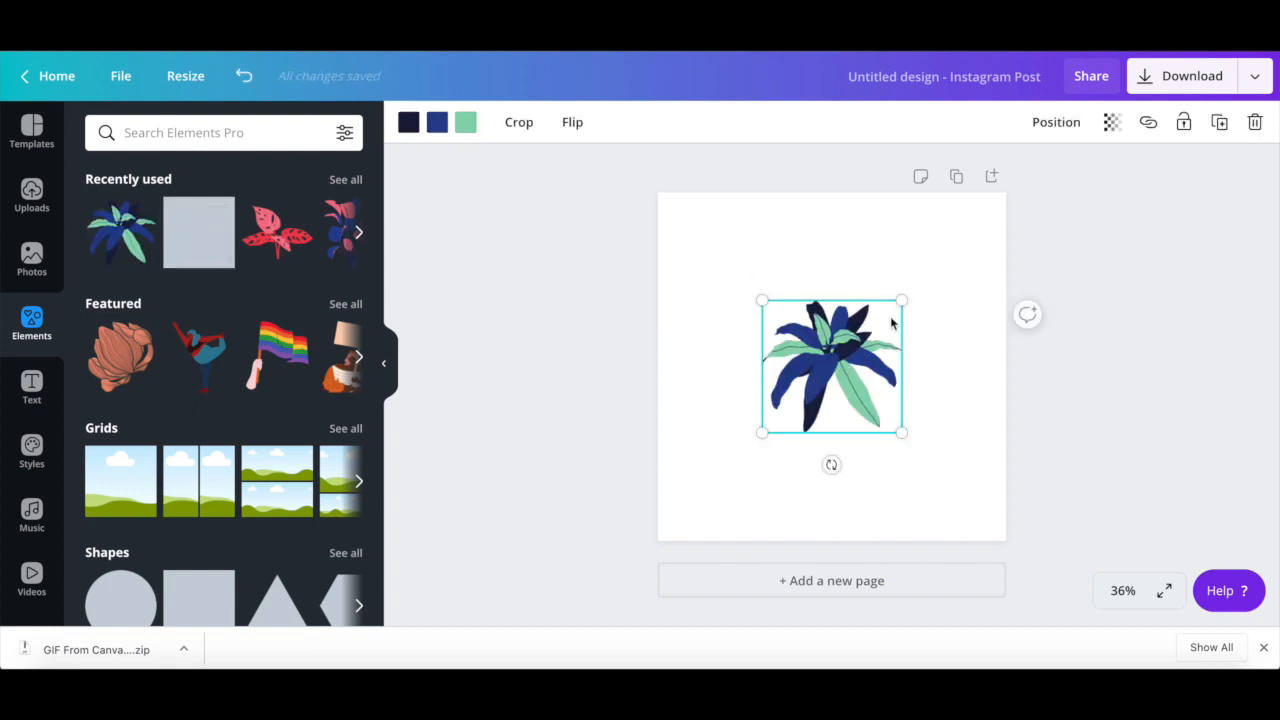
pyautogui.moveTo(778, 478)
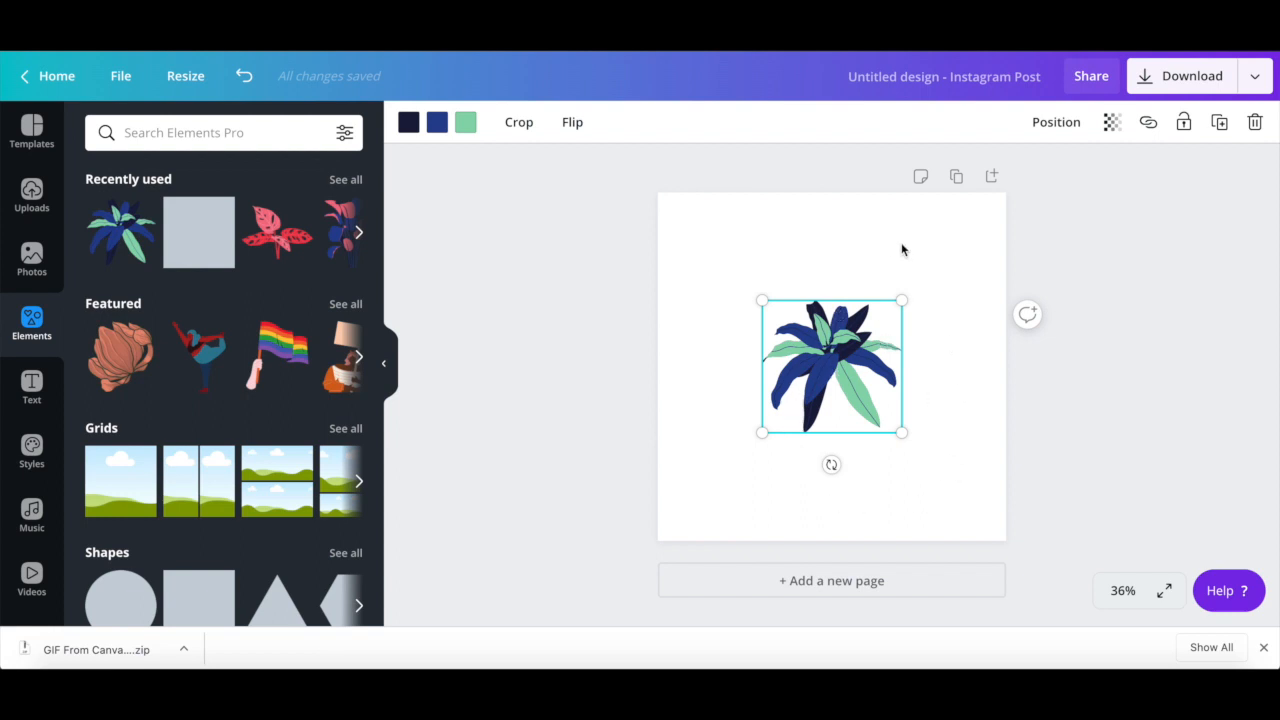
pyautogui.moveTo(956, 176)
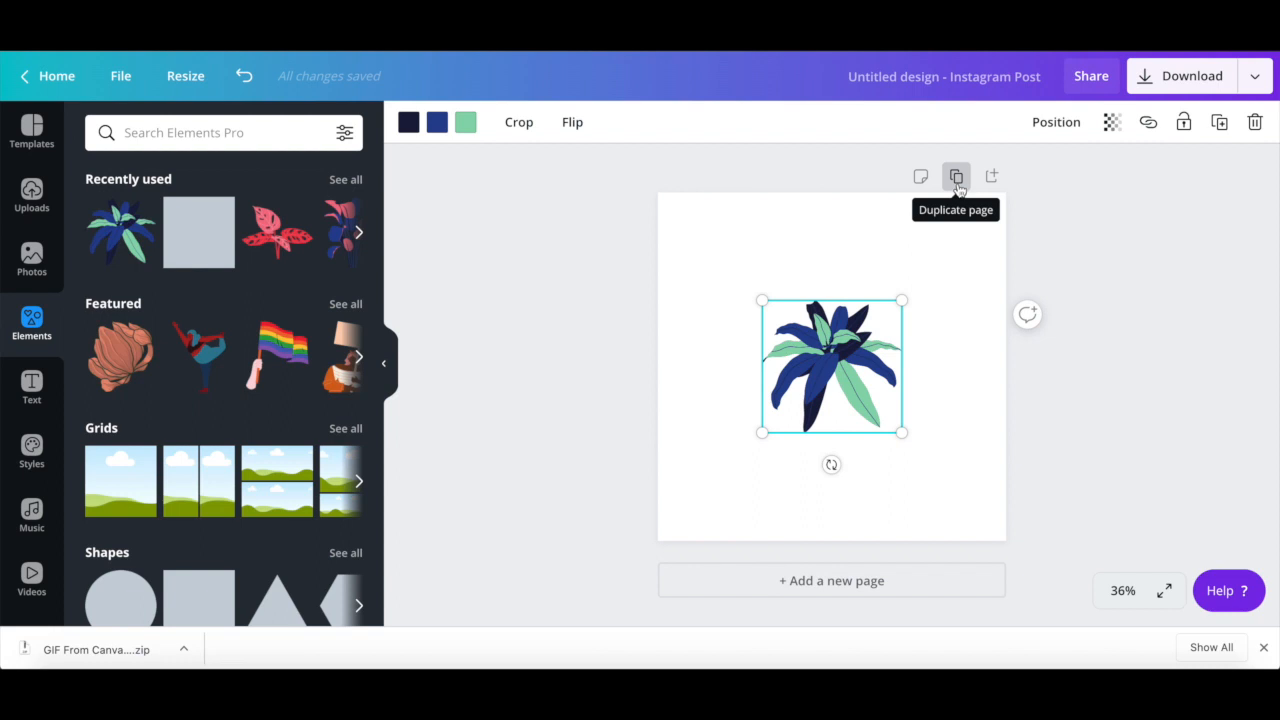
# Duplicate the plant page and select the plant on Page 2
pyautogui.click(955, 176)
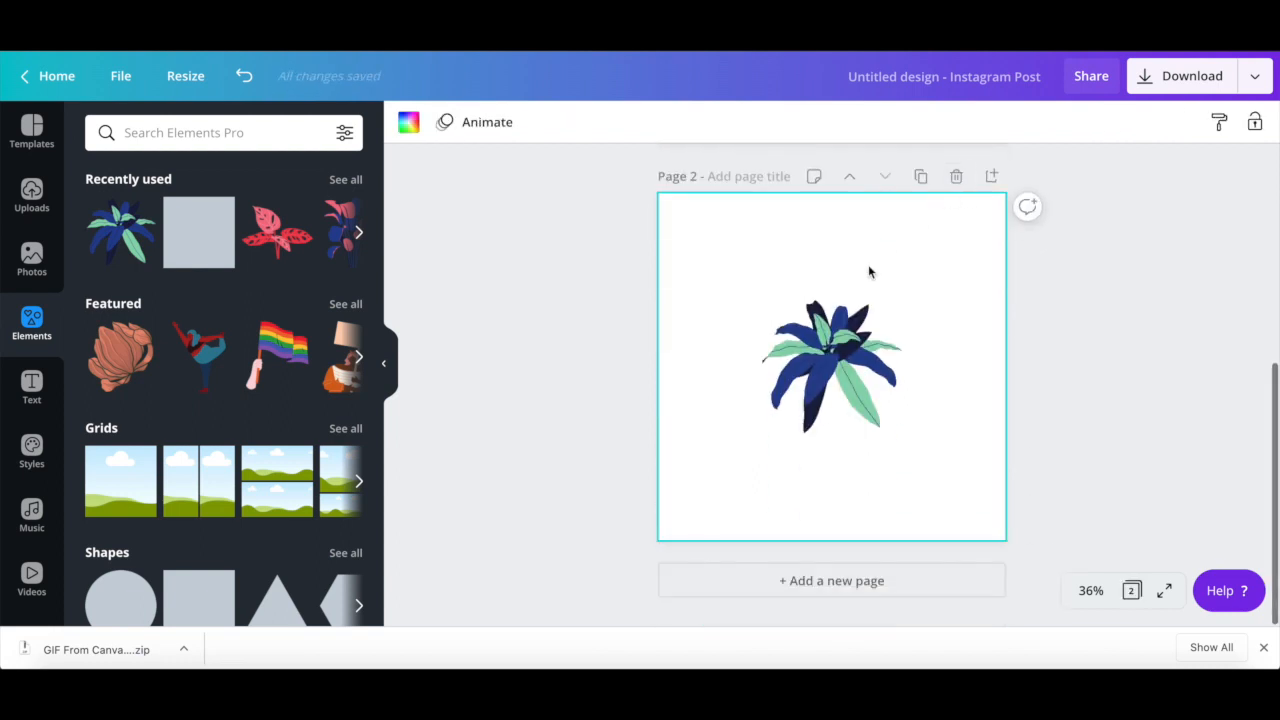
pyautogui.click(831, 360)
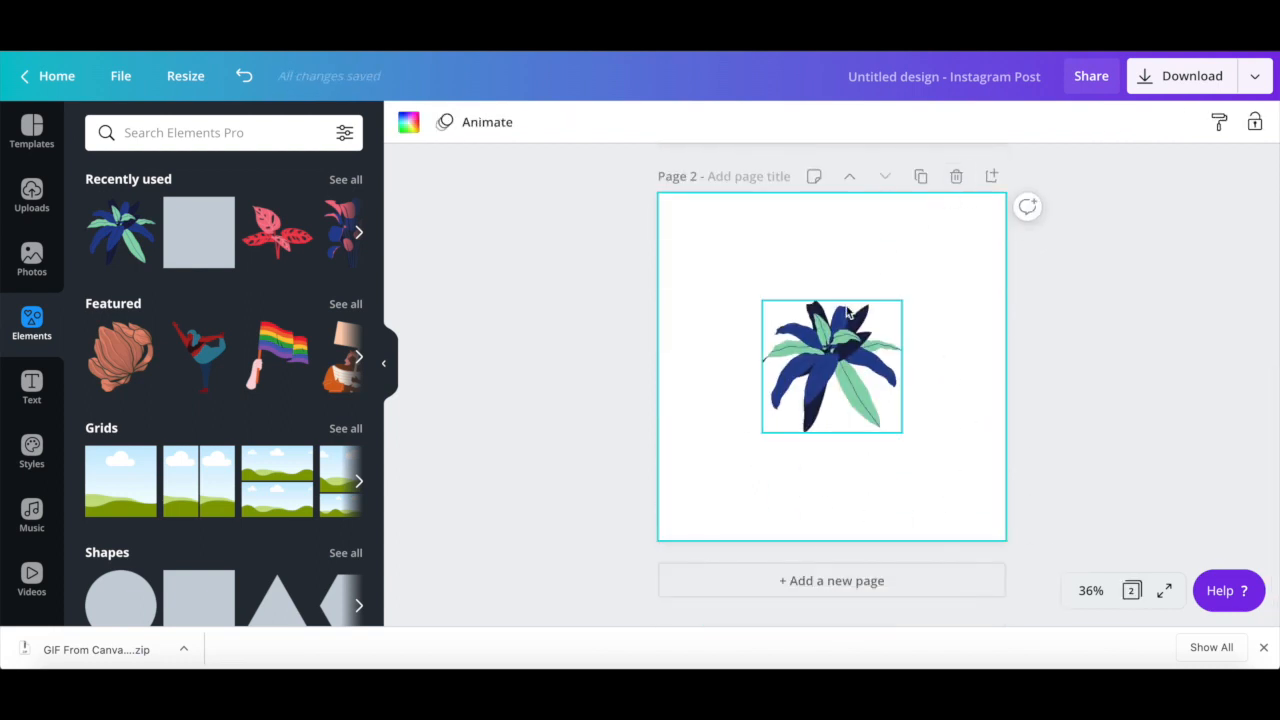
pyautogui.moveTo(790, 417)
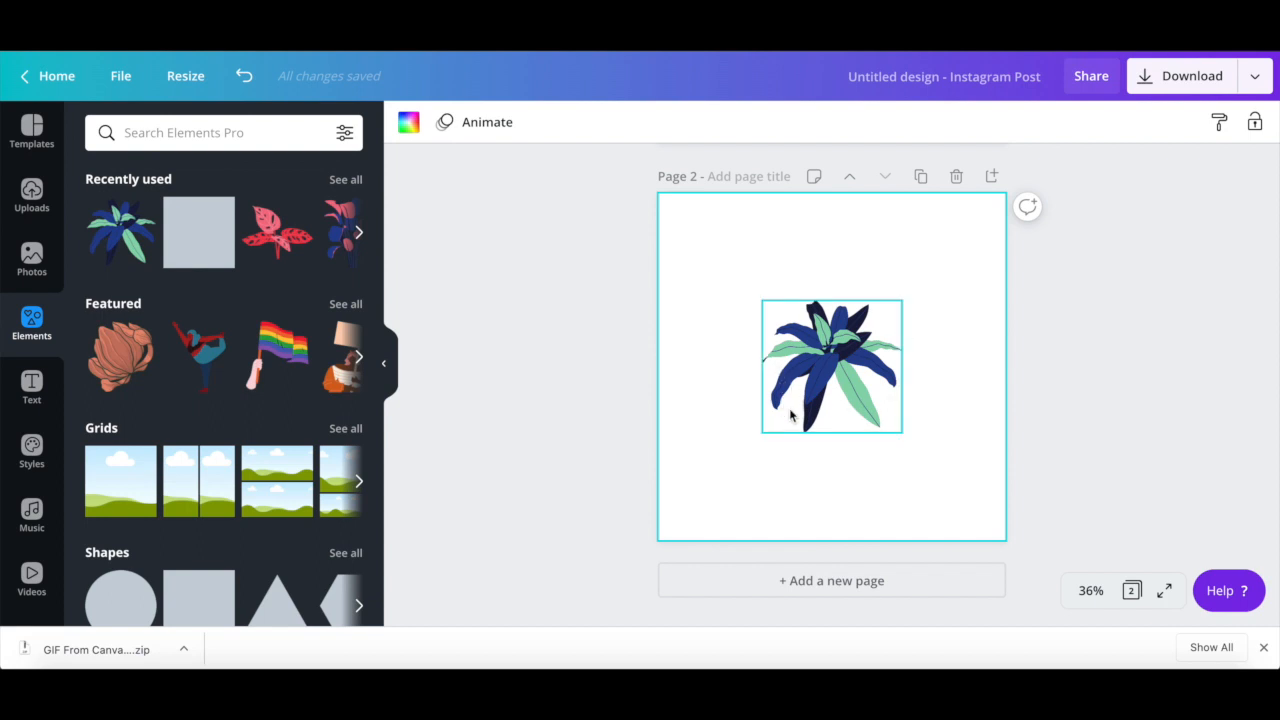
pyautogui.moveTo(817, 372)
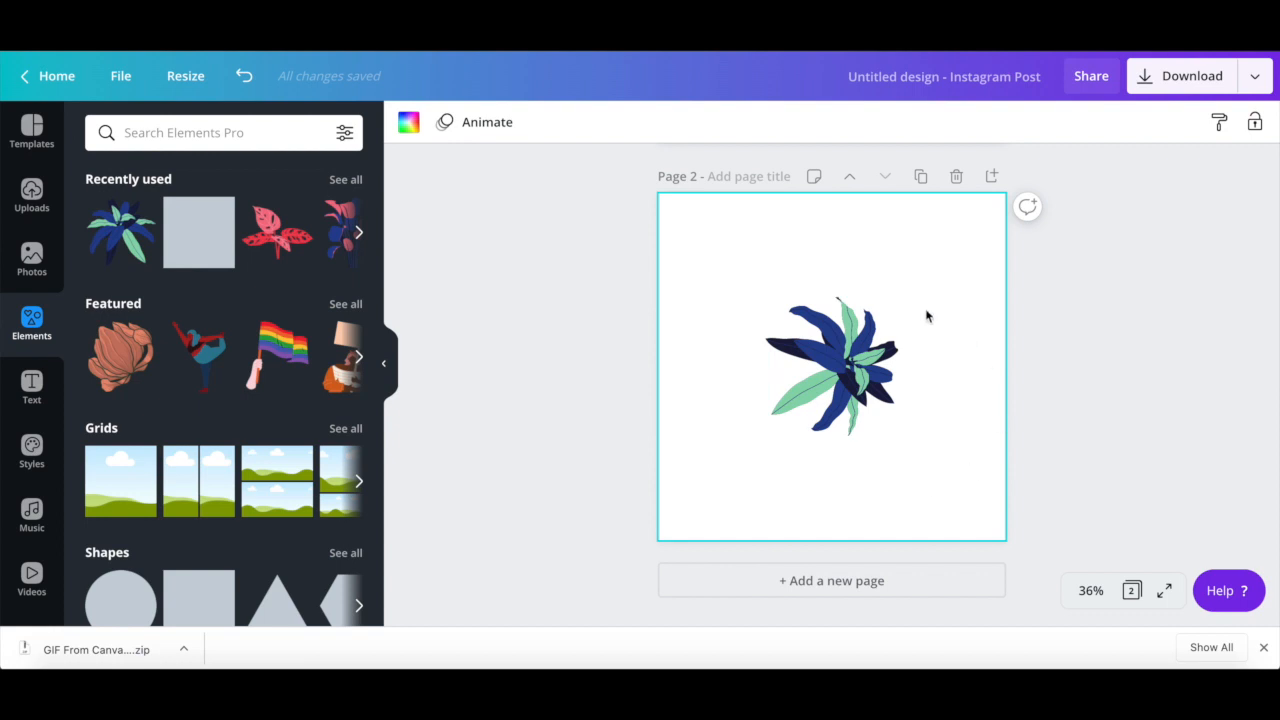
pyautogui.moveTo(919, 270)
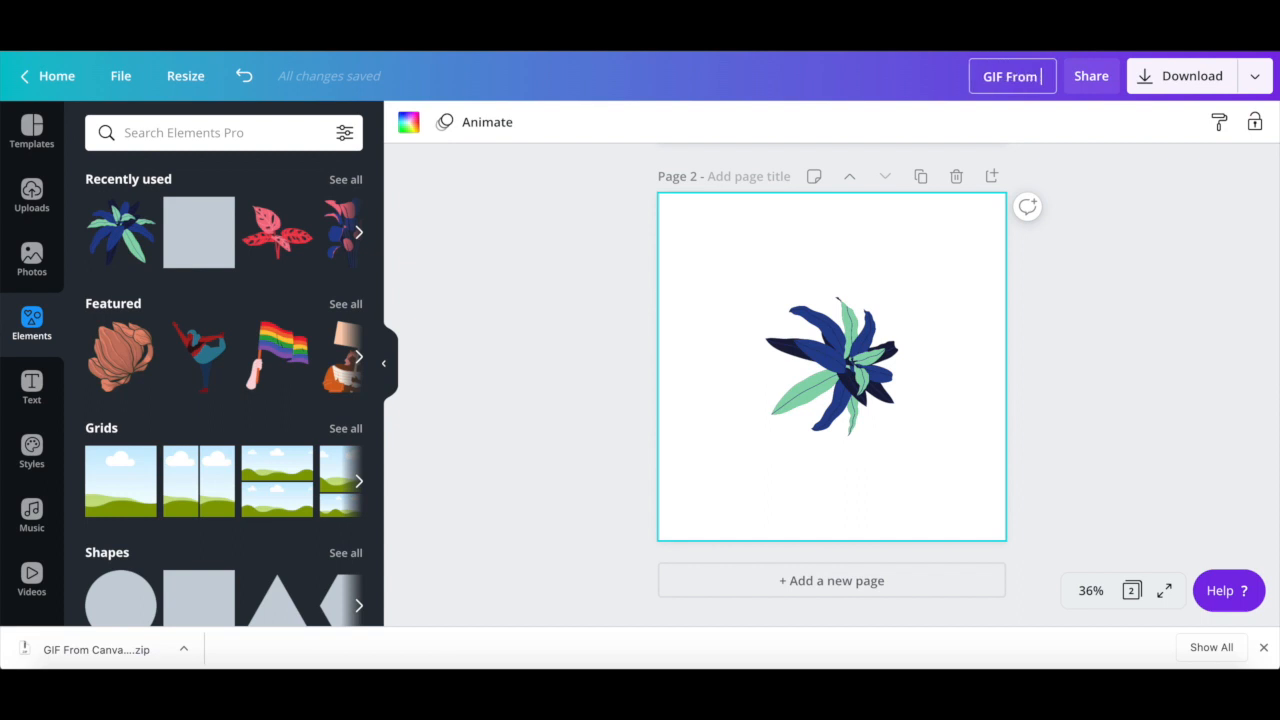
# Rename the design 'GIF From Individual Elements' and download all pages as transparent-background PNGs
pyautogui.write('Individual Elements')
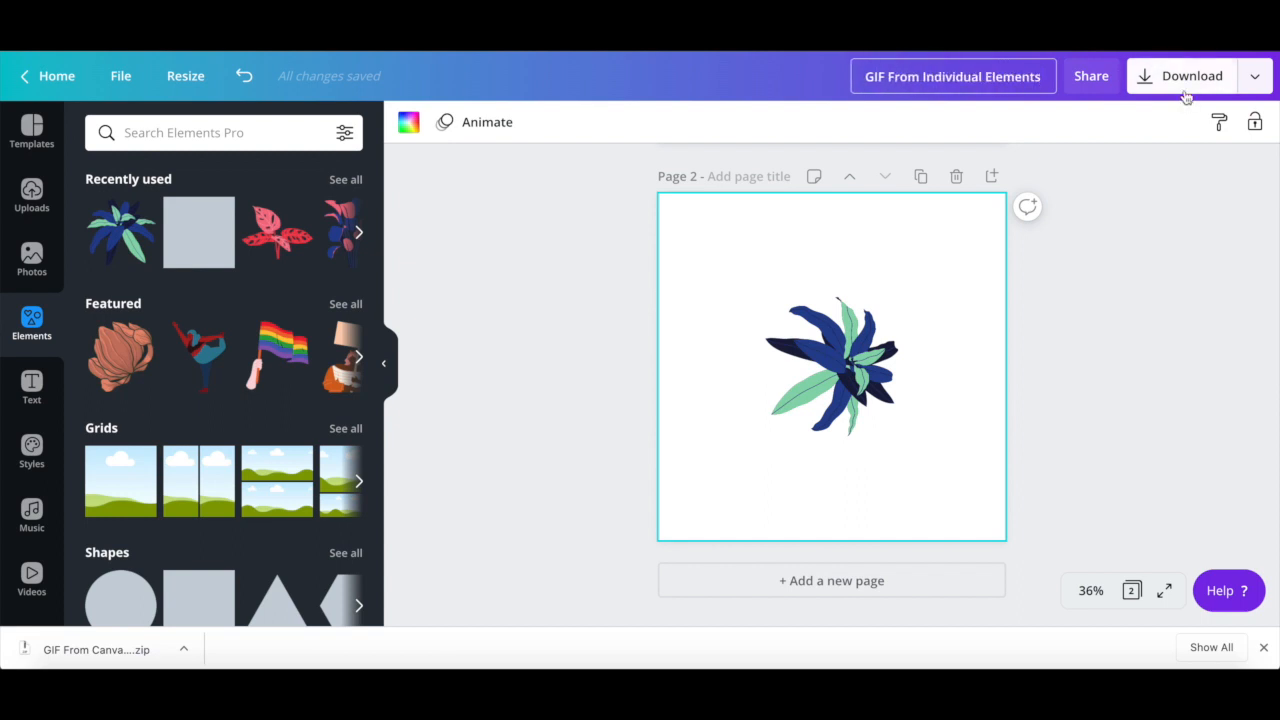
pyautogui.click(1190, 75)
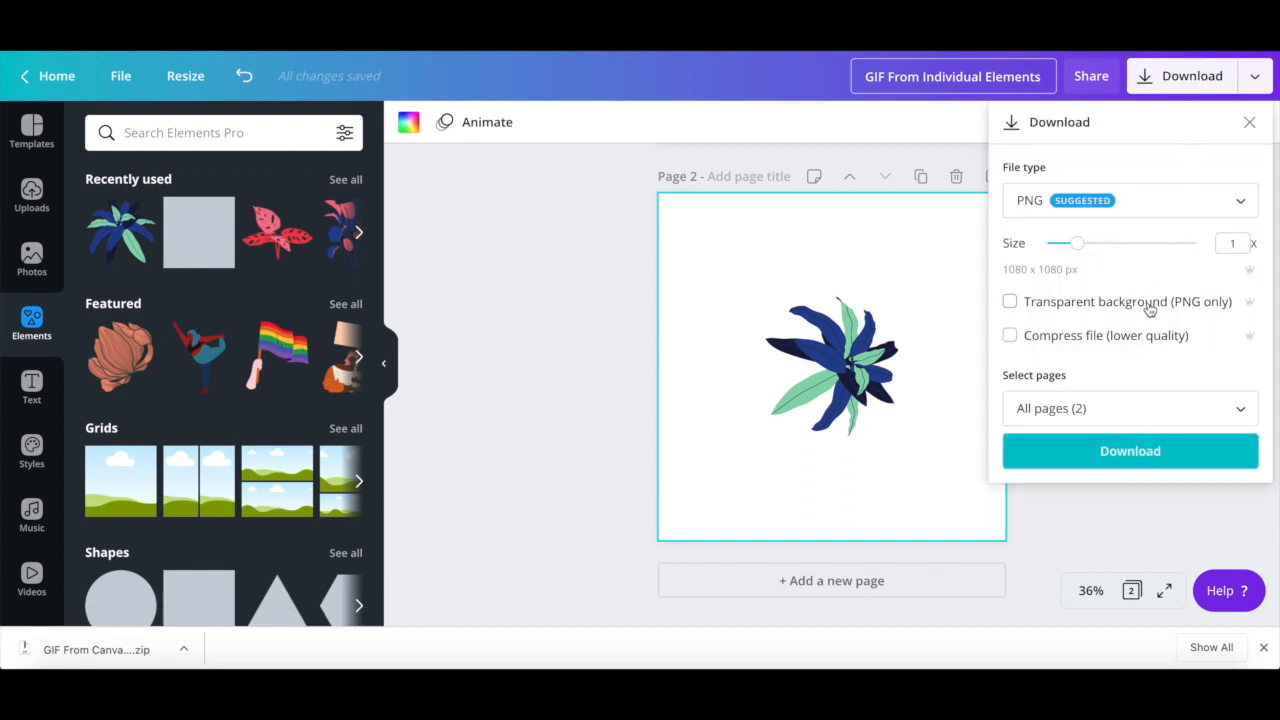
pyautogui.click(1009, 301)
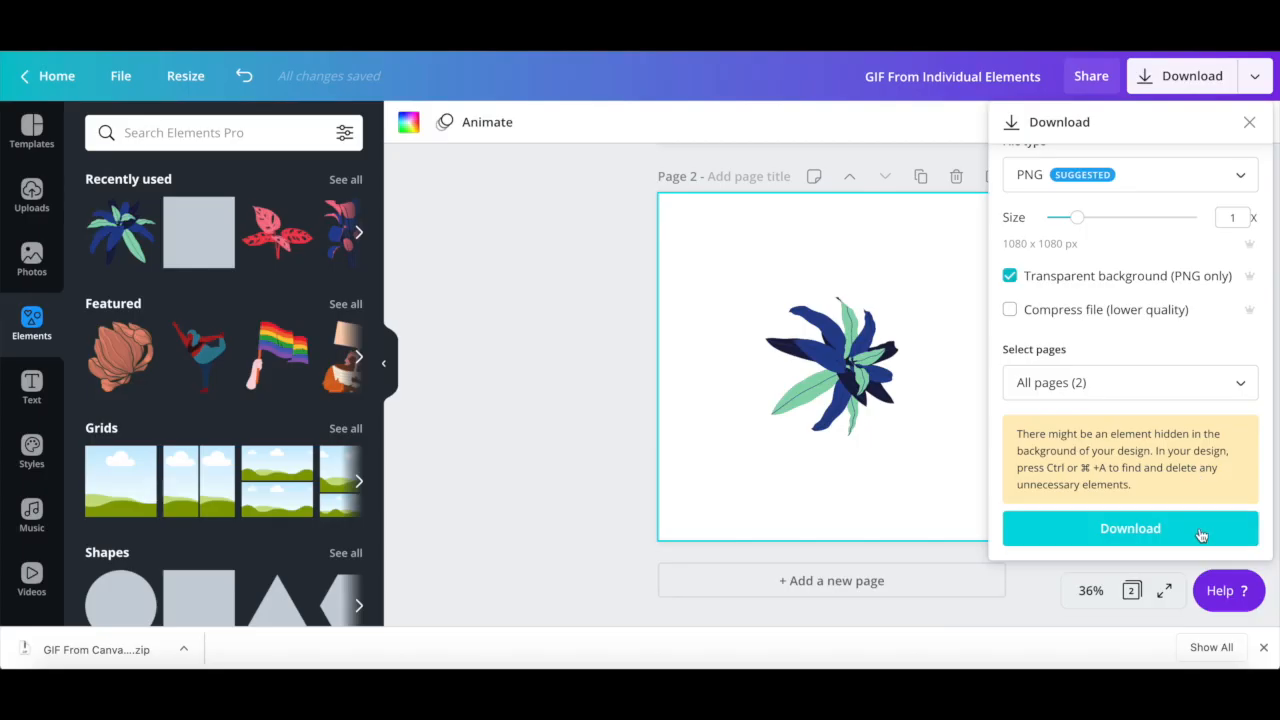
pyautogui.click(1130, 528)
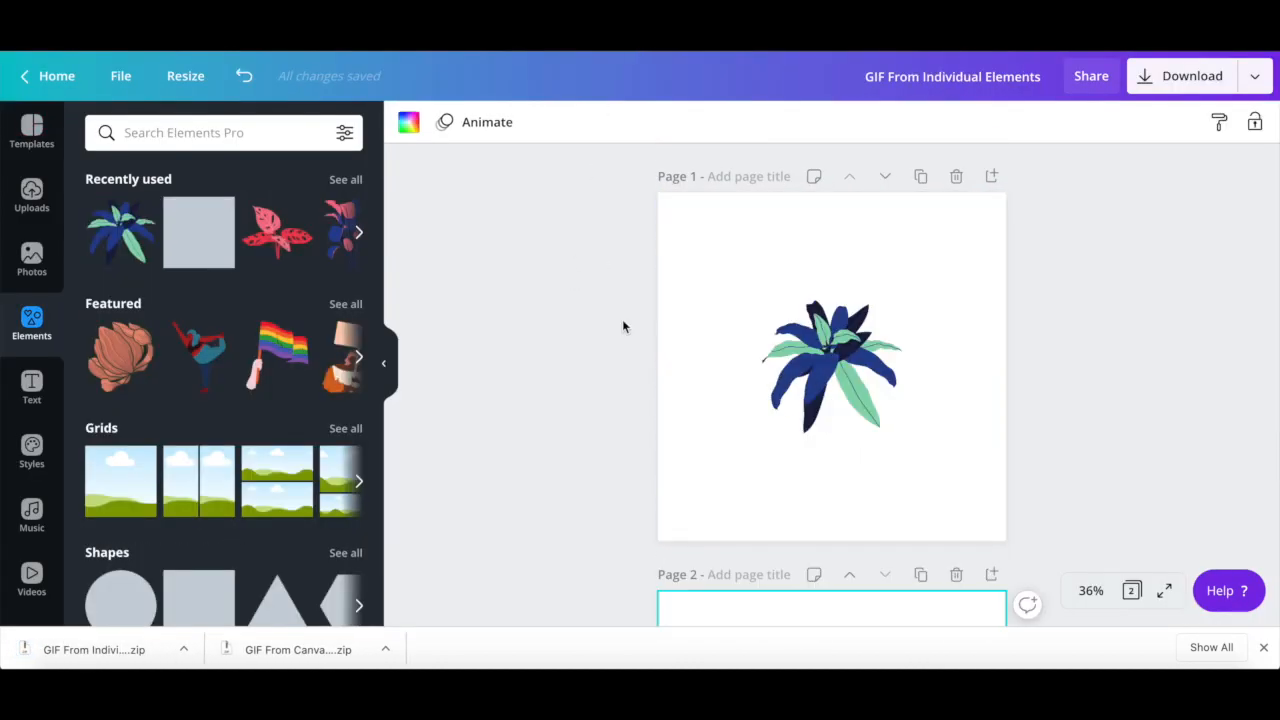
pyautogui.scroll(-3)
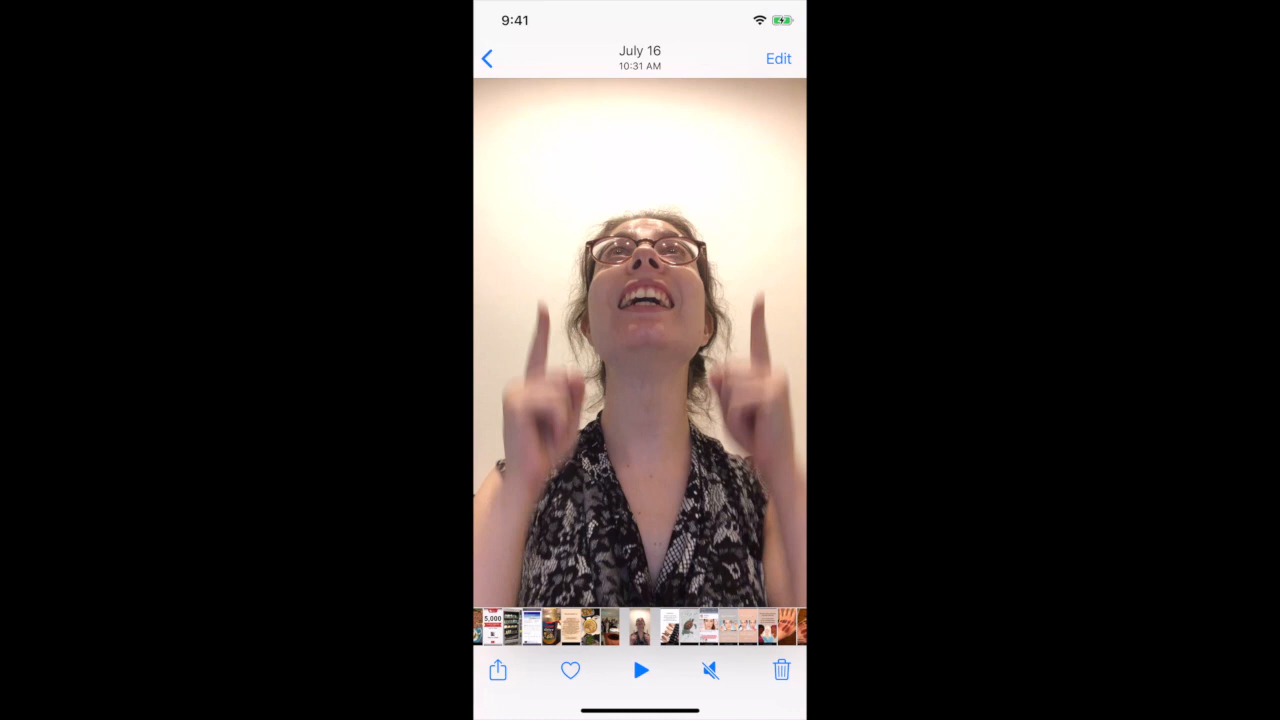
# Play the selfie video of the woman pointing upward in Photos
pyautogui.click(640, 670)
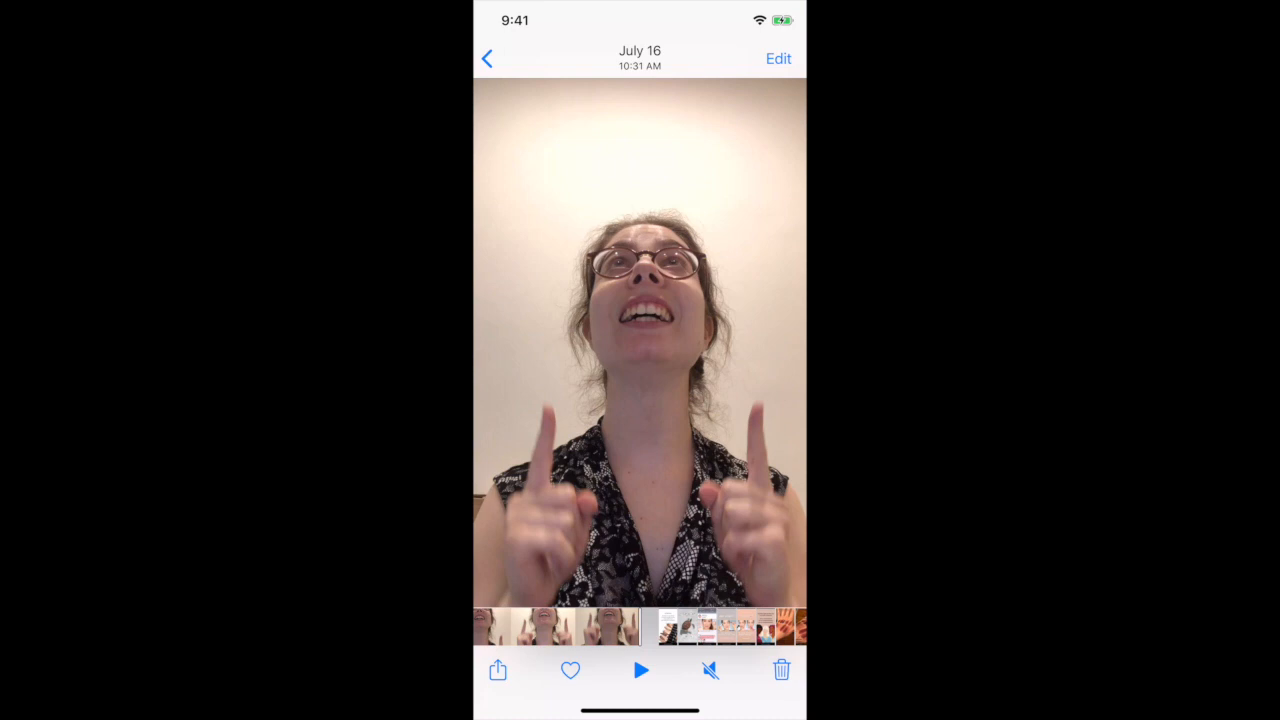
pyautogui.click(778, 58)
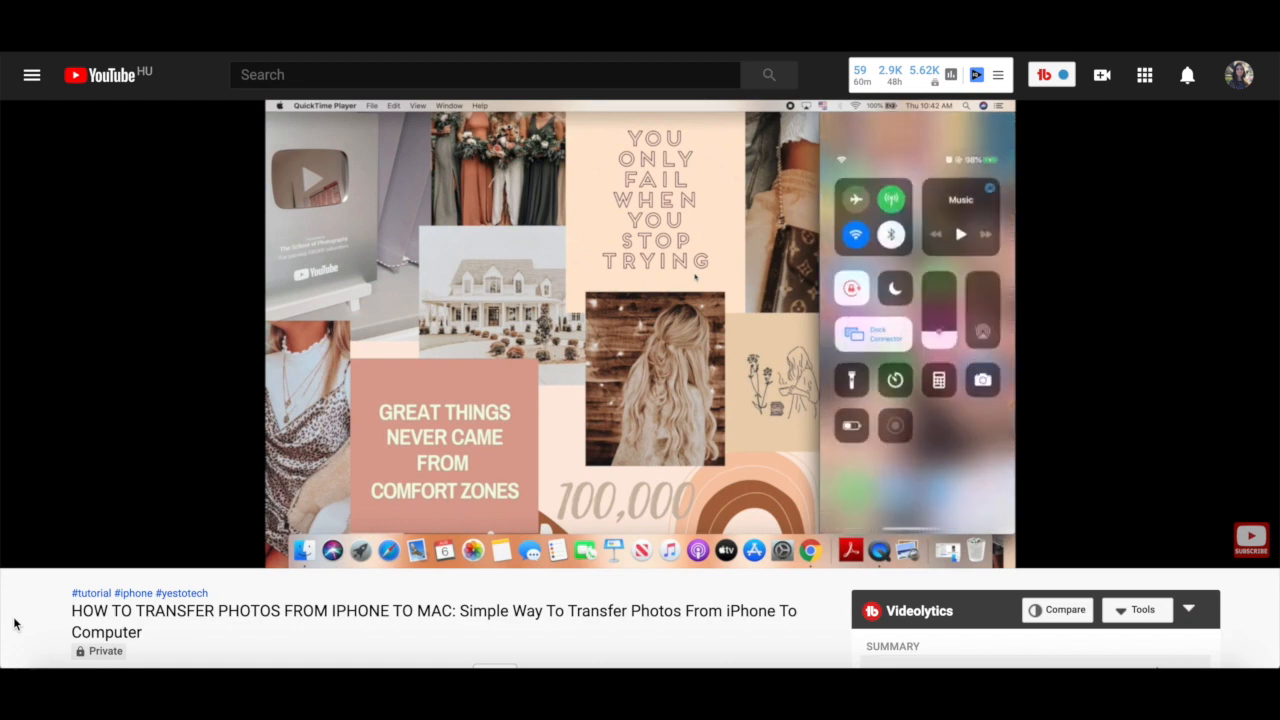
# Move from the YouTube iPhone-to-Mac tutorial to CloudConvert's MOV to GIF converter
pyautogui.click(890, 234)
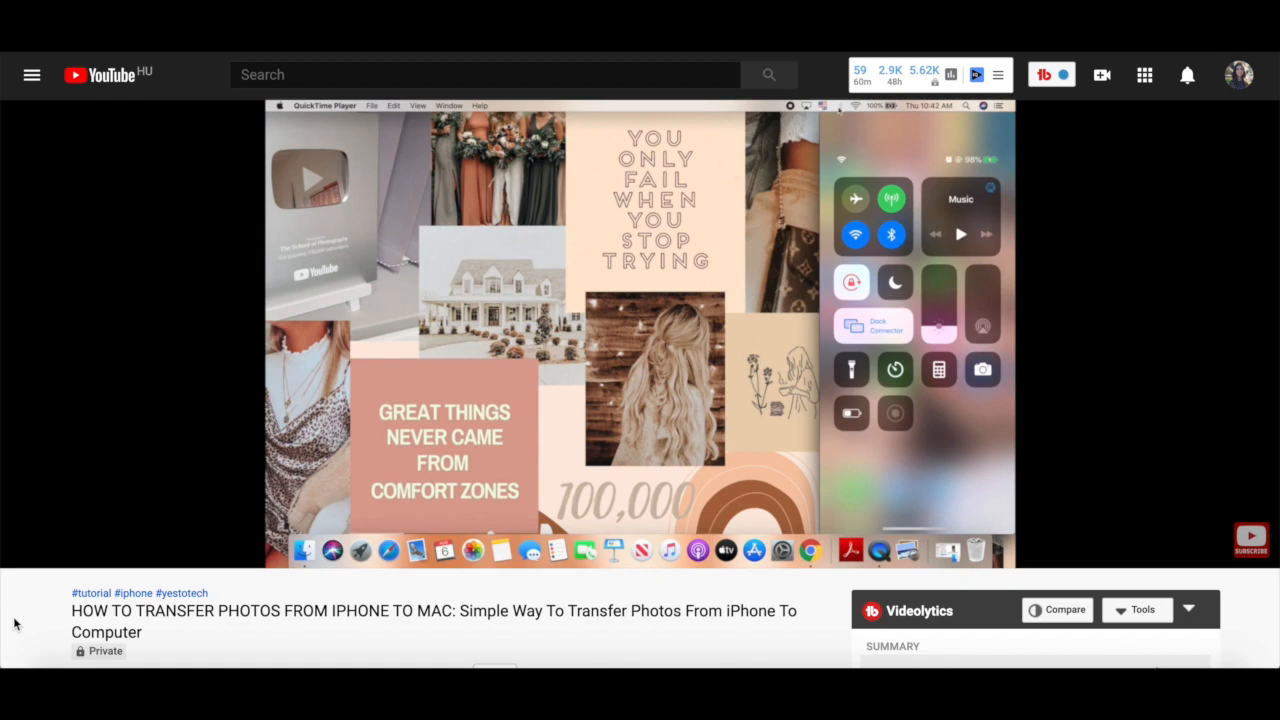
pyautogui.click(840, 105)
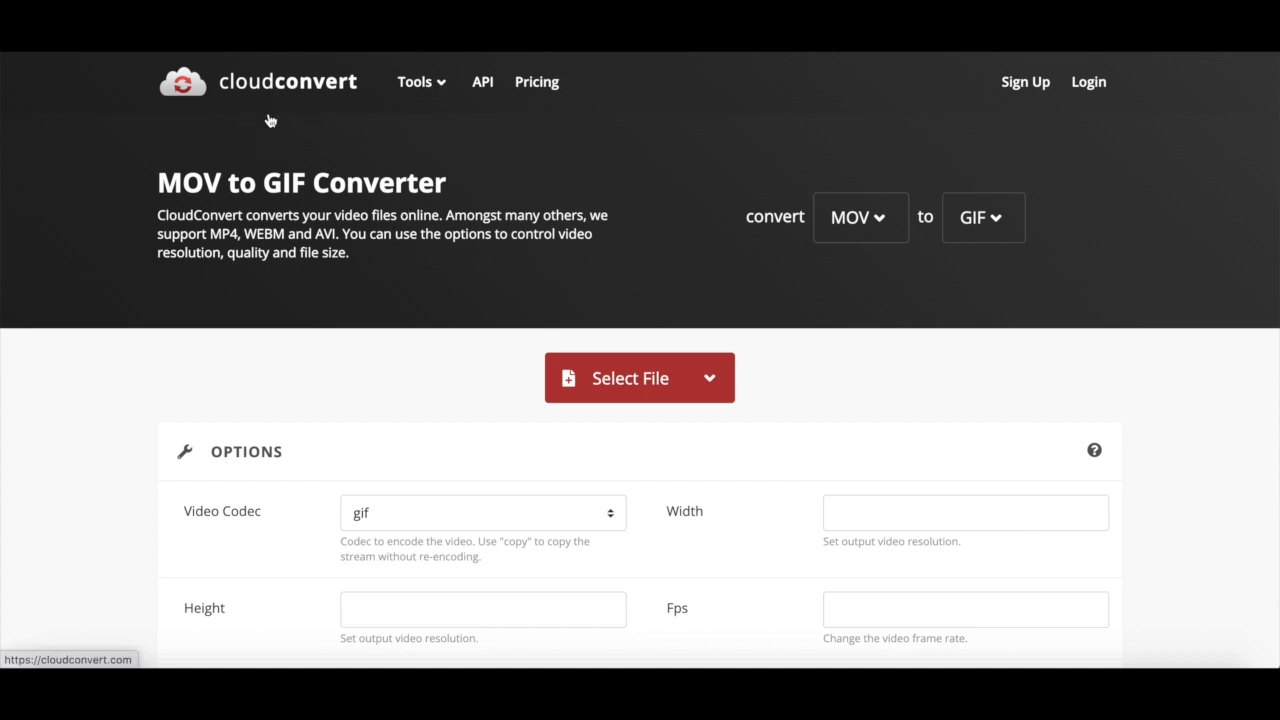
# With IMG_8007.MOV loaded in CloudConvert, choose the clip's output format
pyautogui.scroll(-3)
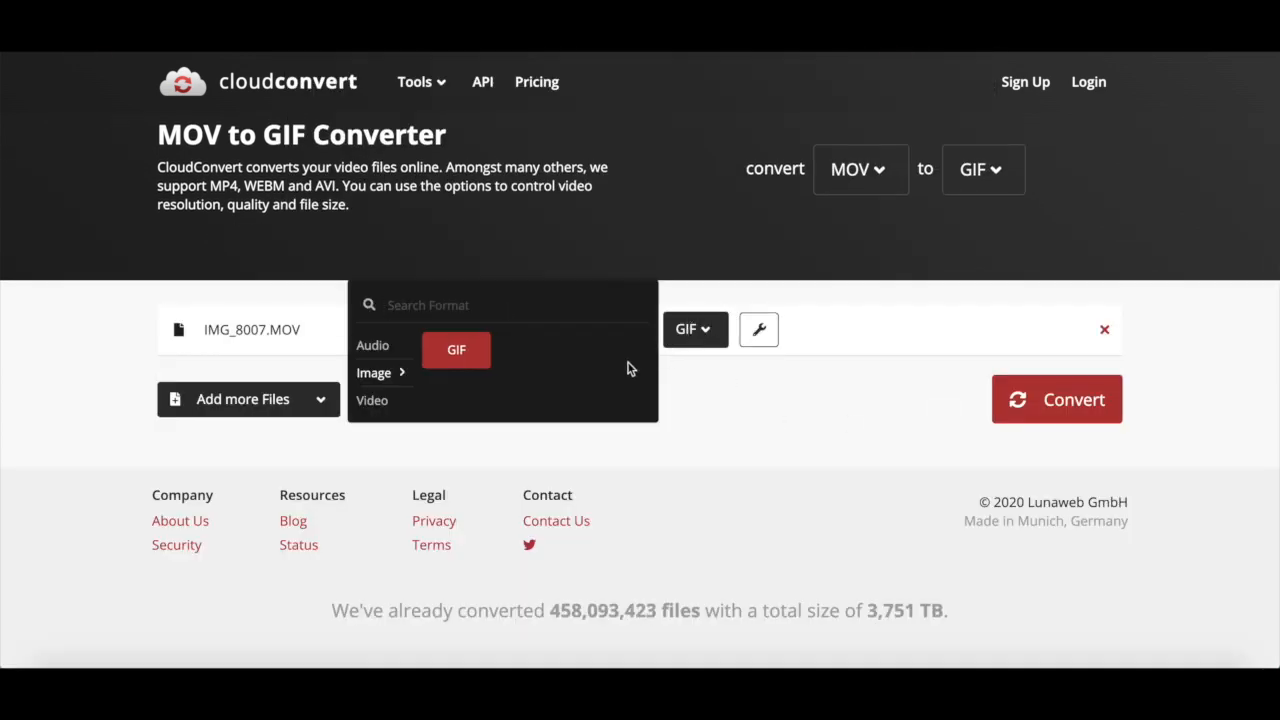
pyautogui.click(1056, 399)
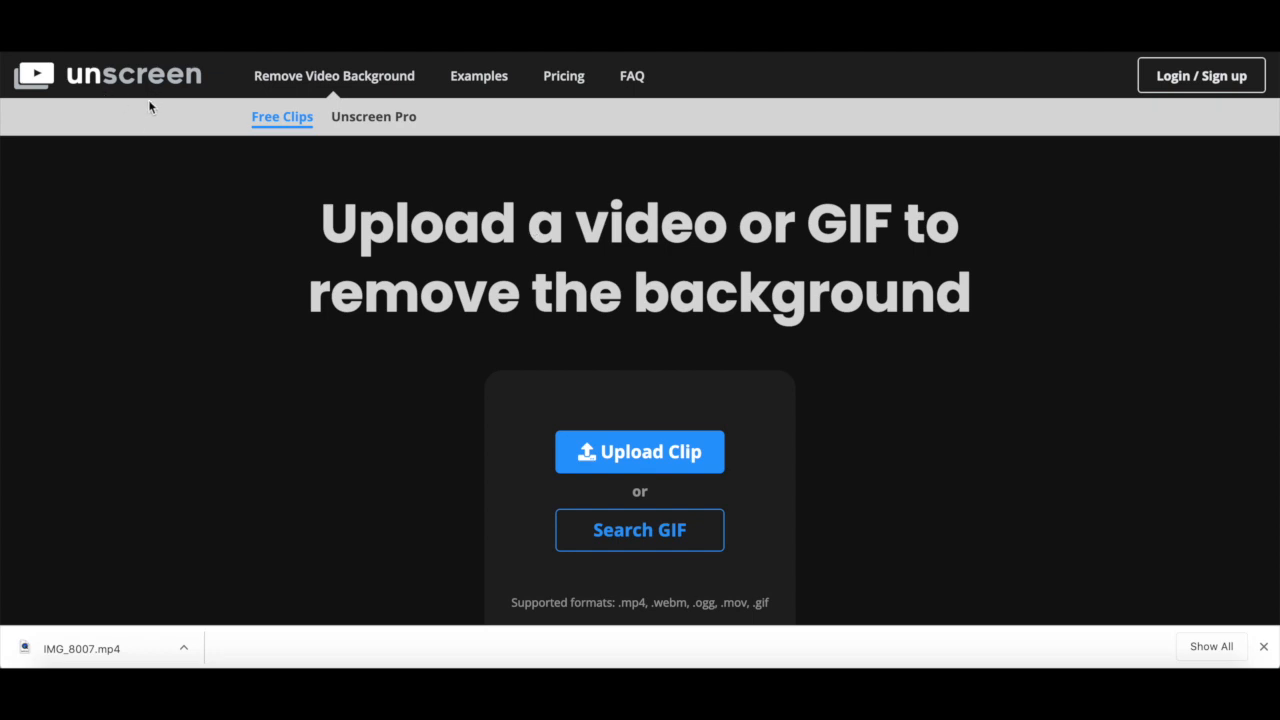
pyautogui.moveTo(472, 386)
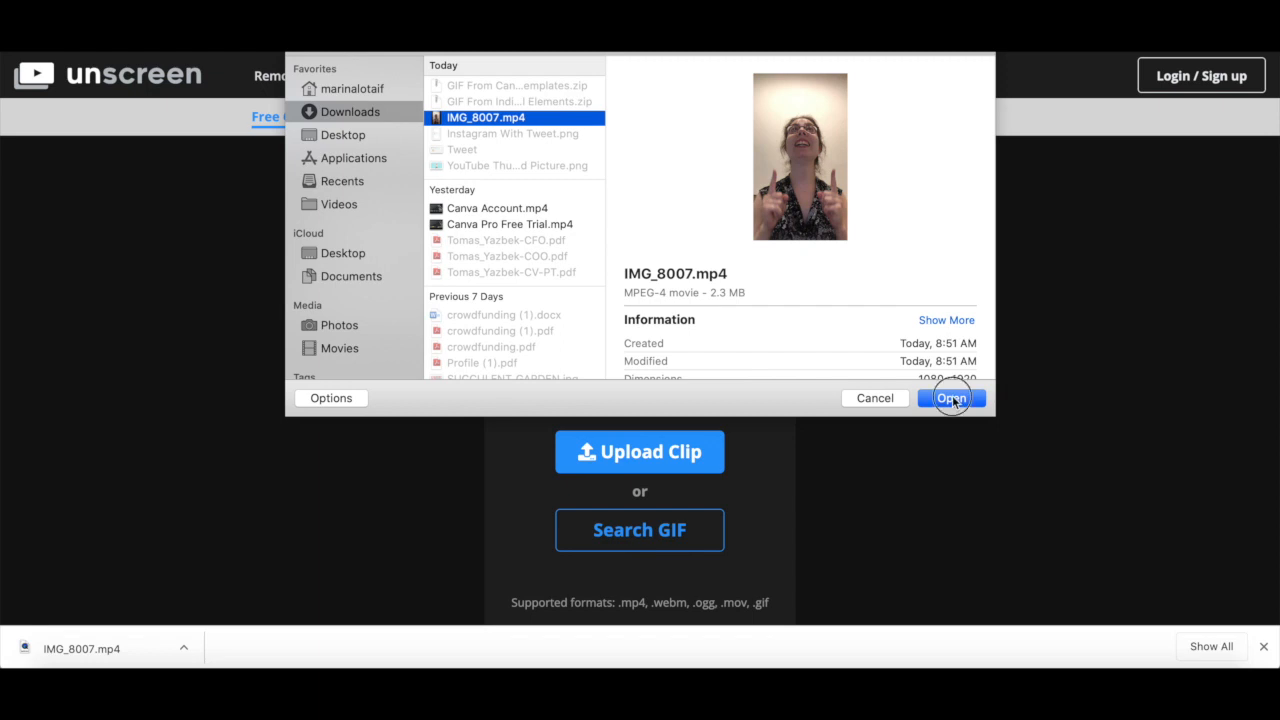
# Upload IMG_8007.mp4 to Unscreen and download the background-removed result
pyautogui.click(949, 398)
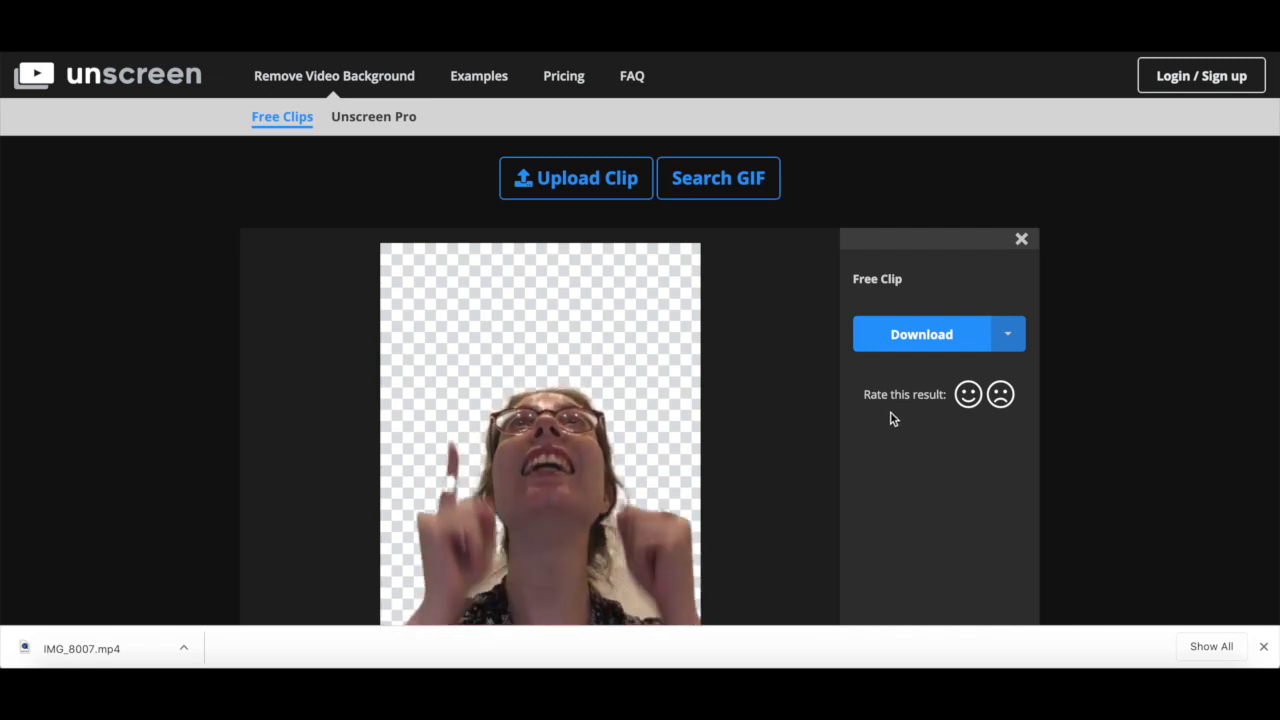
pyautogui.click(920, 334)
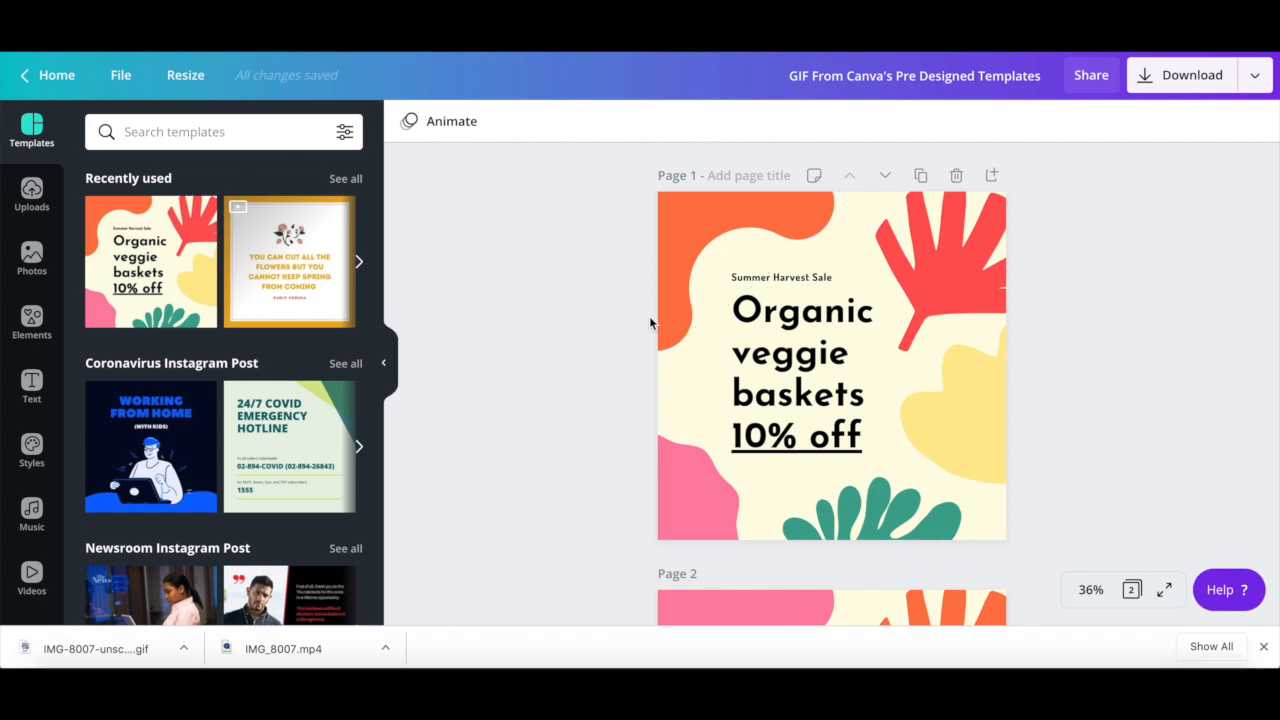
# Upload 1.png and 2.png to GIFMaker.me and create the GIF animation
pyautogui.click(31, 322)
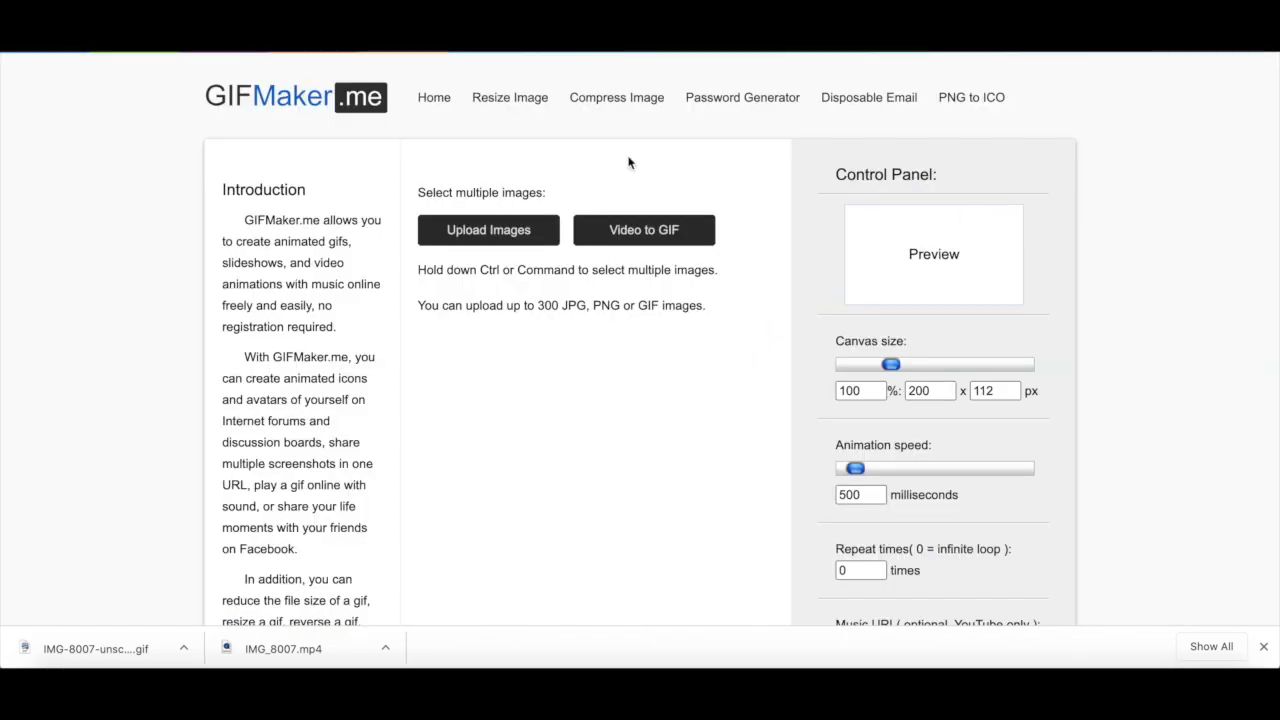
pyautogui.moveTo(465, 175)
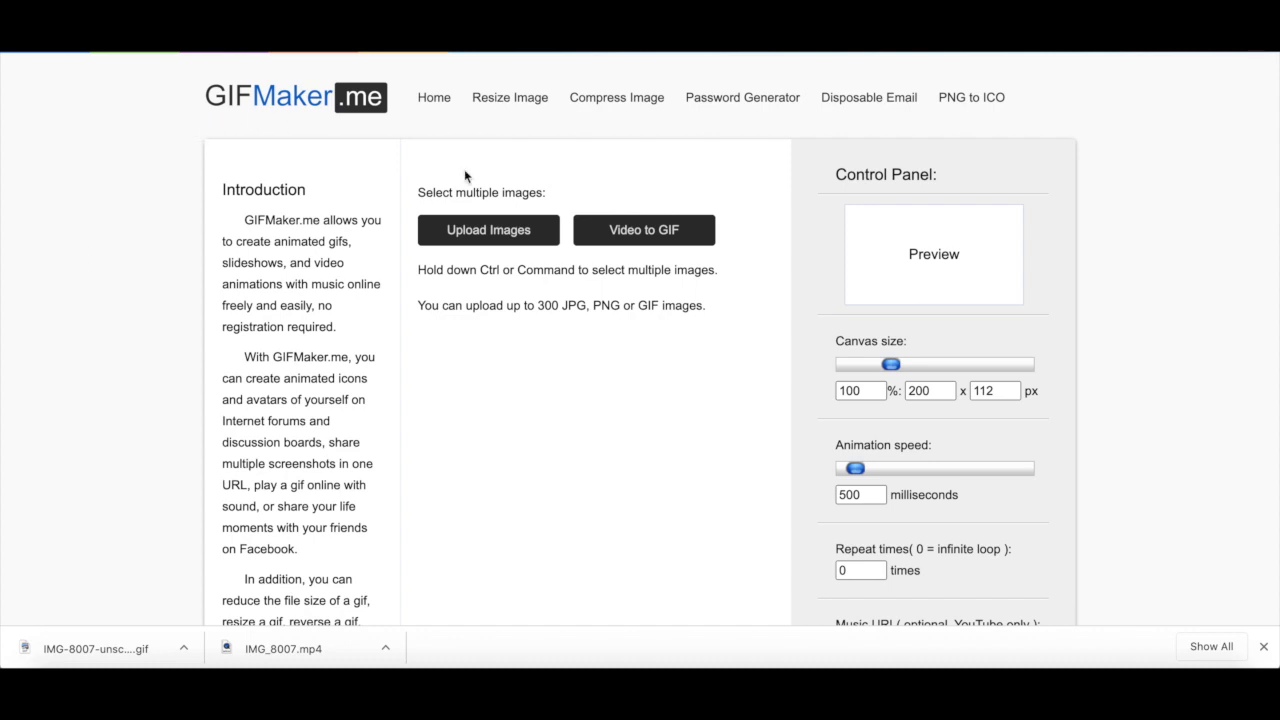
pyautogui.moveTo(520, 348)
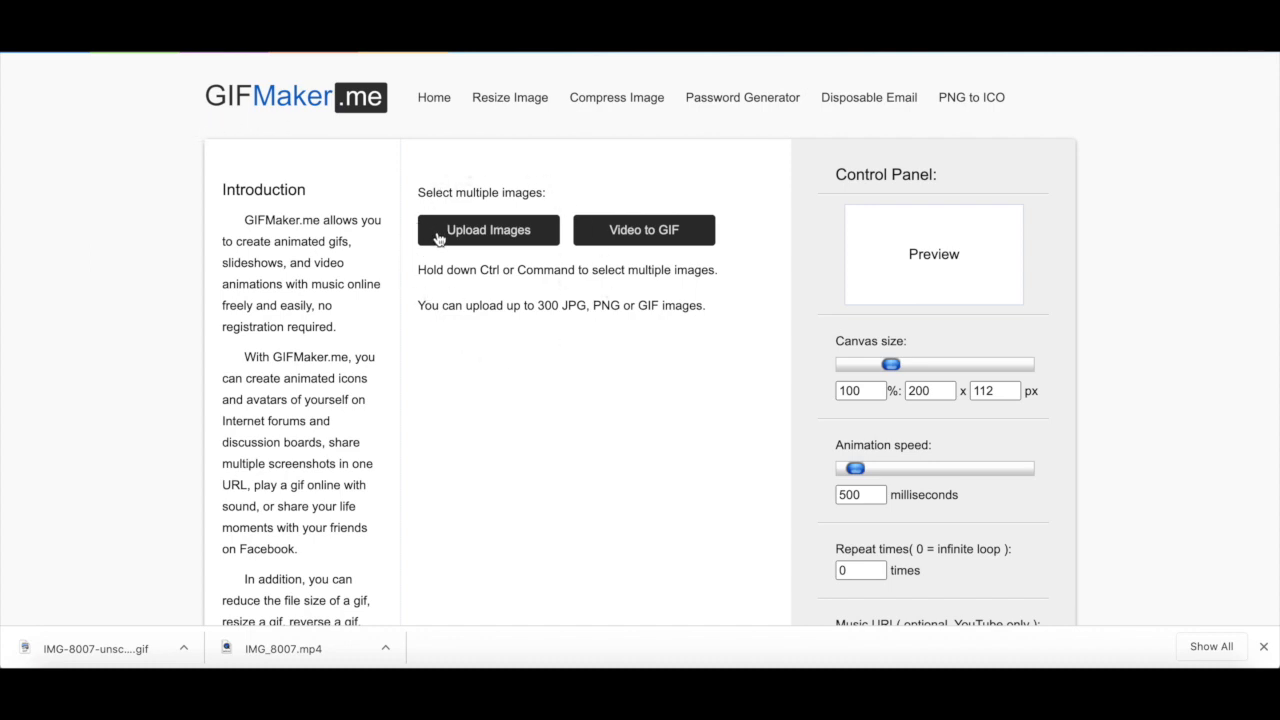
pyautogui.moveTo(438, 240)
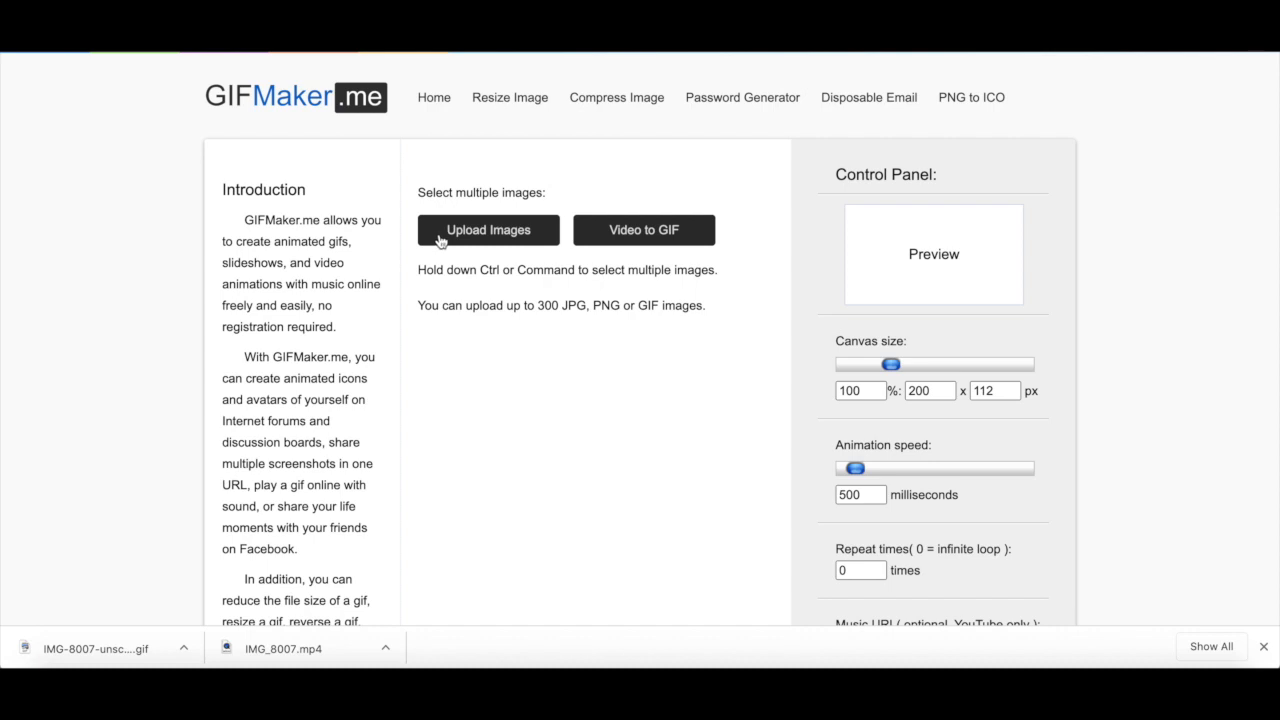
pyautogui.click(488, 230)
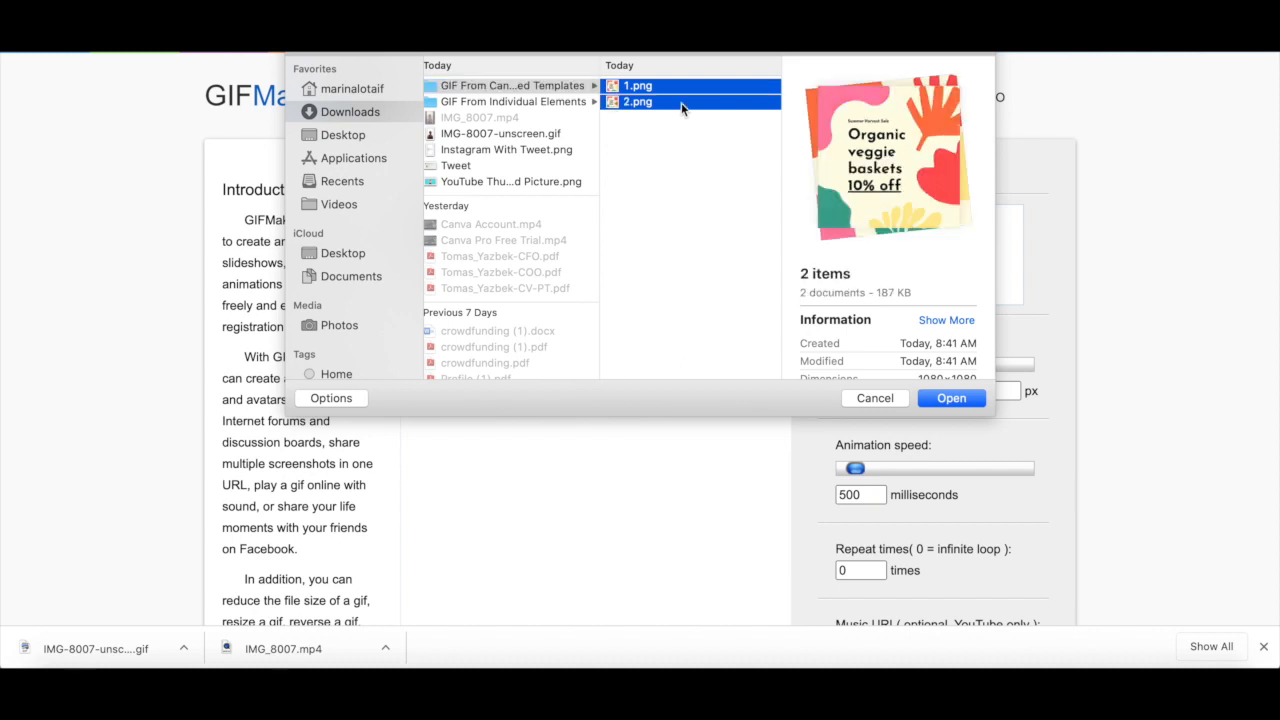
pyautogui.click(950, 397)
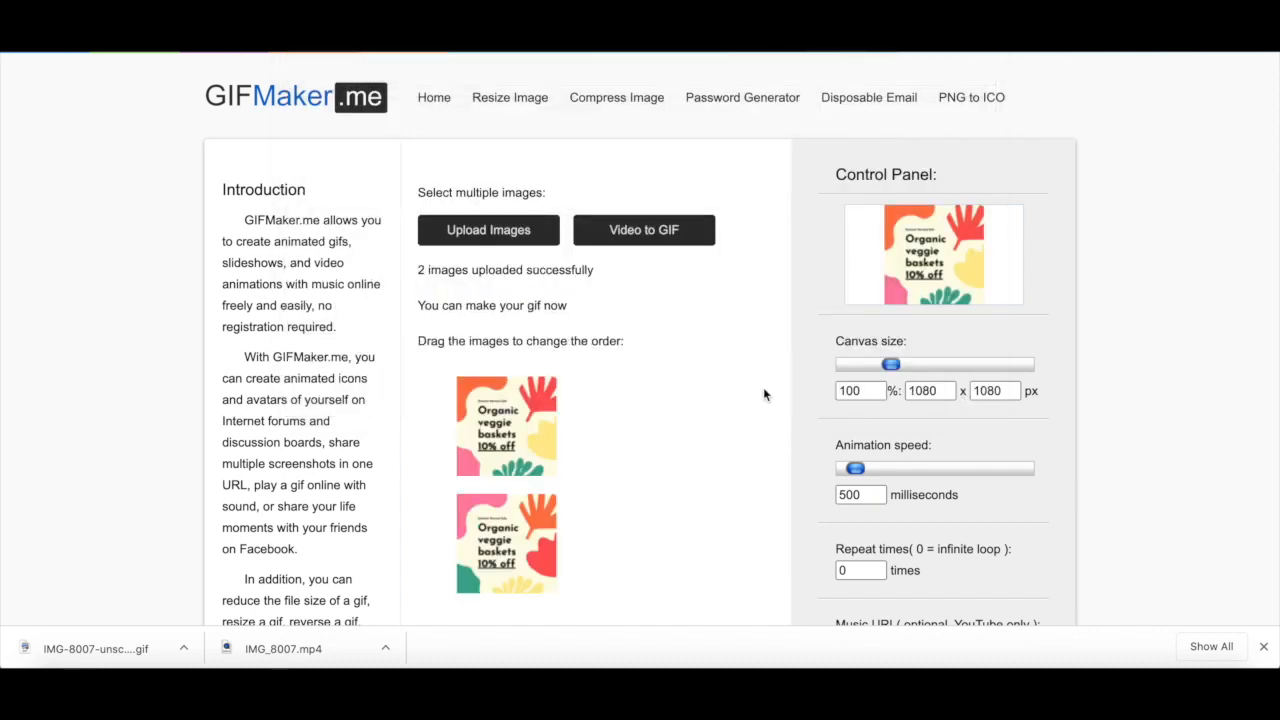
pyautogui.moveTo(1027, 231)
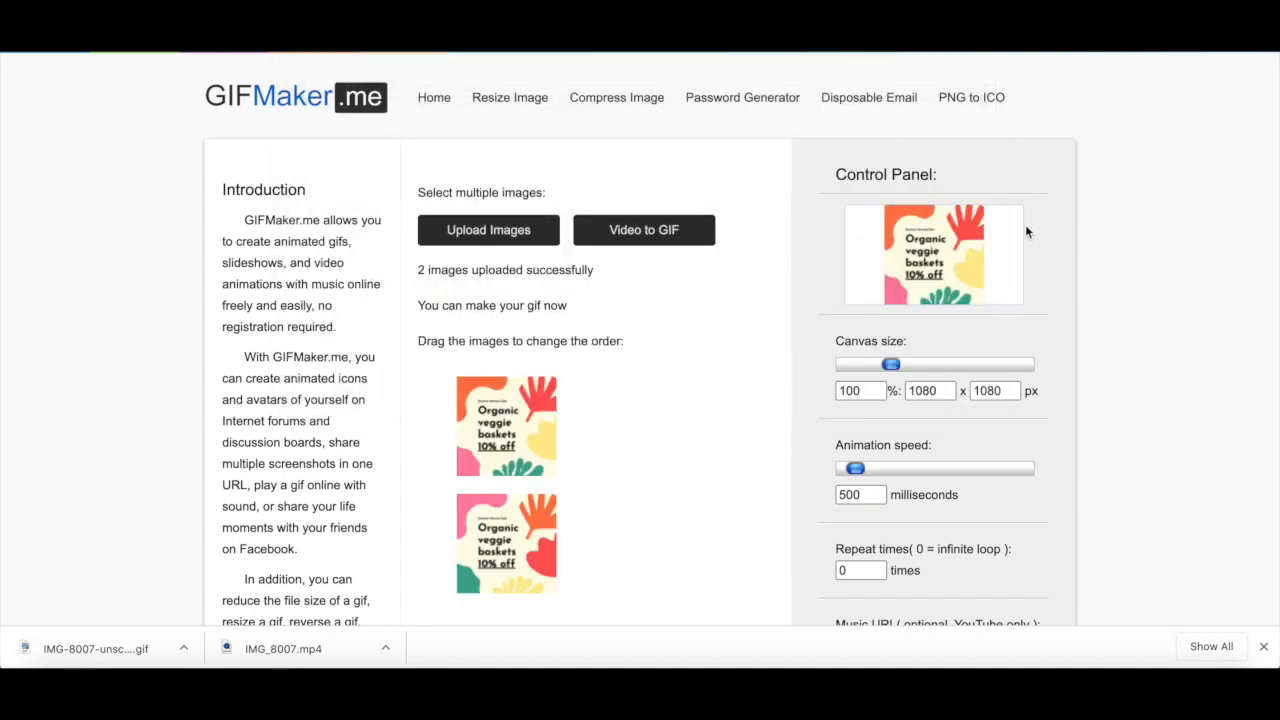
pyautogui.moveTo(800, 173)
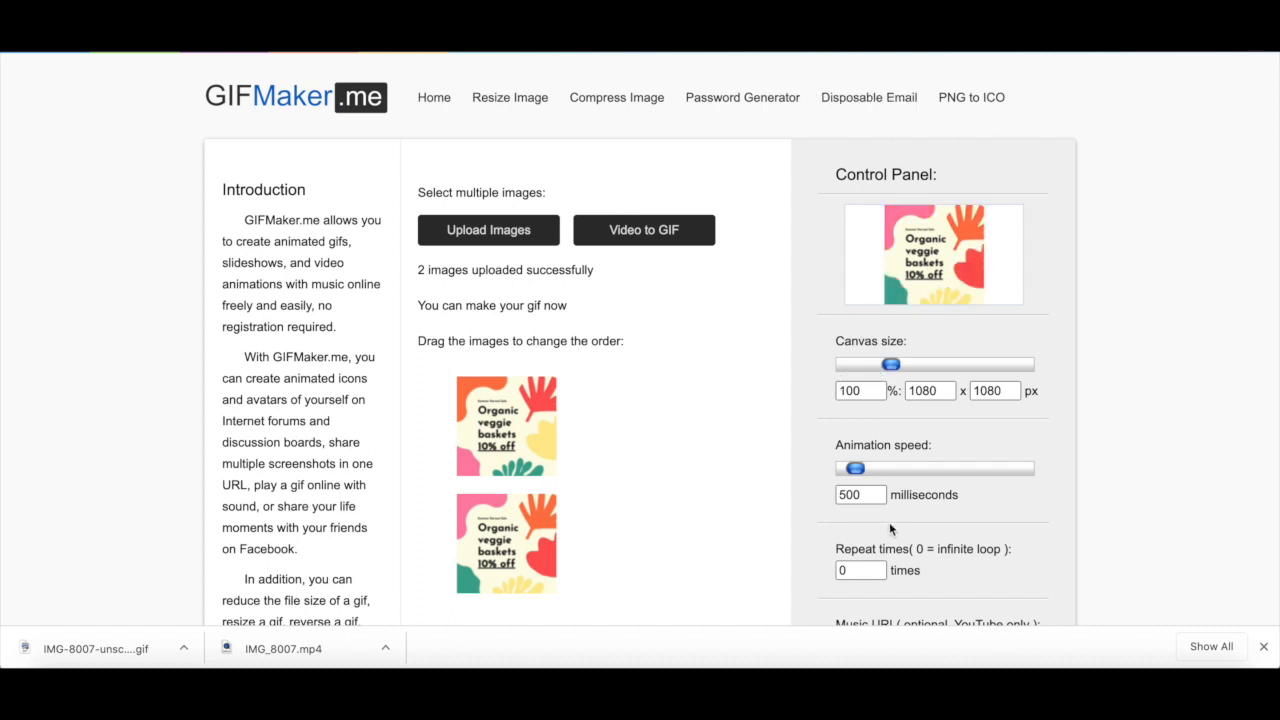
pyautogui.scroll(-3)
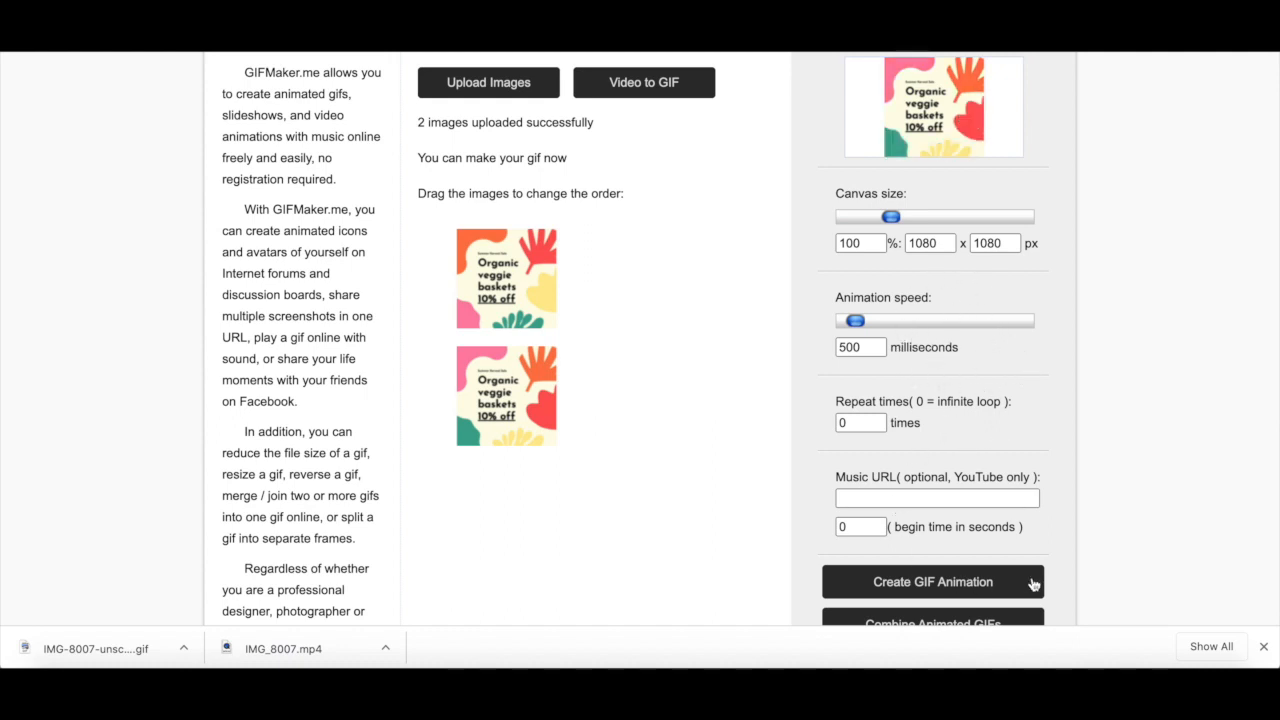
pyautogui.click(937, 497)
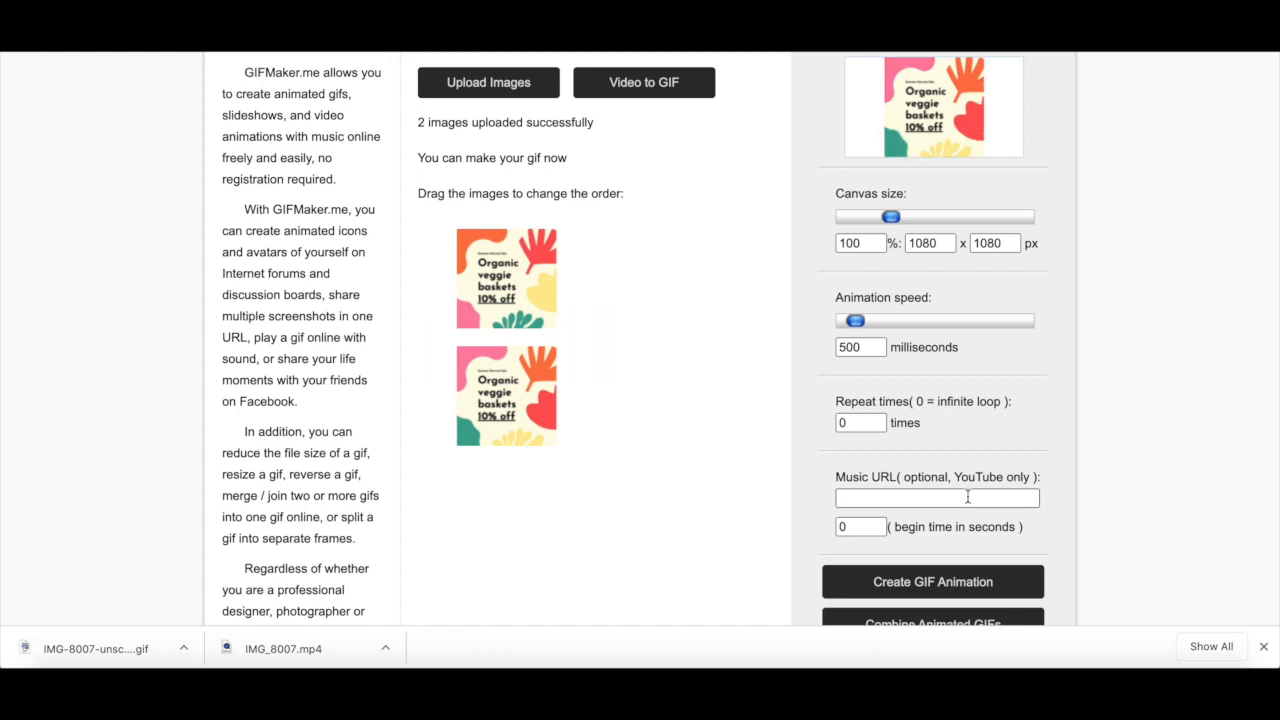
pyautogui.scroll(3)
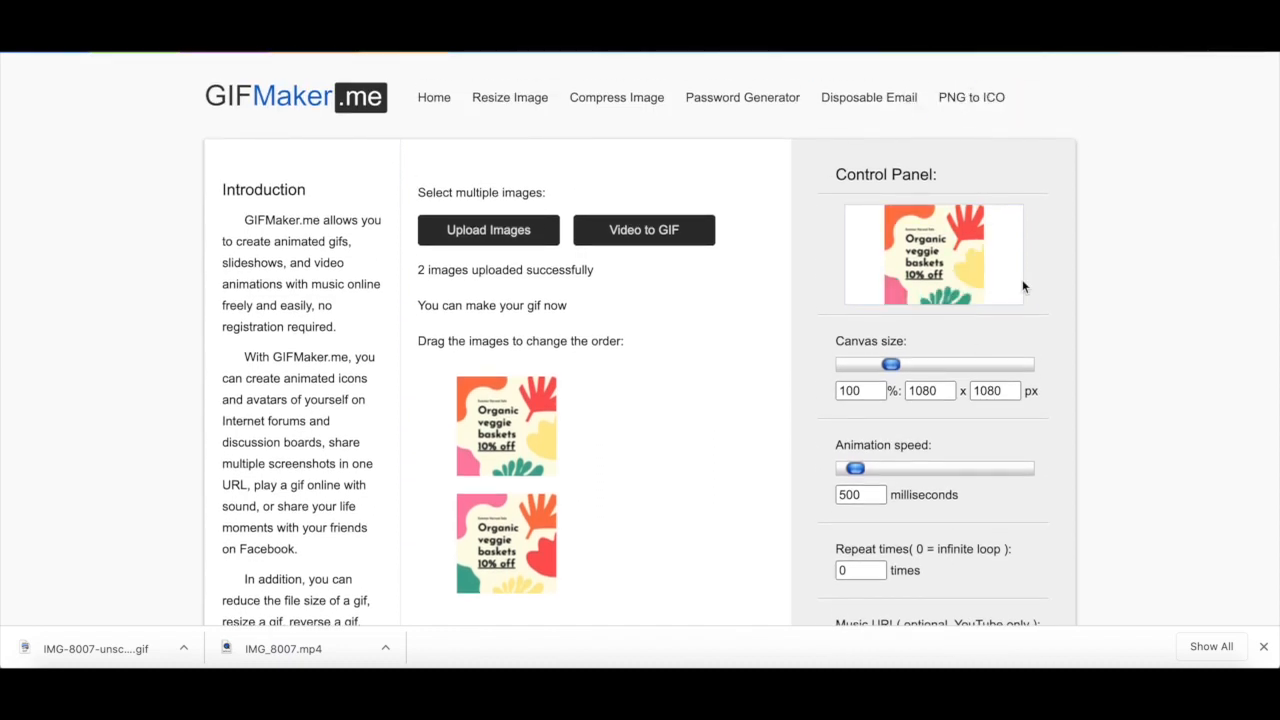
pyautogui.scroll(-3)
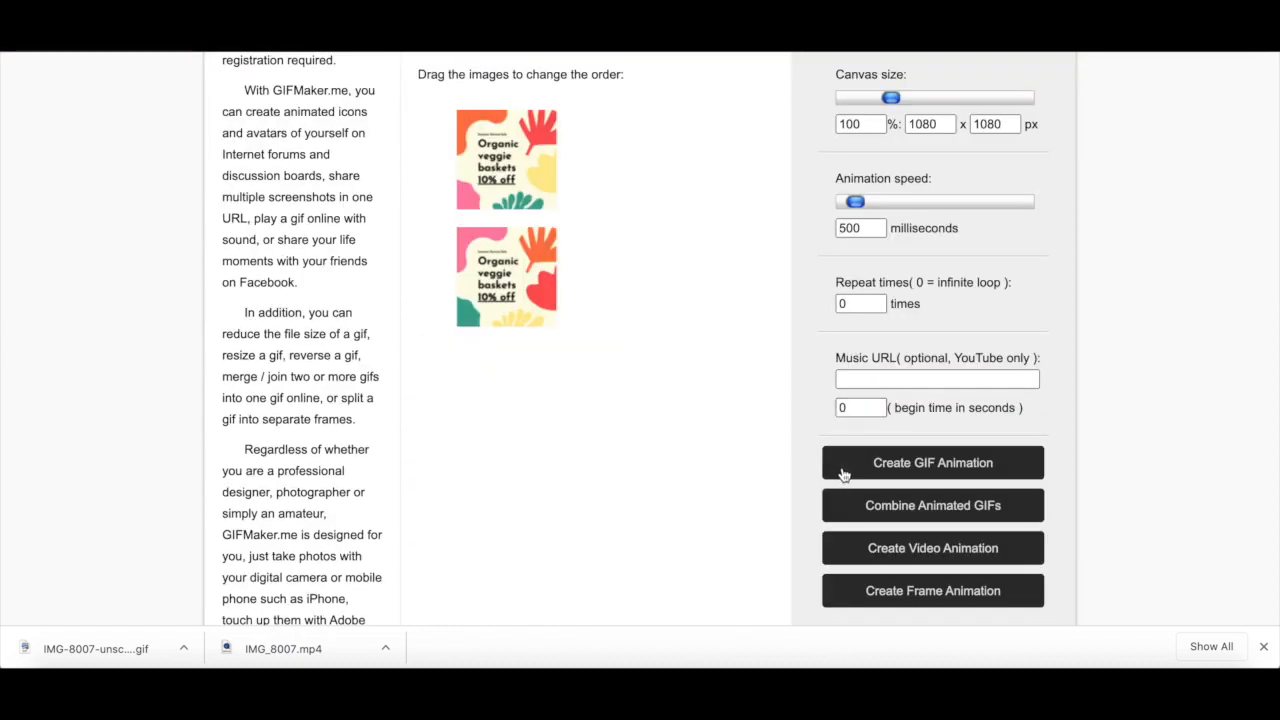
pyautogui.scroll(-3)
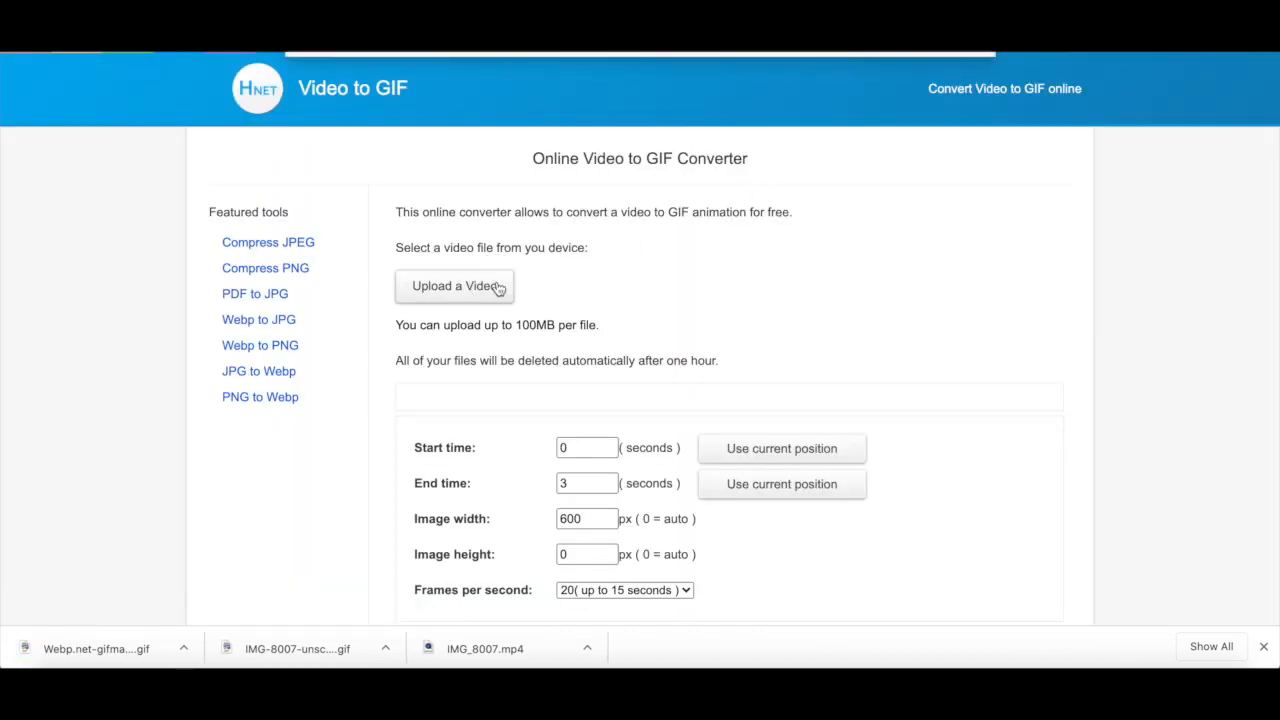
# Upload IMG-8007-unscreen.gif to HNET, convert it, and download Hnet-image.gif
pyautogui.click(454, 285)
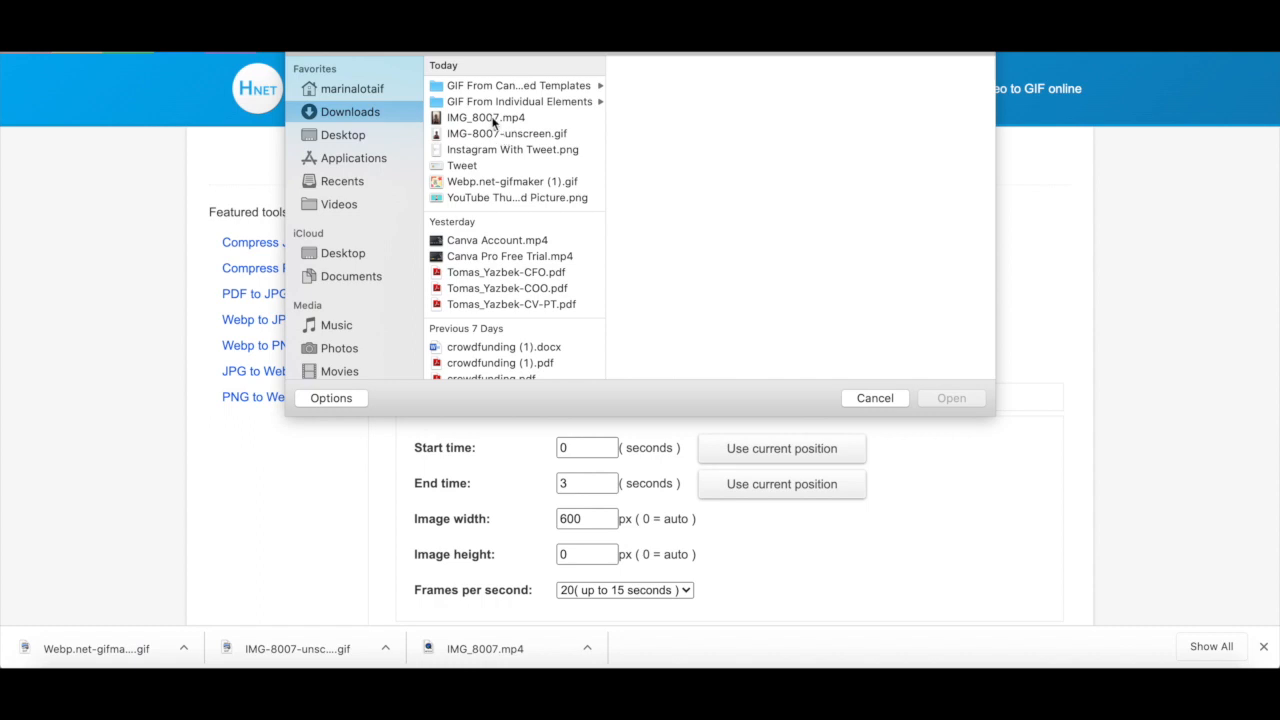
pyautogui.click(506, 133)
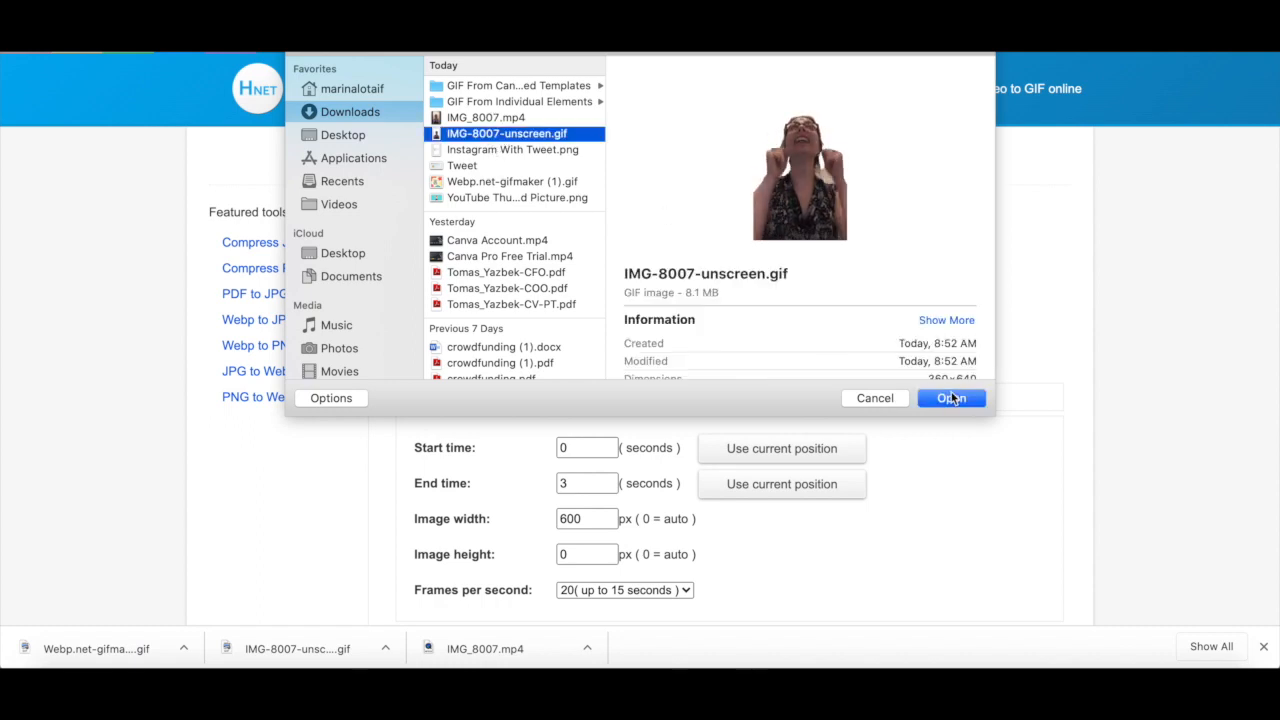
pyautogui.click(950, 398)
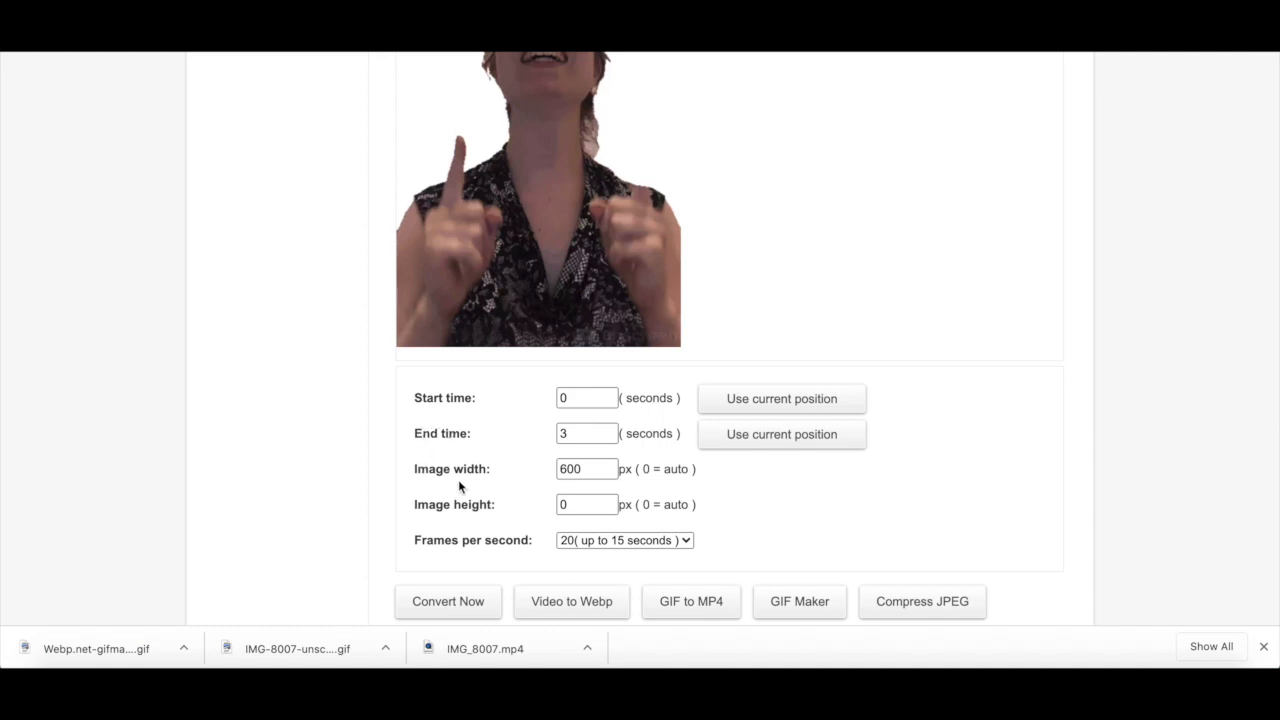
pyautogui.moveTo(450, 532)
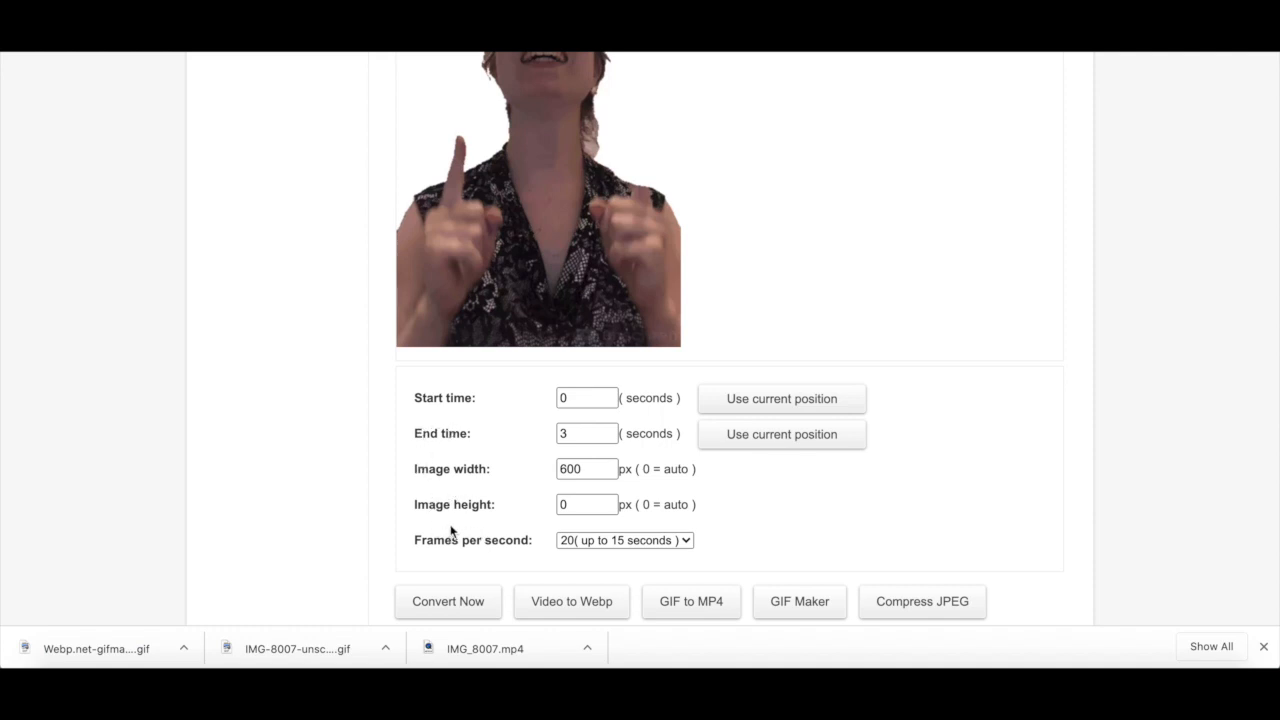
pyautogui.moveTo(470, 560)
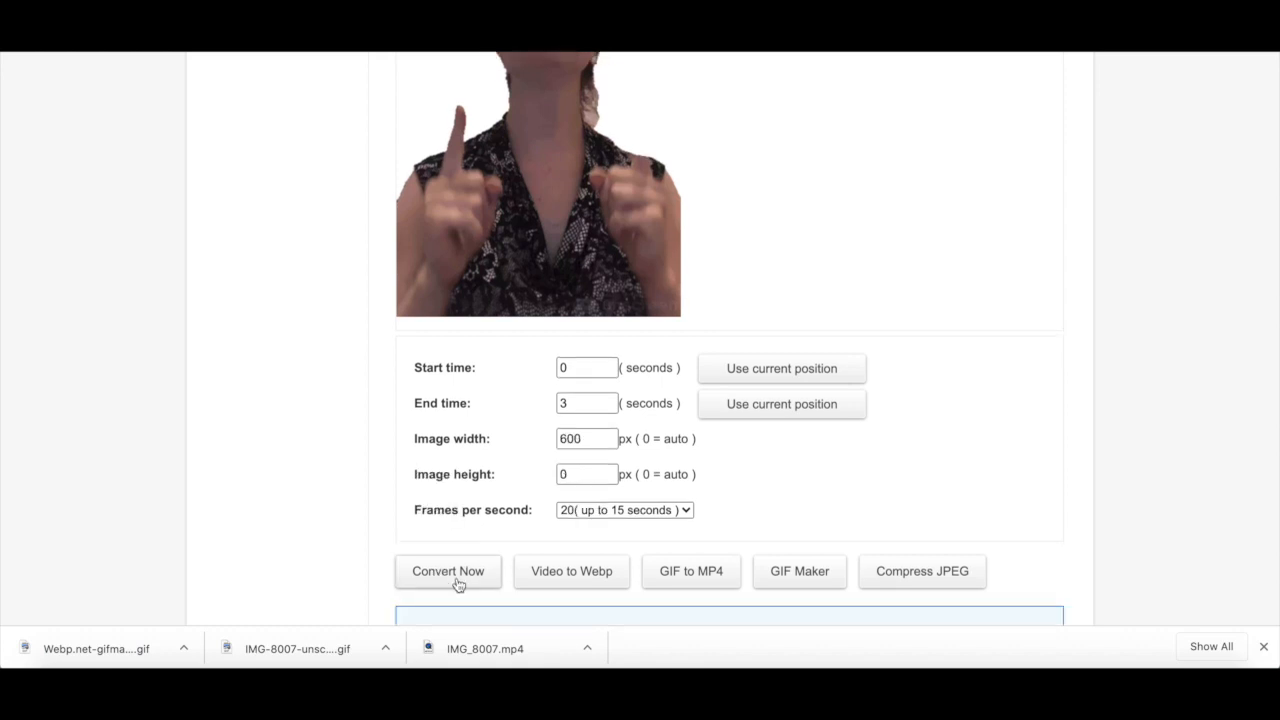
pyautogui.click(448, 571)
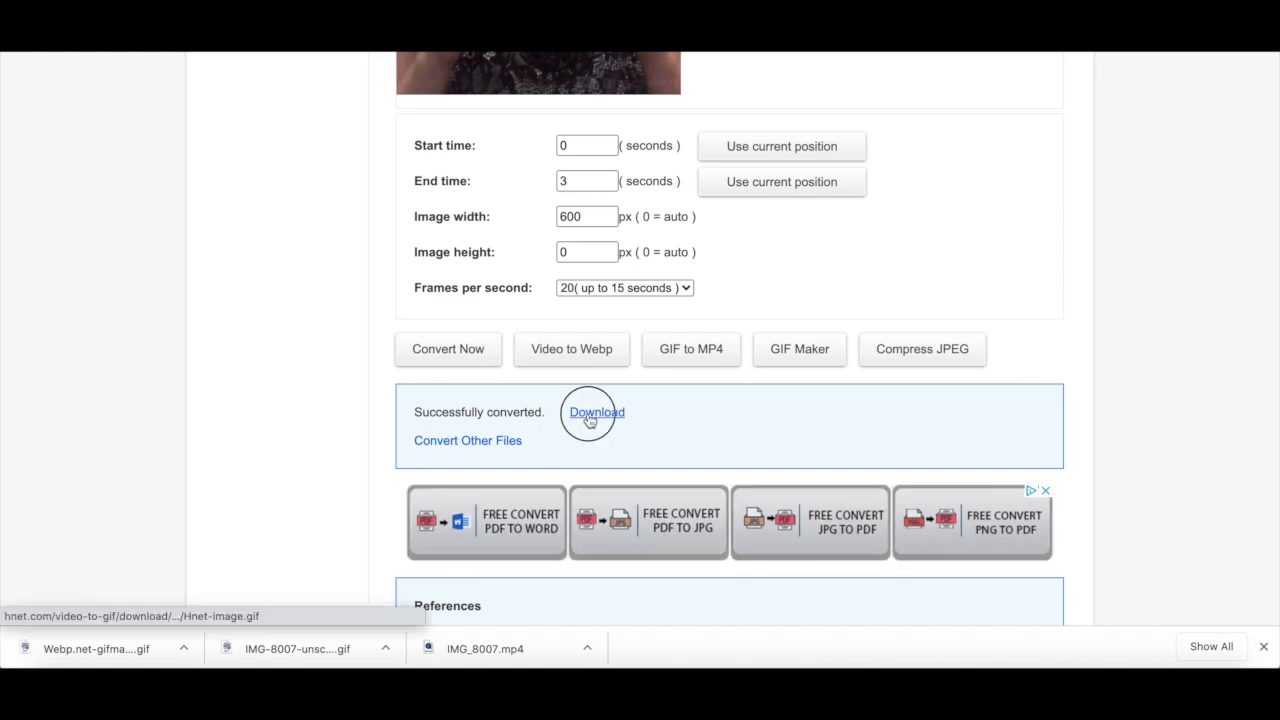
pyautogui.click(596, 412)
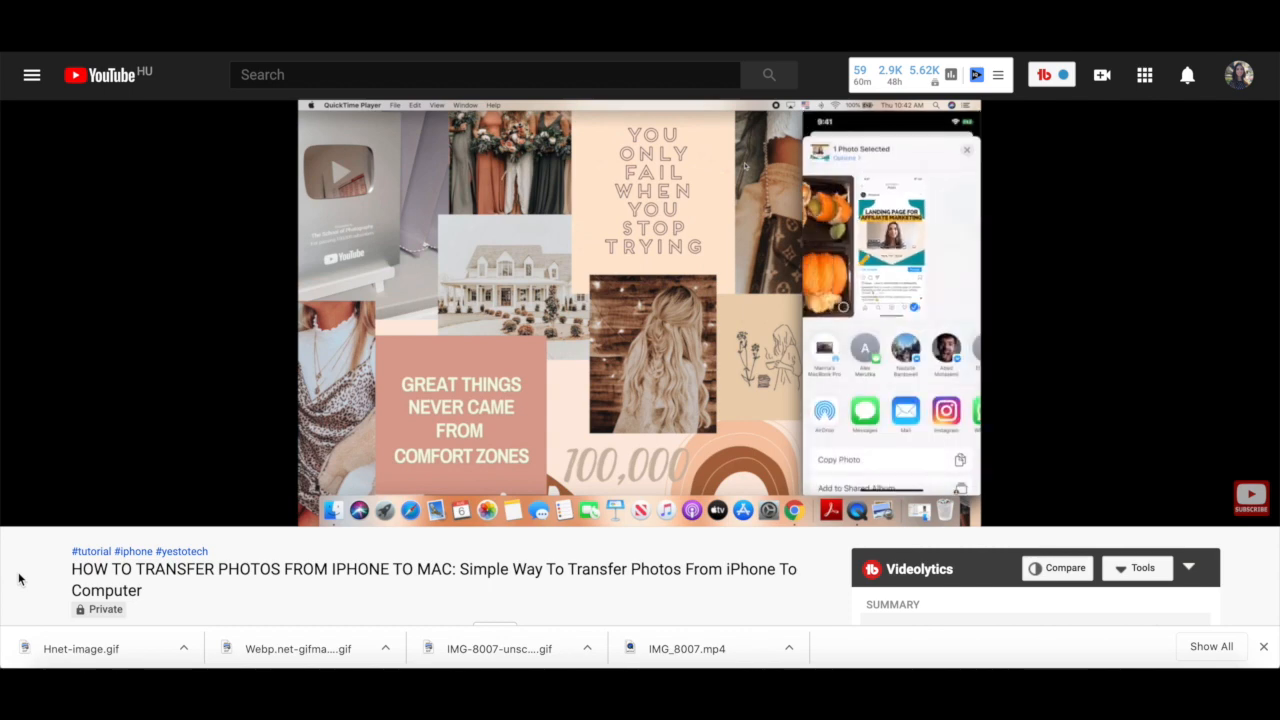
# Play the YouTube tutorial on transferring photos from iPhone to Mac
pyautogui.click(823, 413)
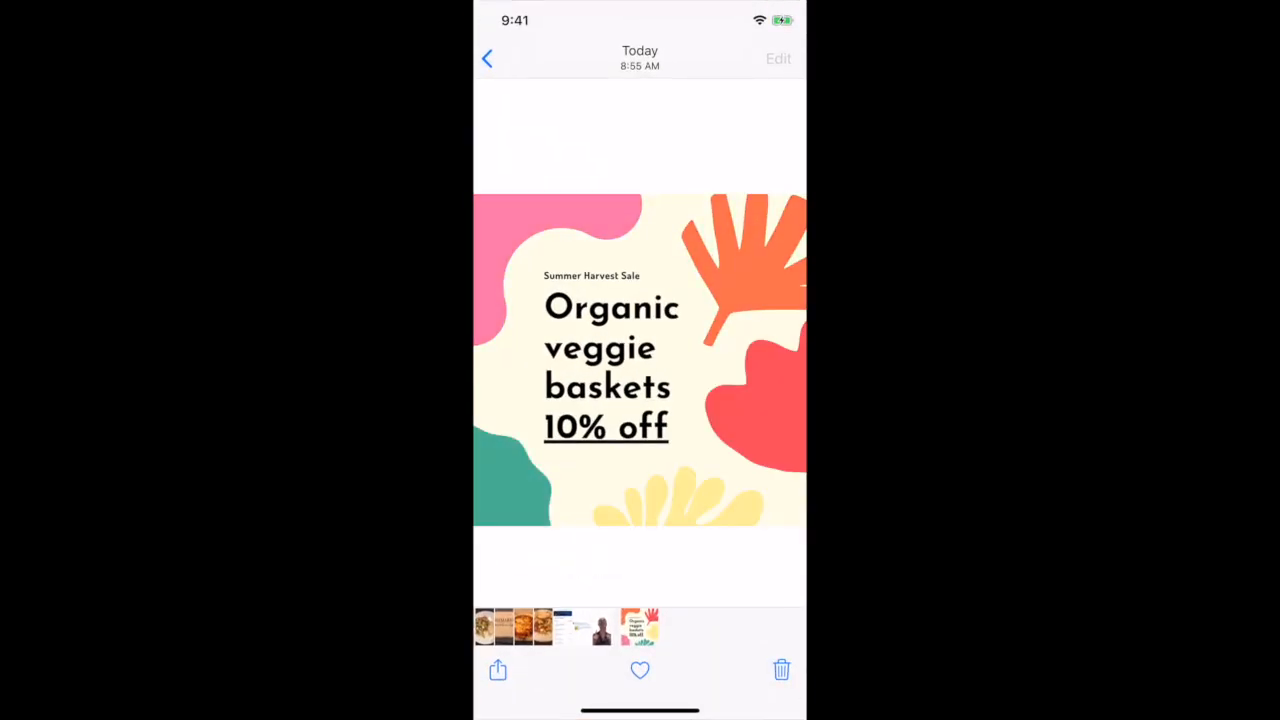
# Share the veggie baskets image from Photos to an Instagram story
pyautogui.click(497, 670)
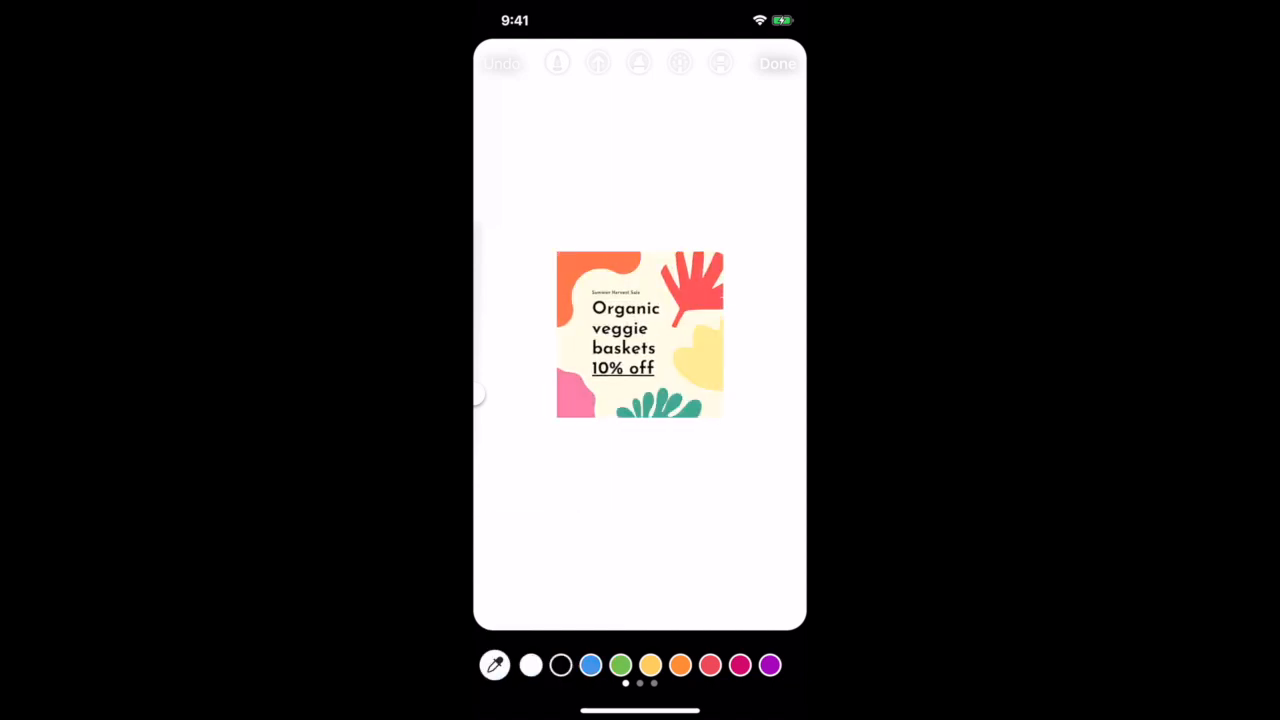
pyautogui.click(777, 63)
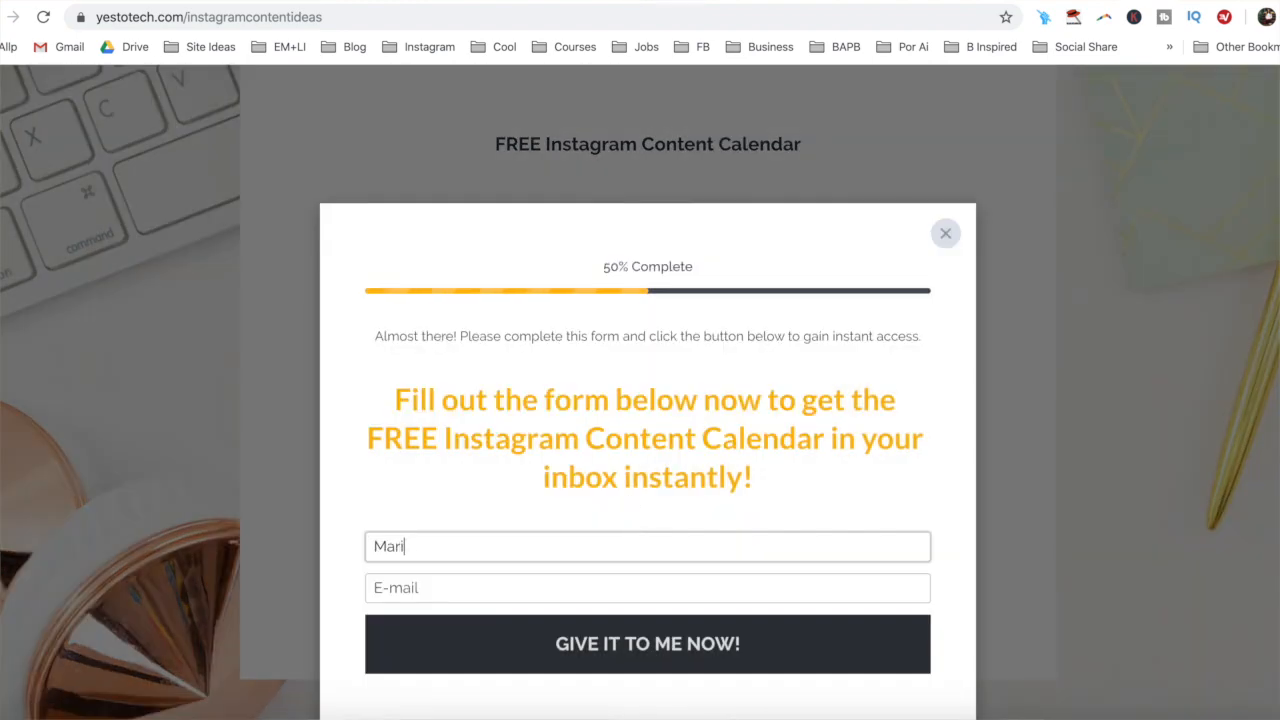
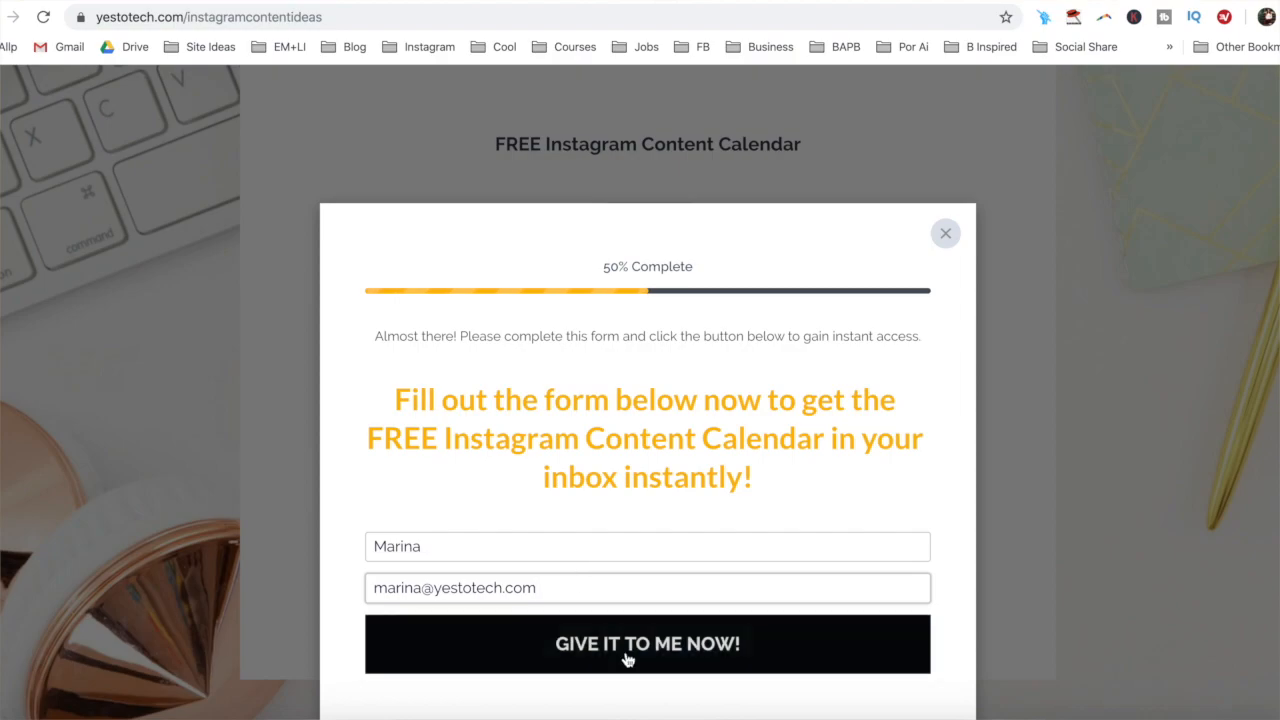